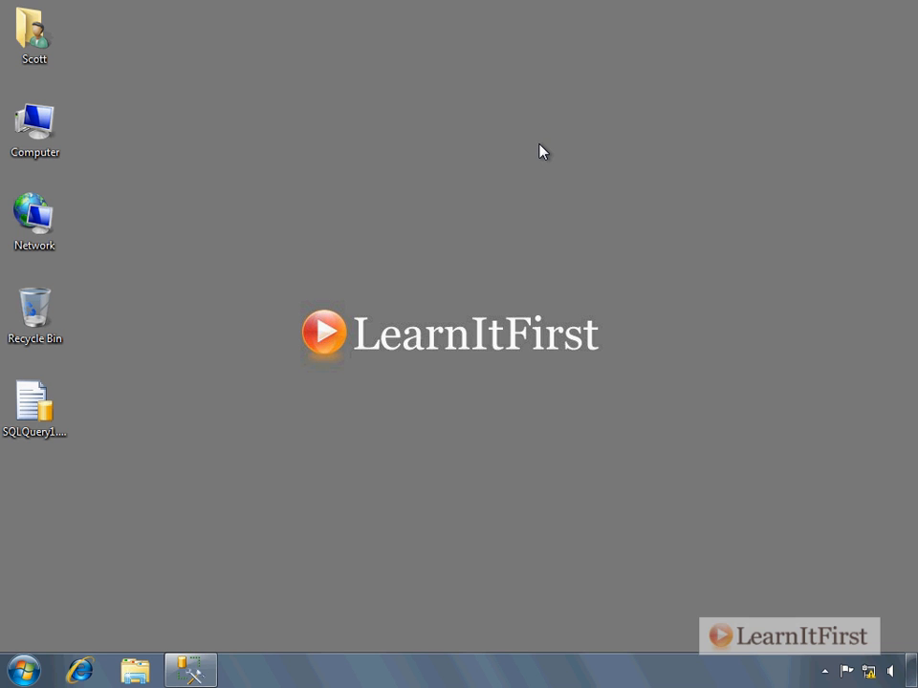
mouse_move(254, 153)
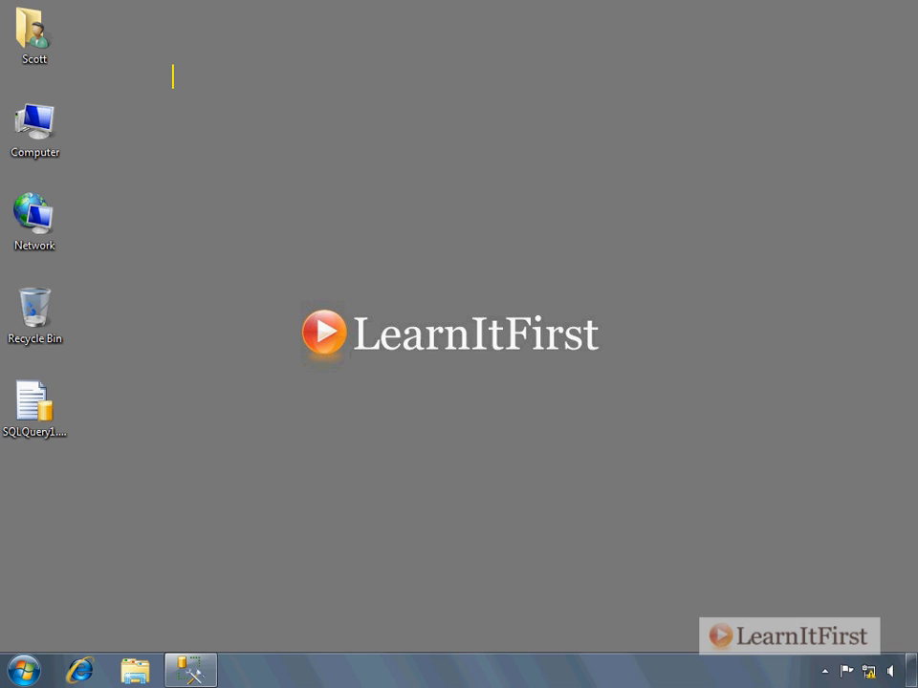
- Annotate 'Stored procedures can:' with bullets for returning result sets to the client and a "status code"
text(Stored)
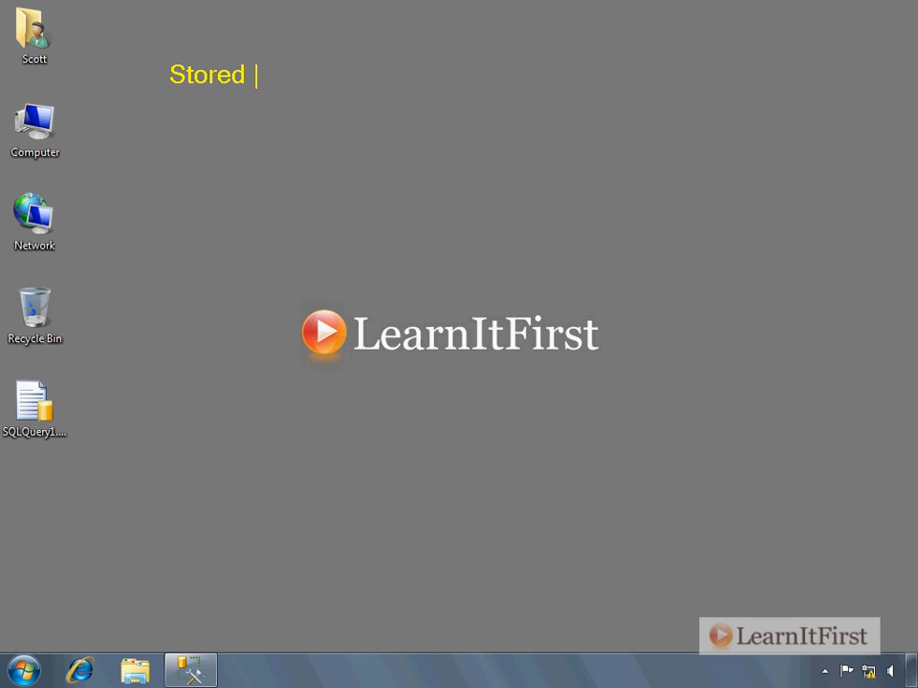
text(procedures)
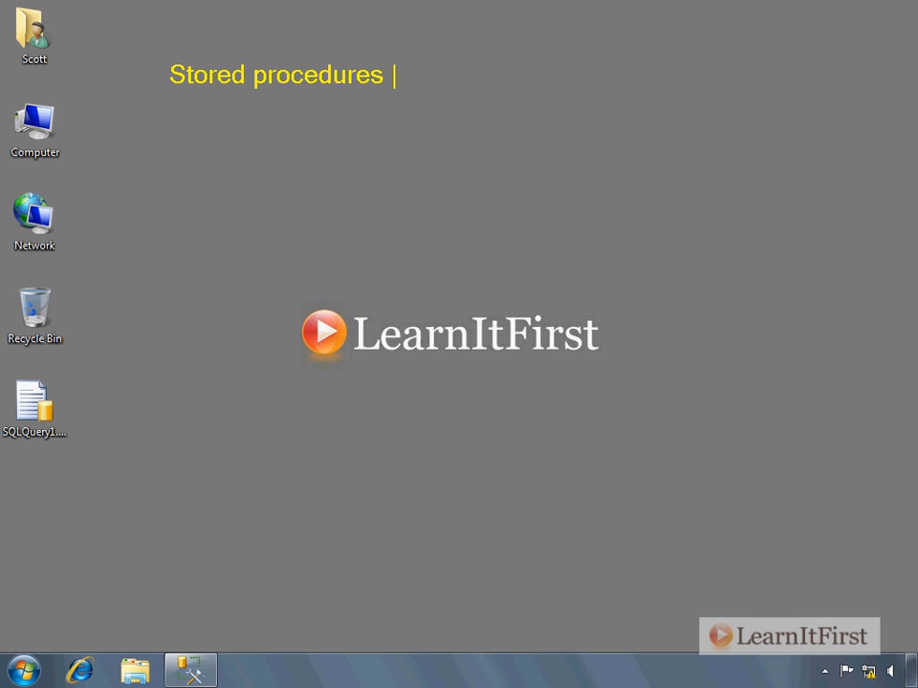
text(can:)
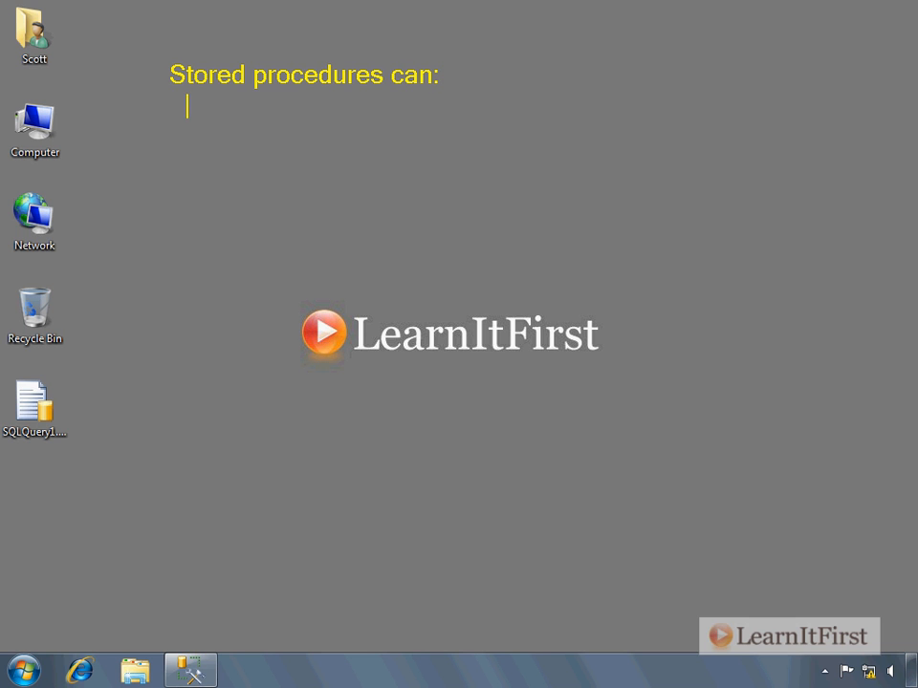
text(* Return)
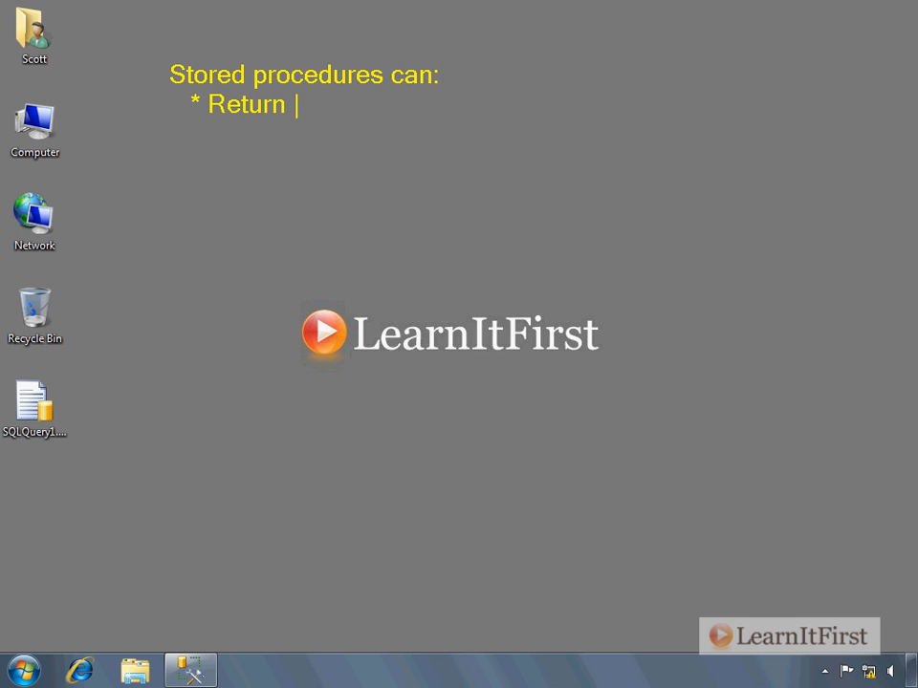
text(result set)
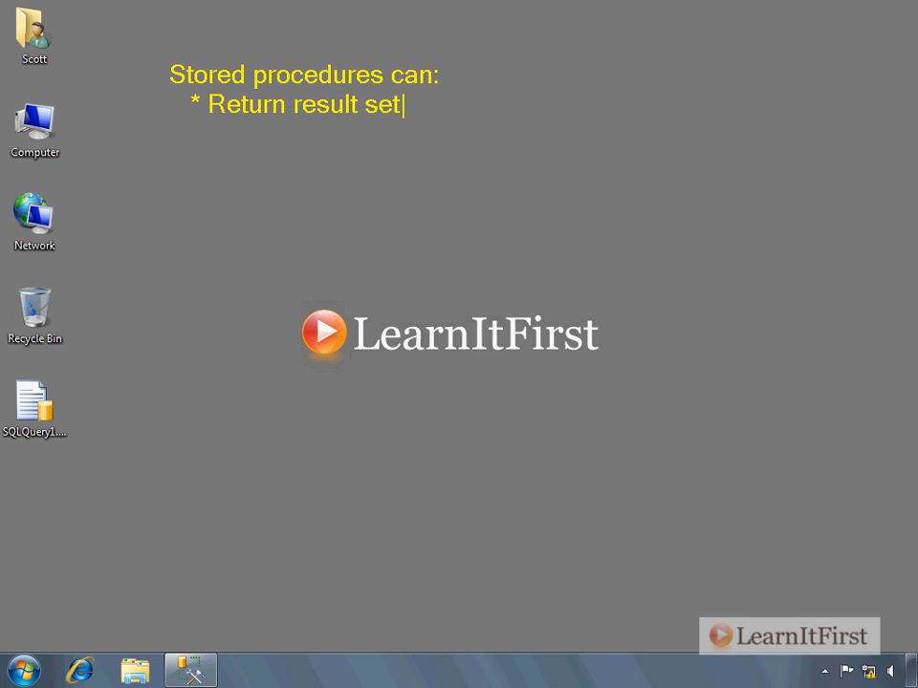
text(s to the client)
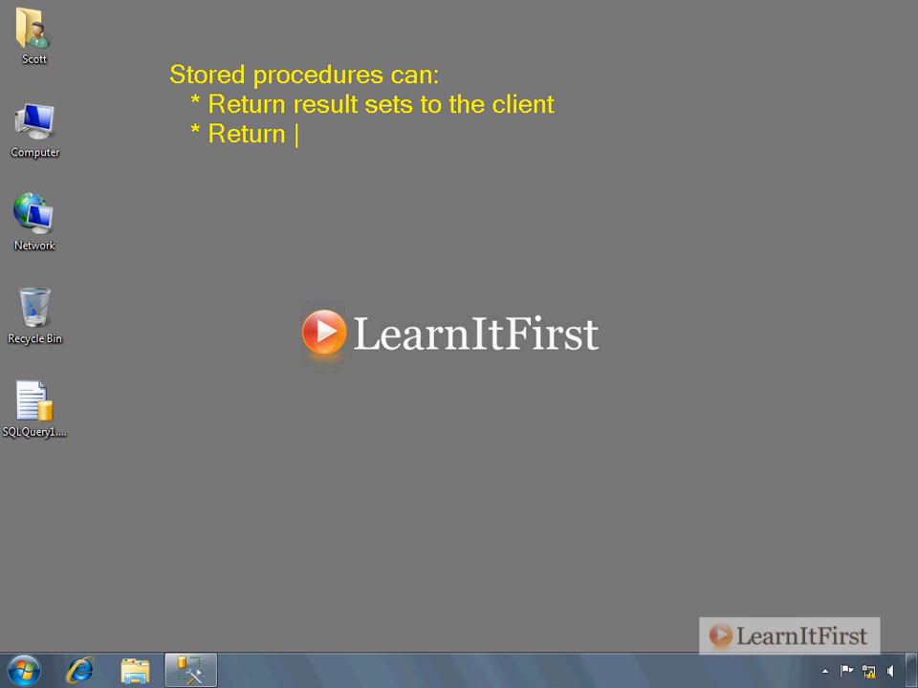
text(a)
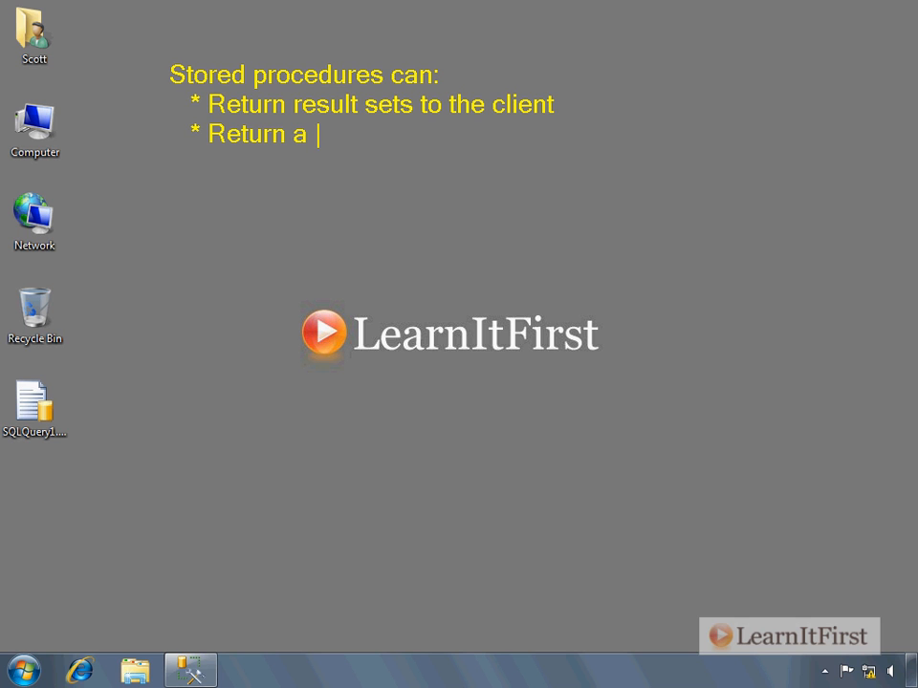
text("status)
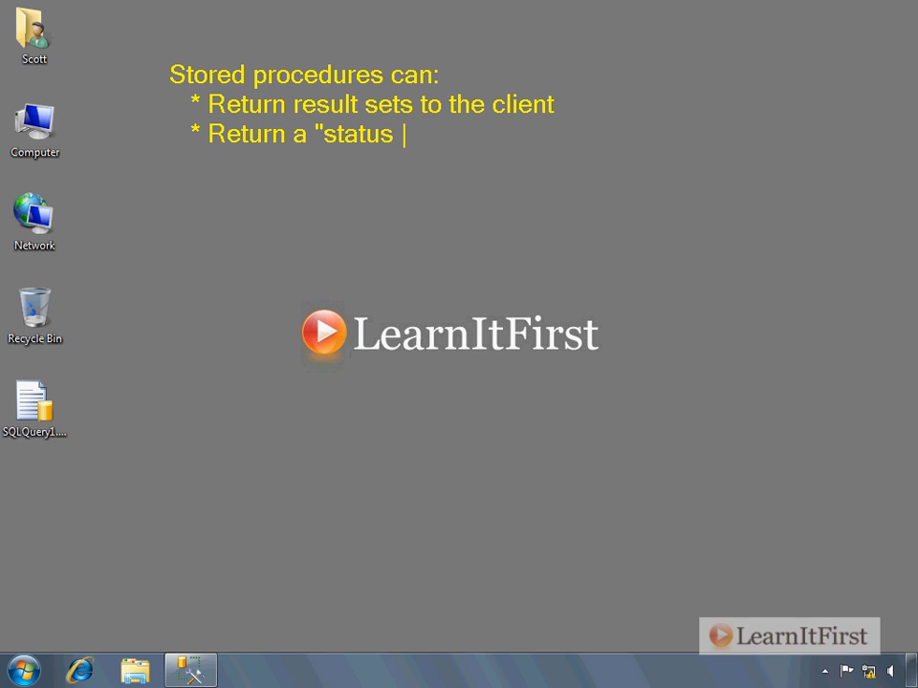
text(code")
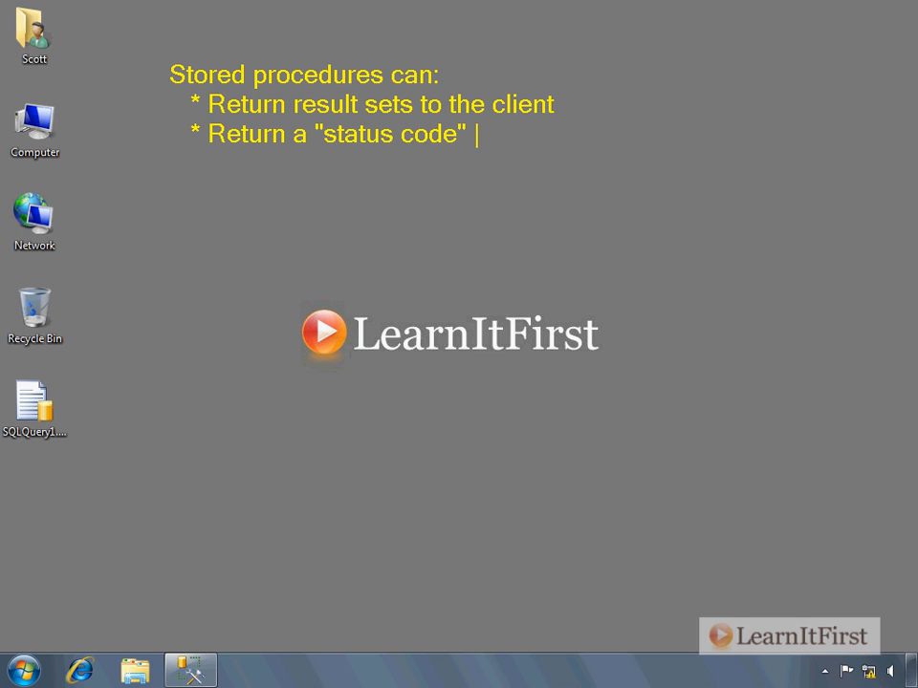
key(Enter)
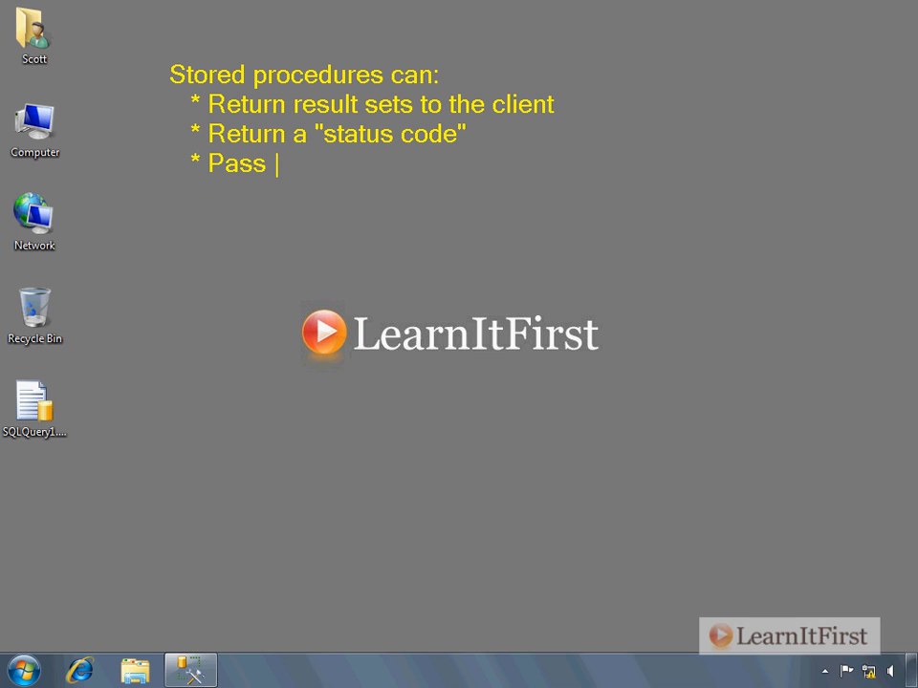
- Add the bullet about passing values out in the form of variables, then return to the SSMS query editor
text(values out in t)
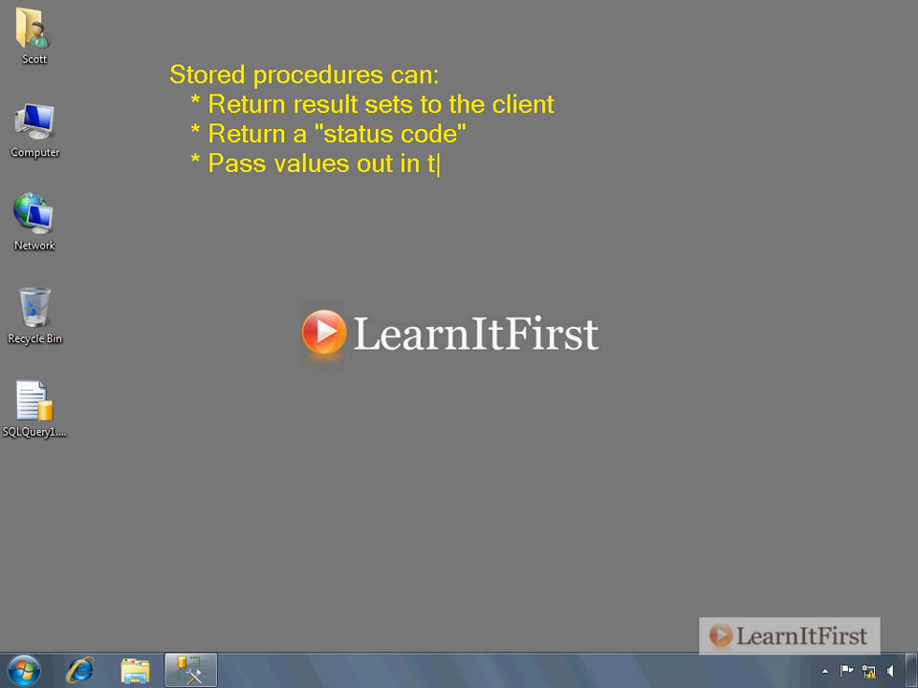
text(he form of vari)
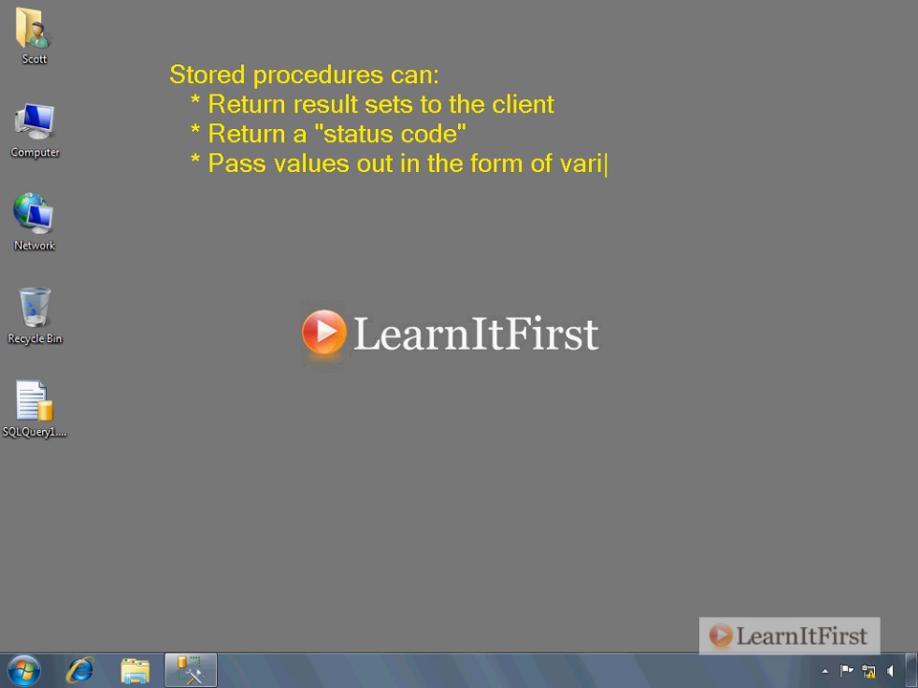
text(ables)
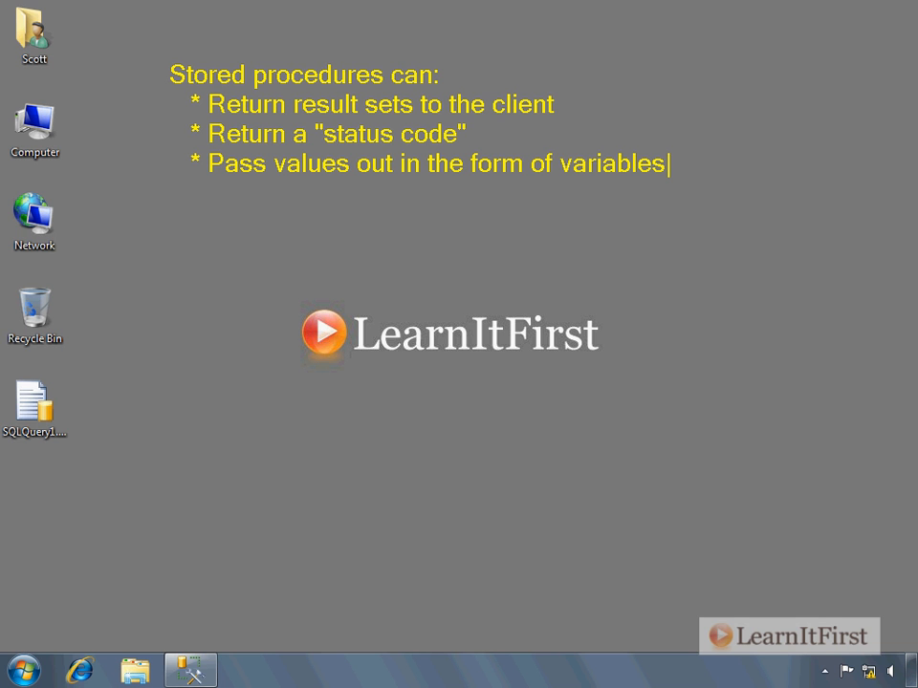
click(188, 667)
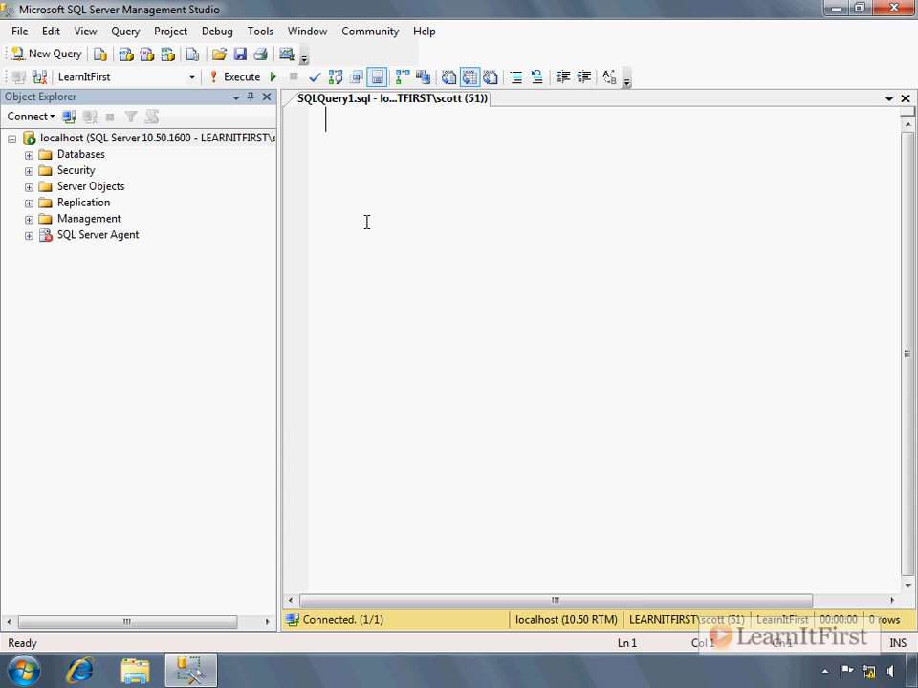
- Start a /* block comment stating output params are "normal" sproc parameters, hiding Object Explorer
text(/*)
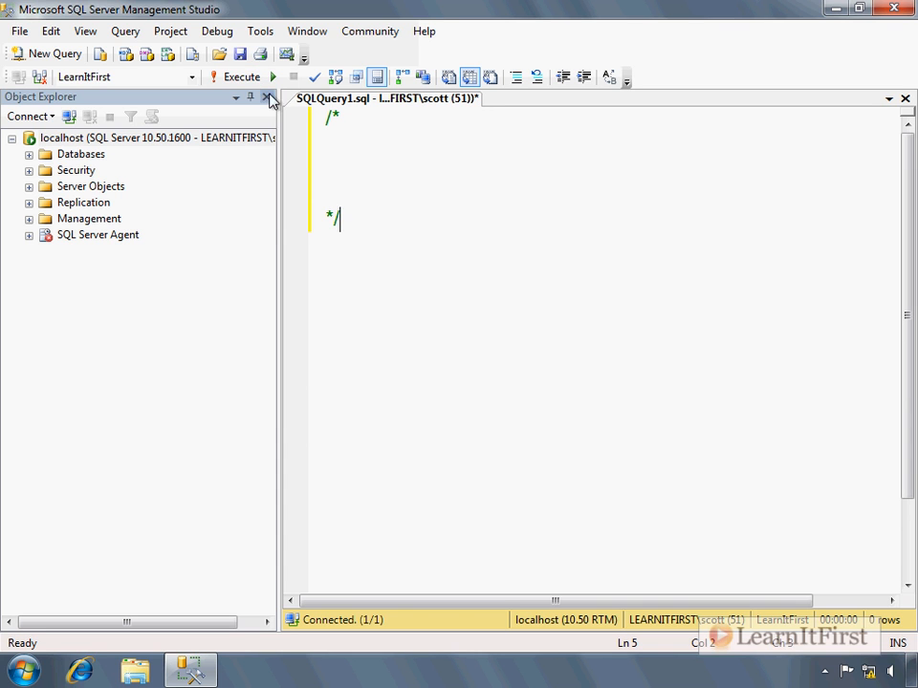
click(268, 98)
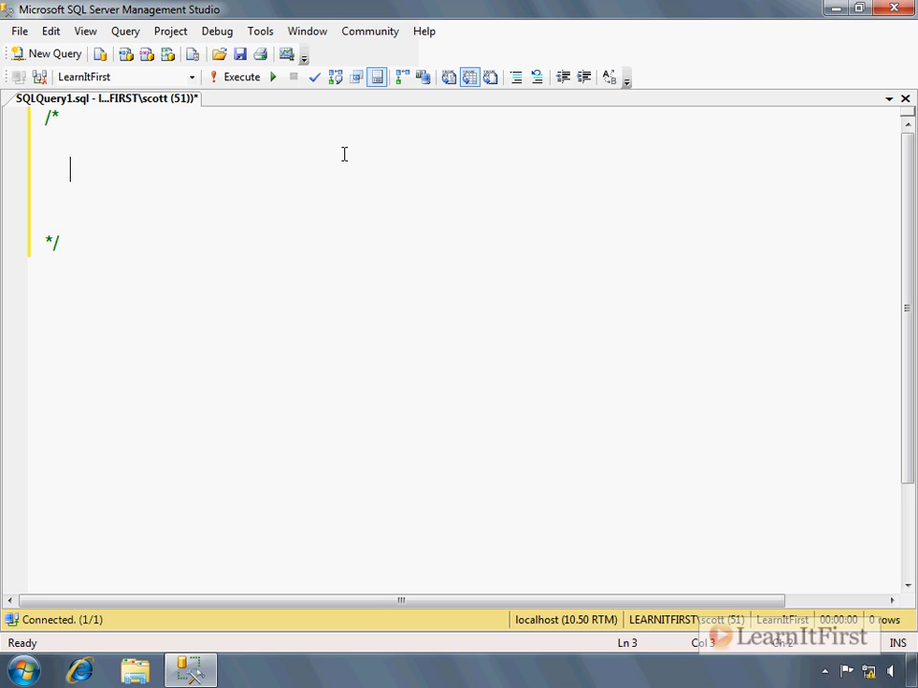
text(Output param)
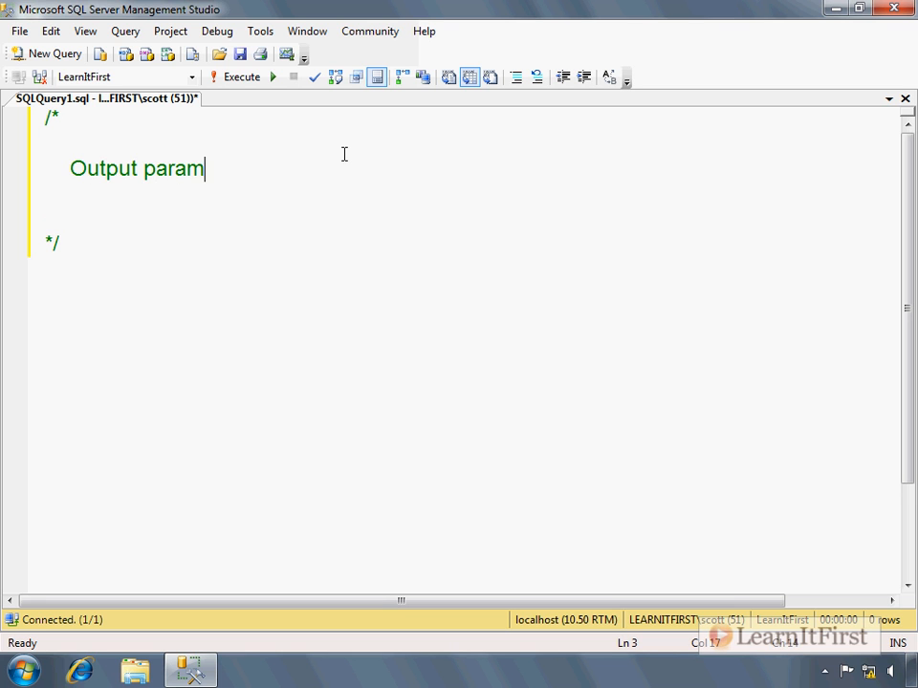
text(s)
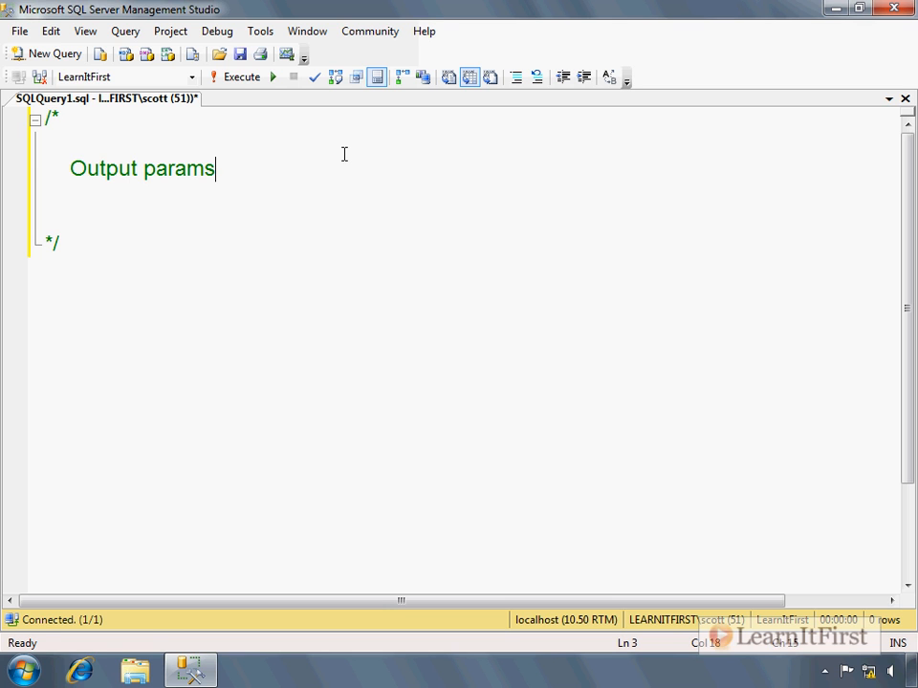
text(are ")
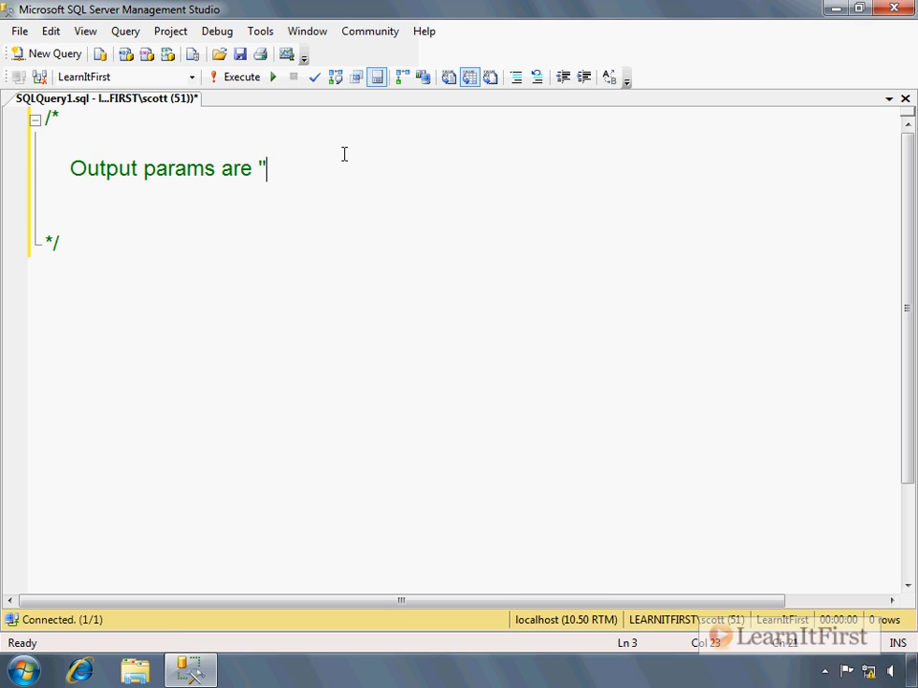
text(normal" sproc parame)
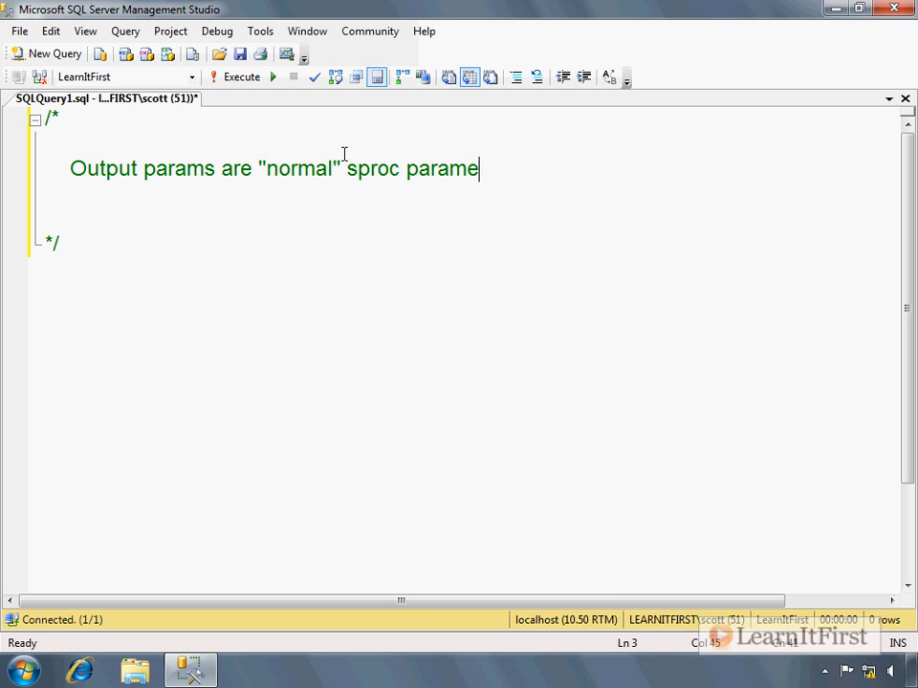
- Finish the comment: parameters marked with the keyword OUTPUT (OUT for short)
text(ters that are m)
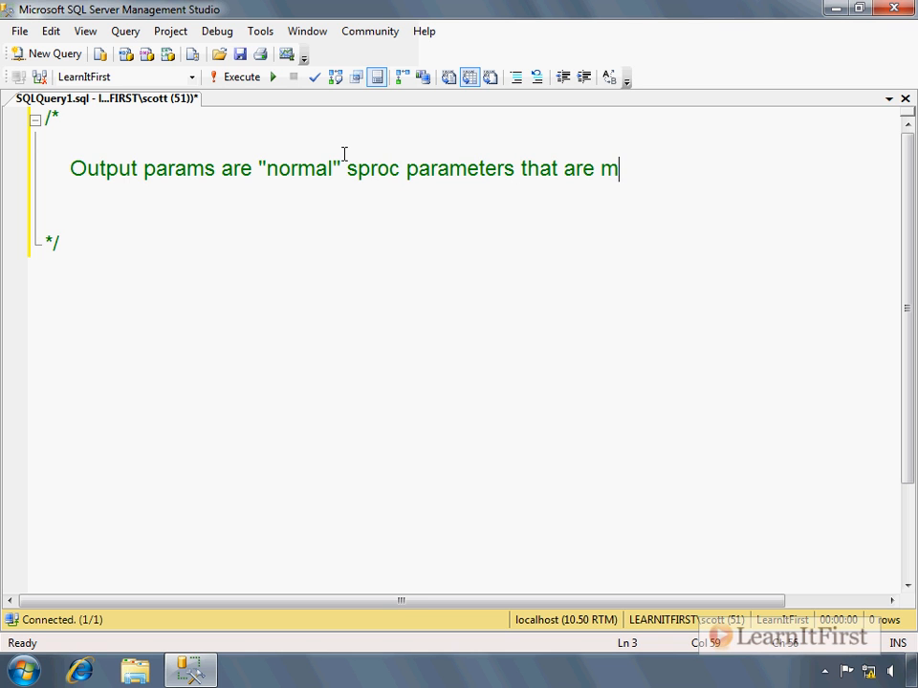
text(ark)
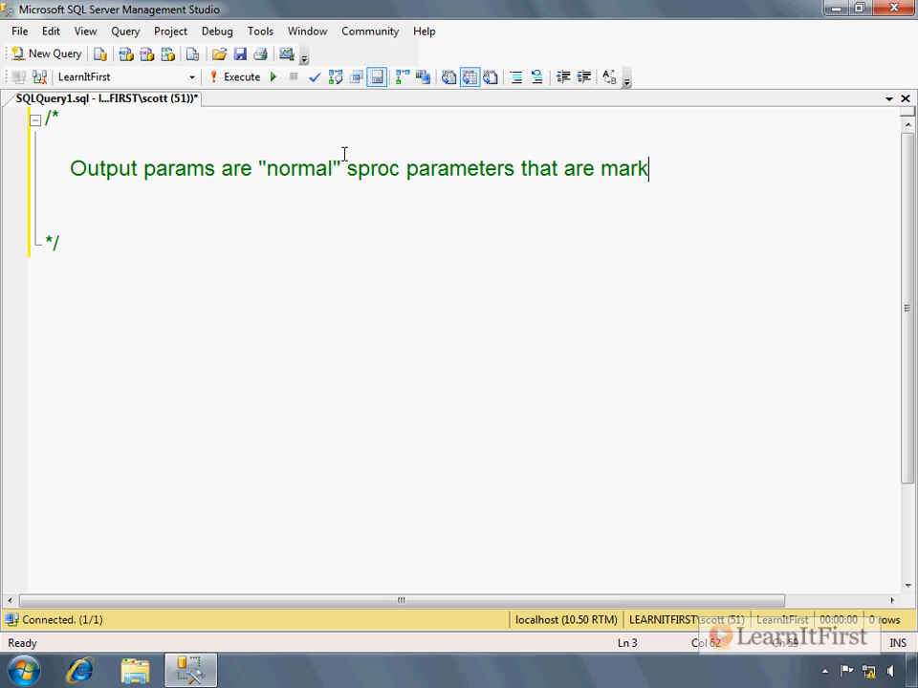
text(ed with the ke)
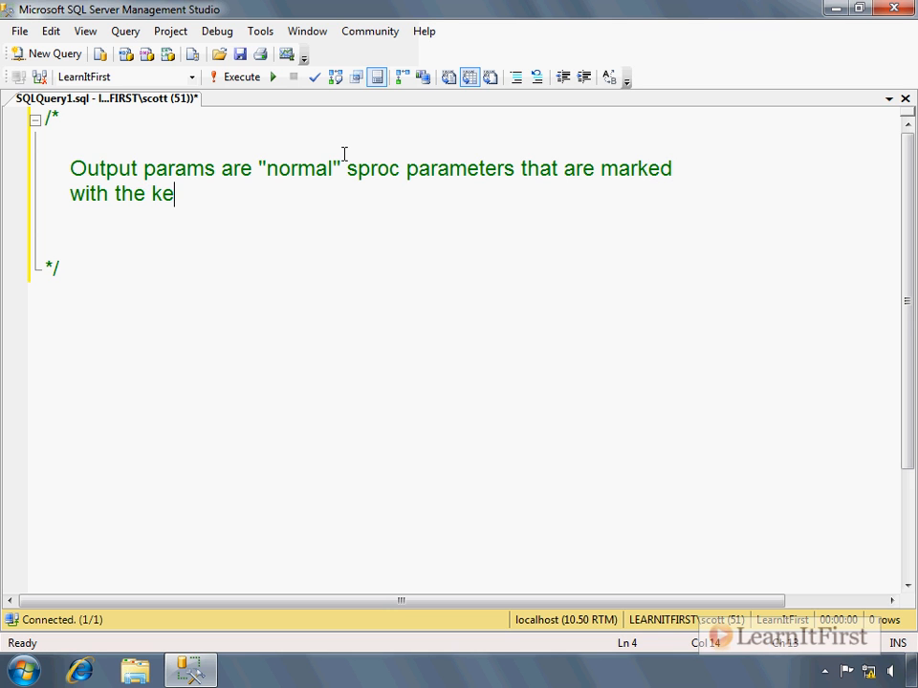
text(yword OUTP)
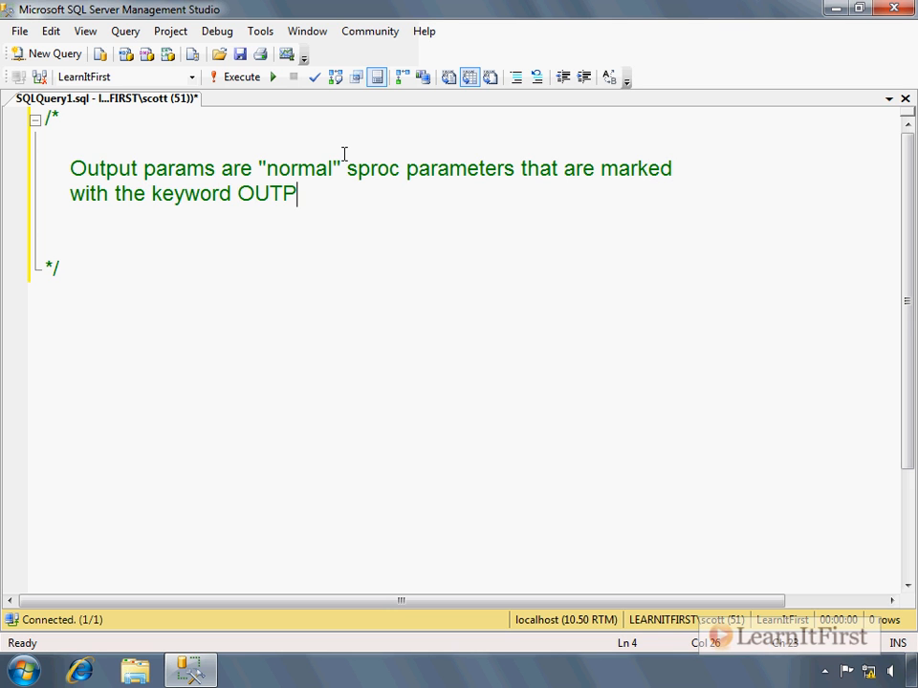
text(UT (OU)
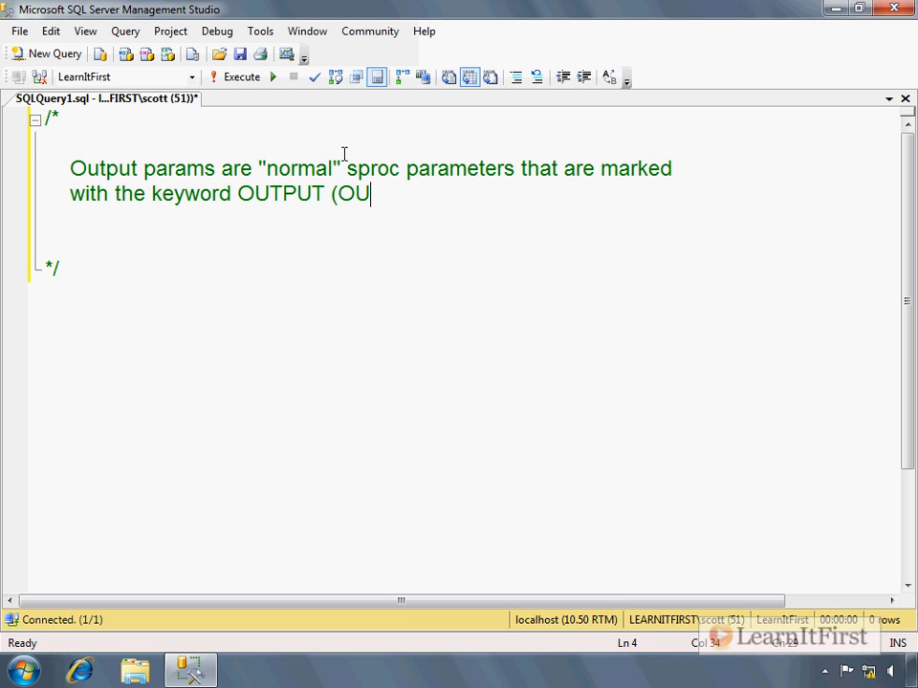
text(T for shor)
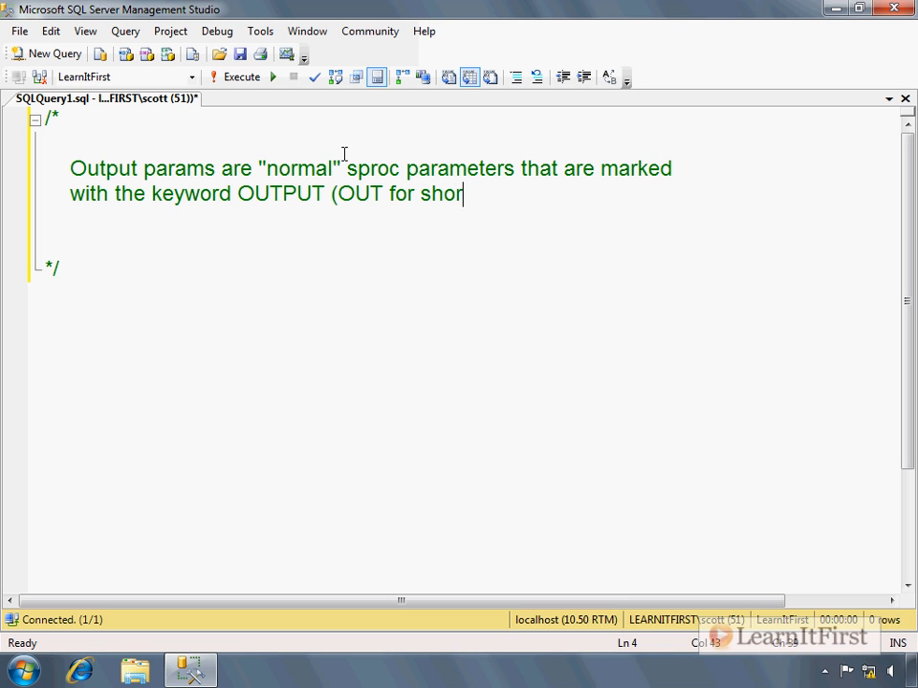
text(t))
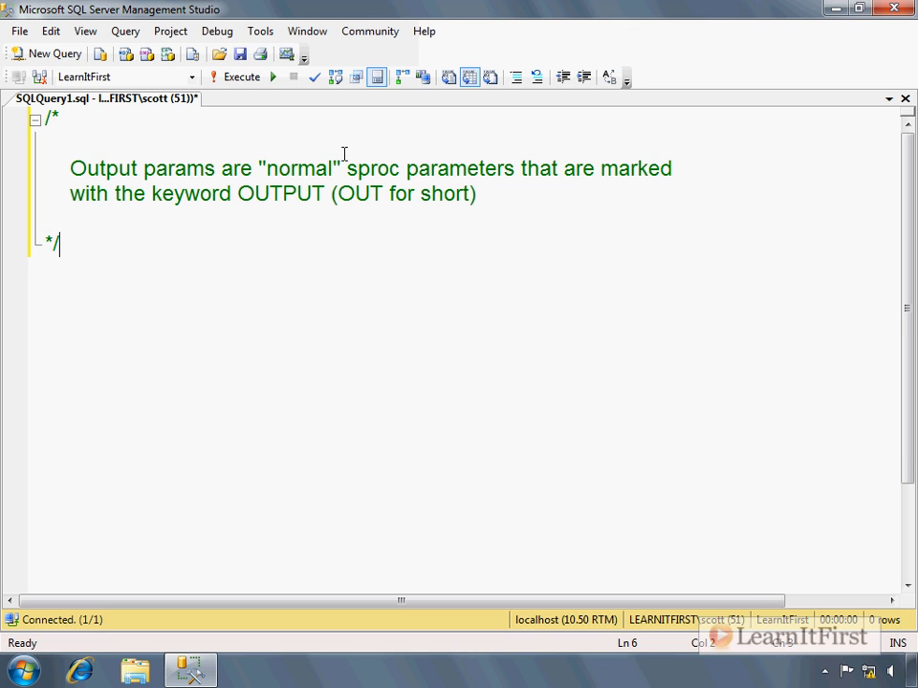
key(Enter)
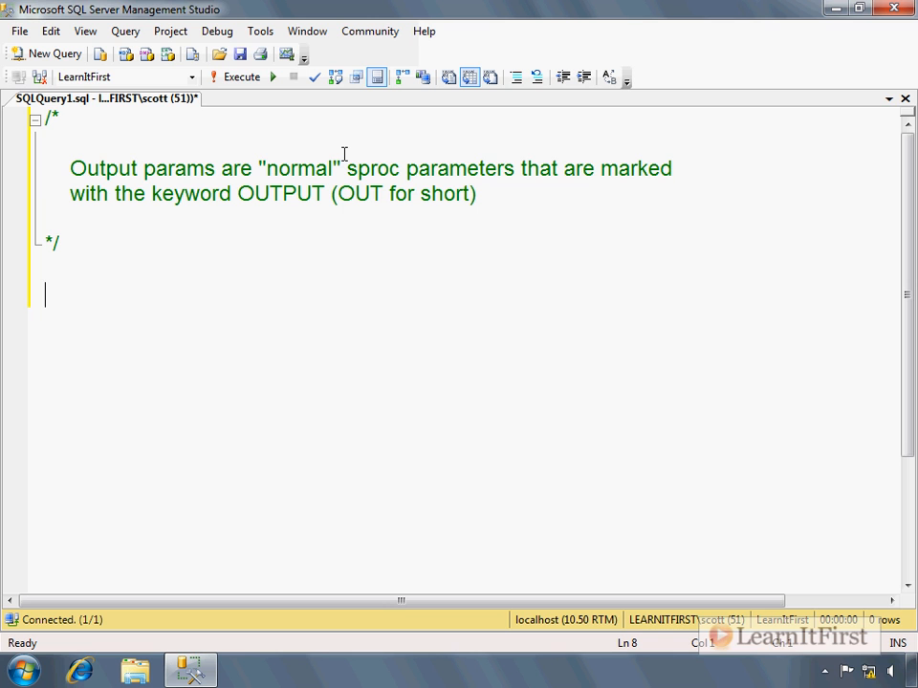
text(DECLARE)
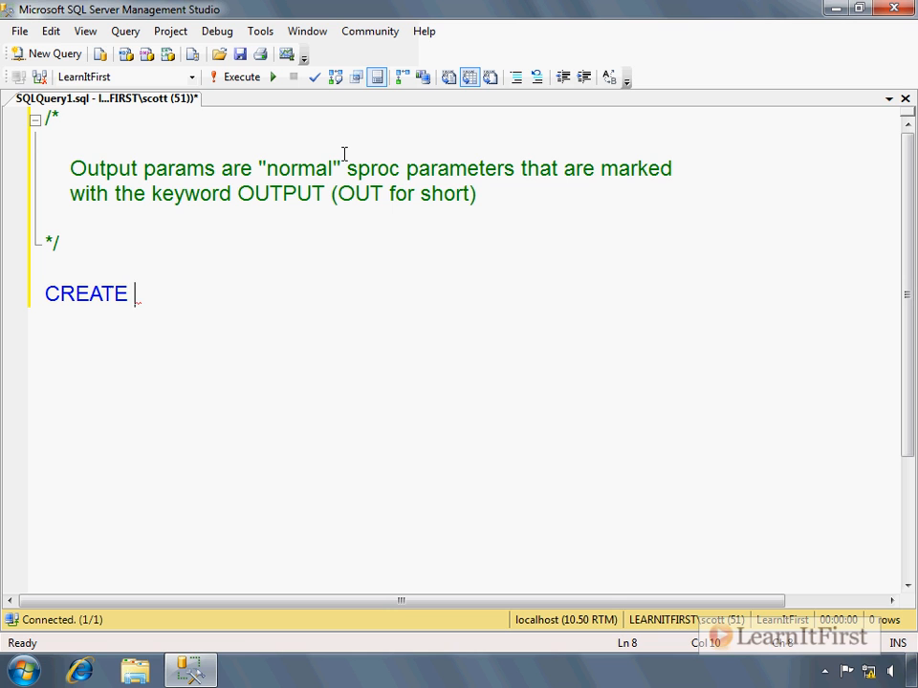
text(PROC GetMembe)
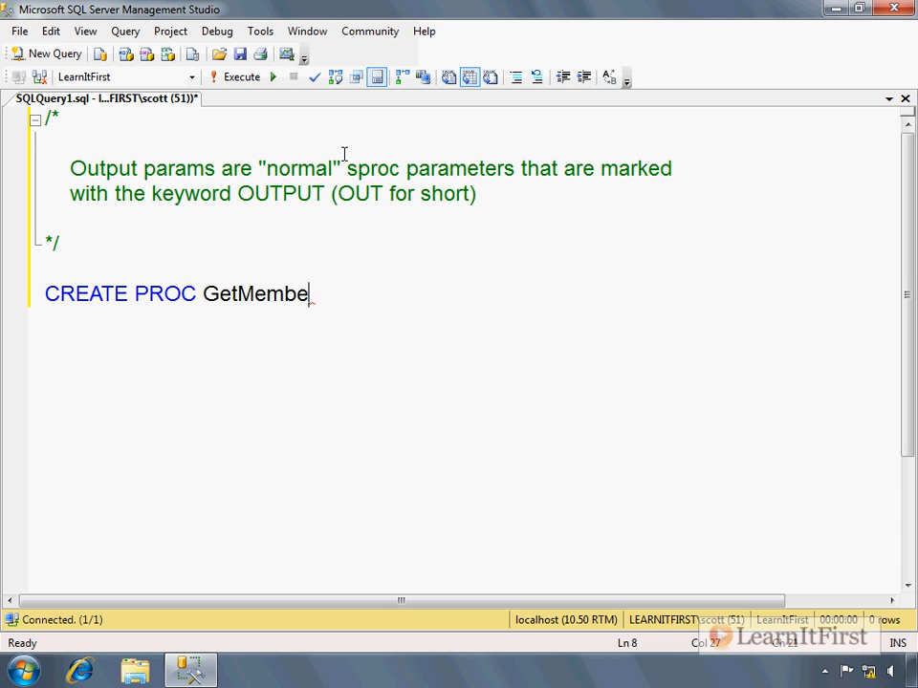
text(rIdFromEmail)
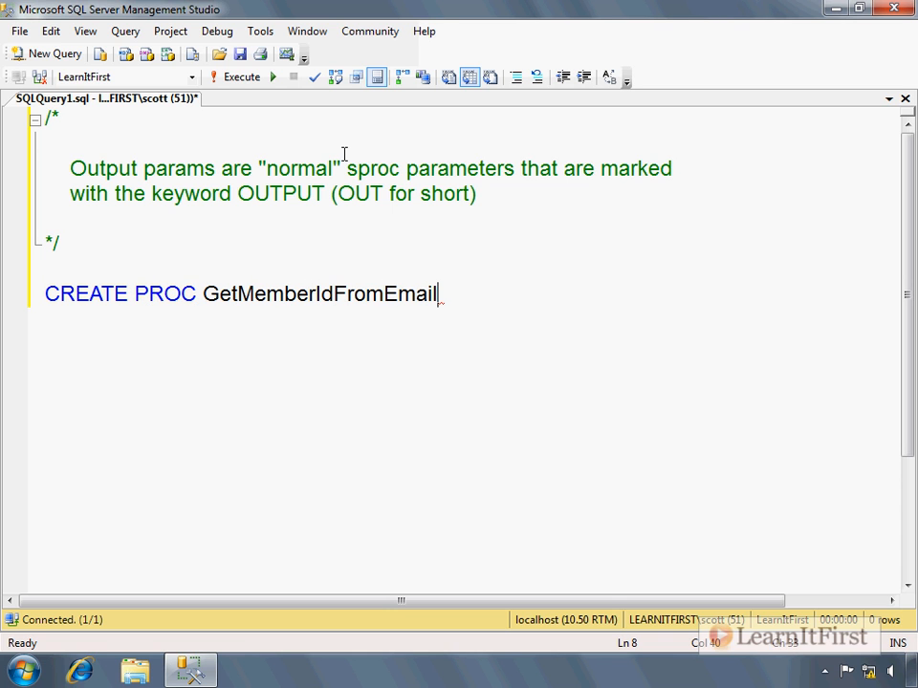
text((@Ema)
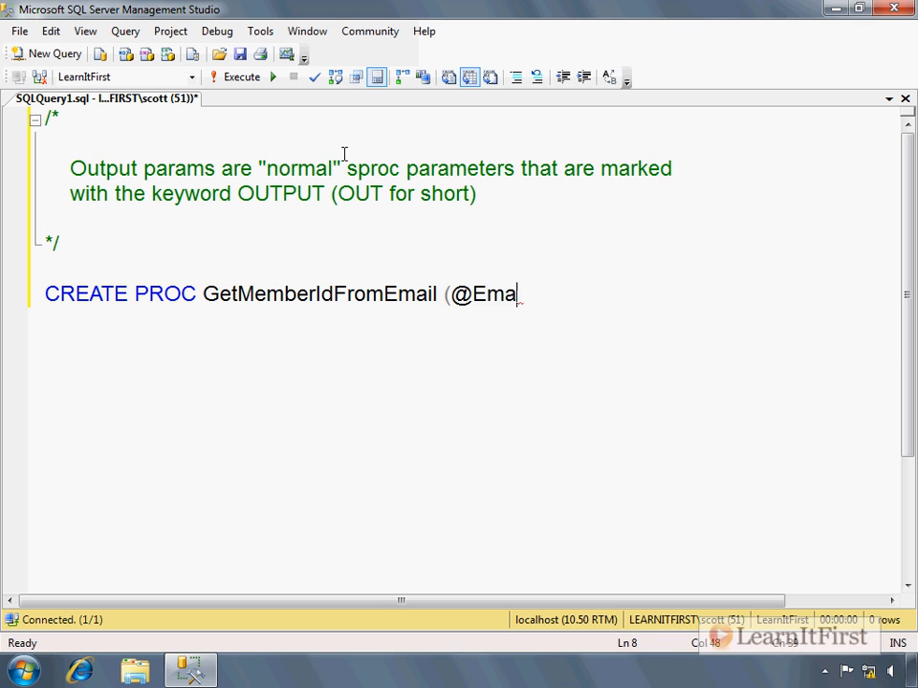
text(ilAddress NV)
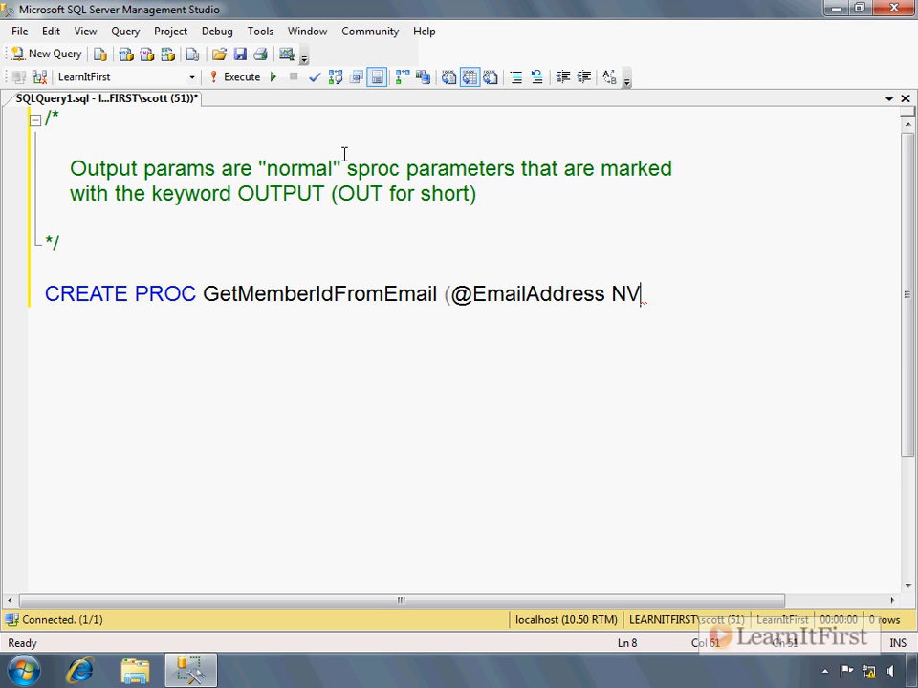
text(ARCHAR(512)
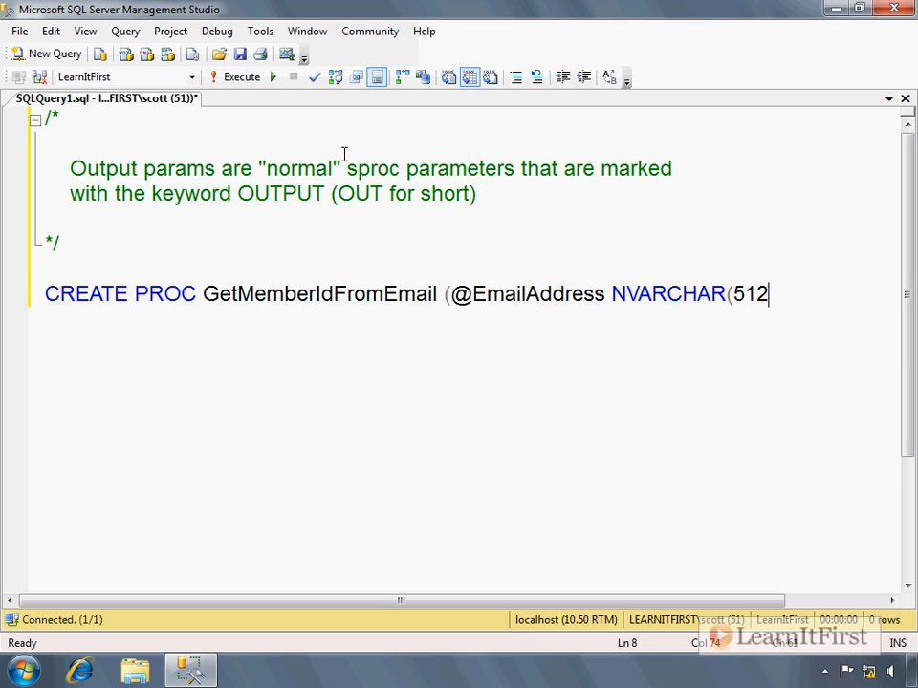
text())
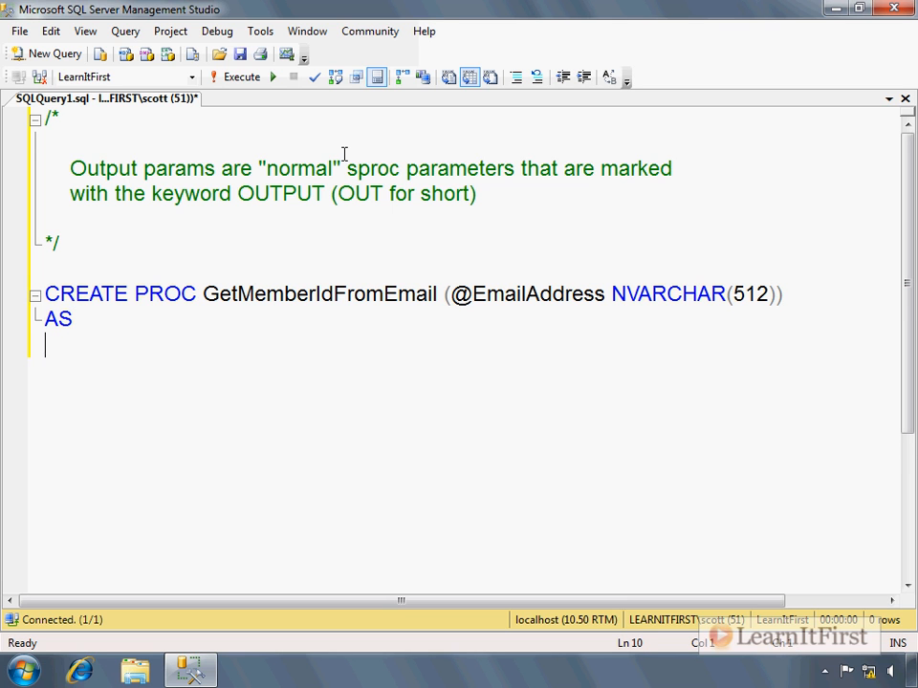
text(SELECT Mem)
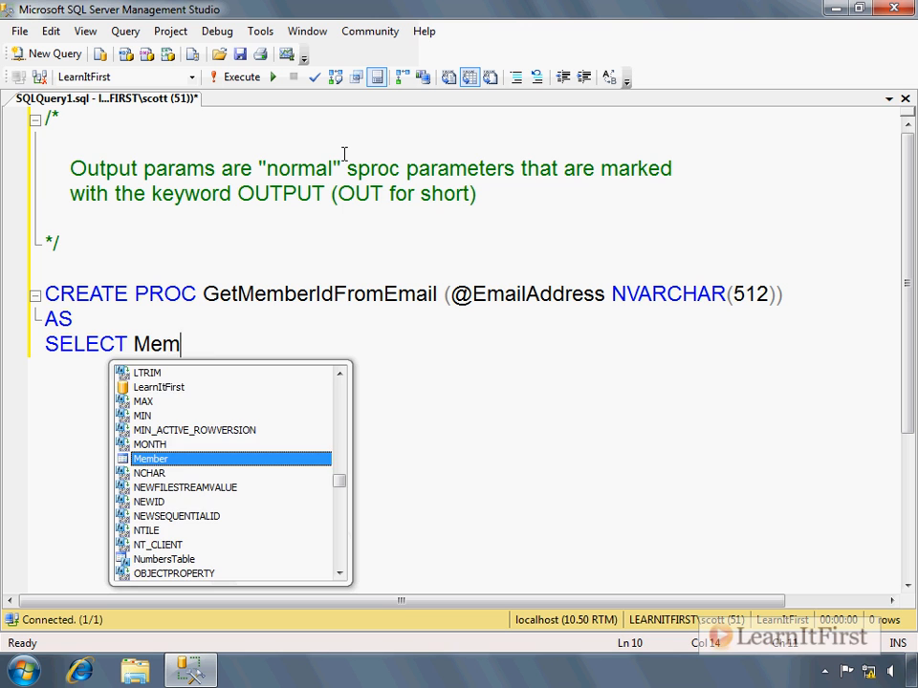
text(berId)
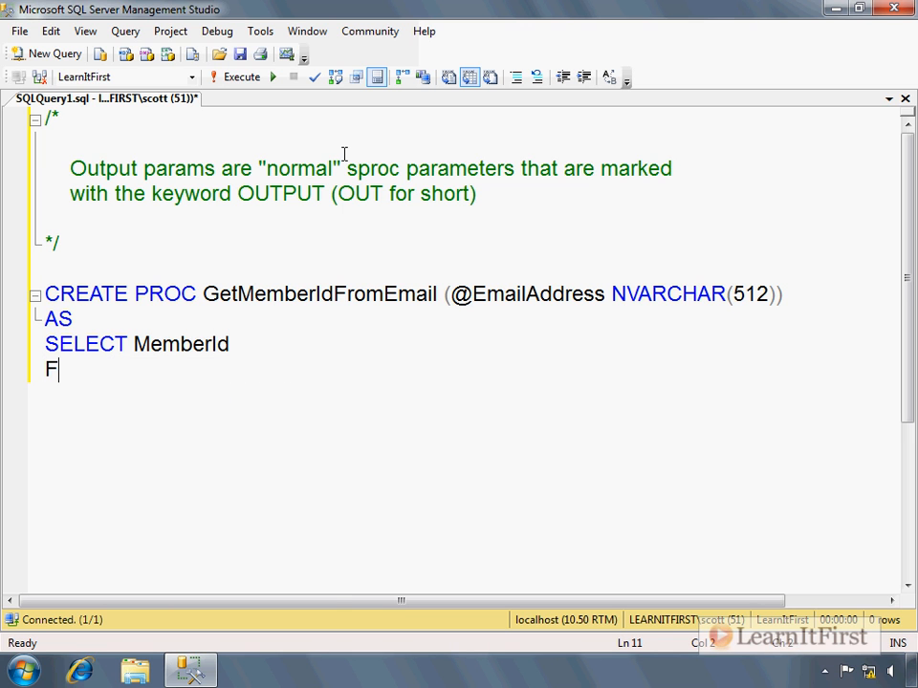
text(ROM dbo.Member)
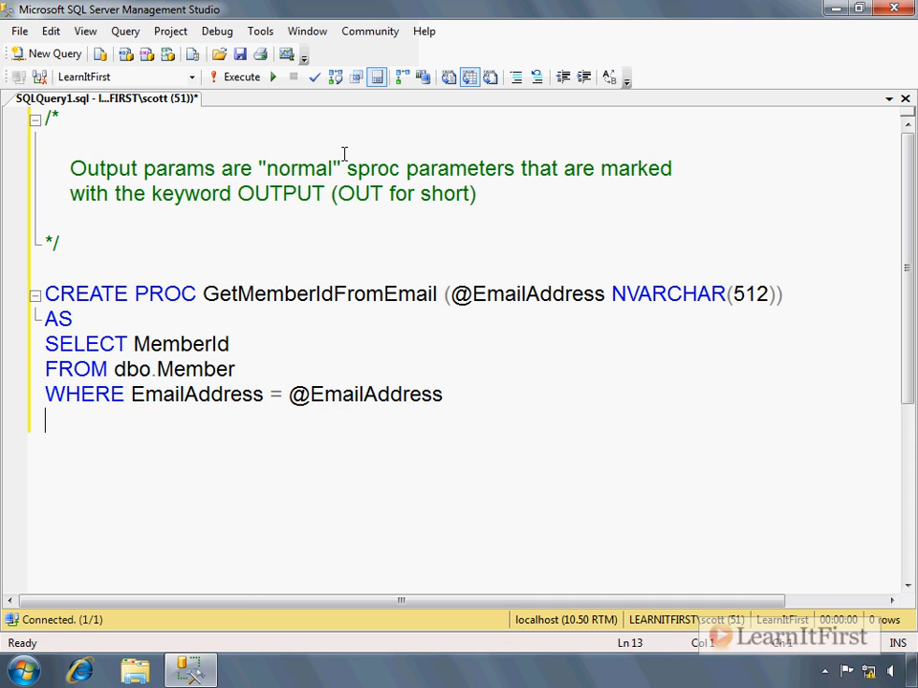
text(GO)
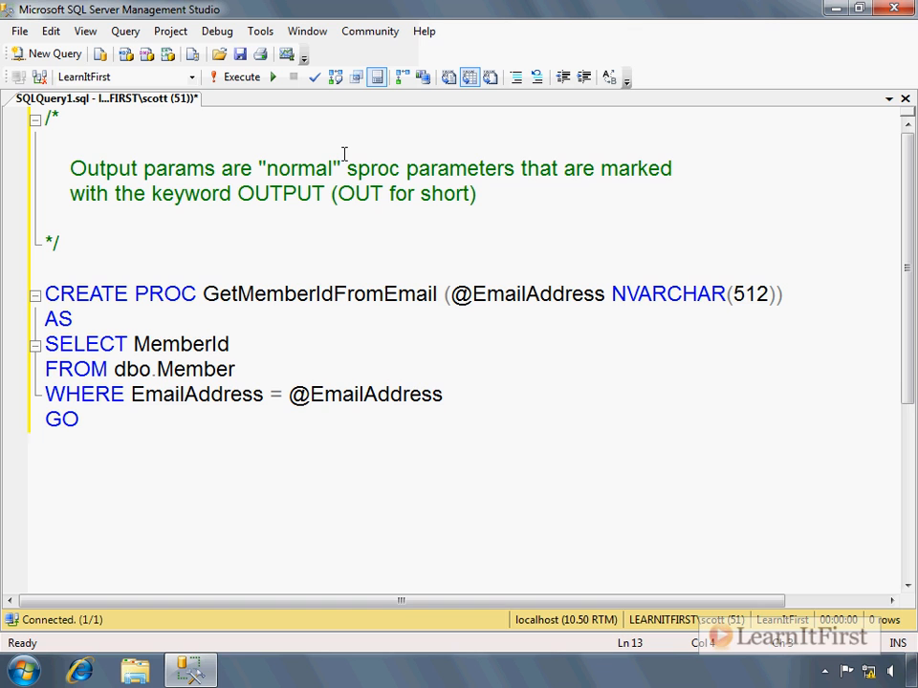
key(Enter)
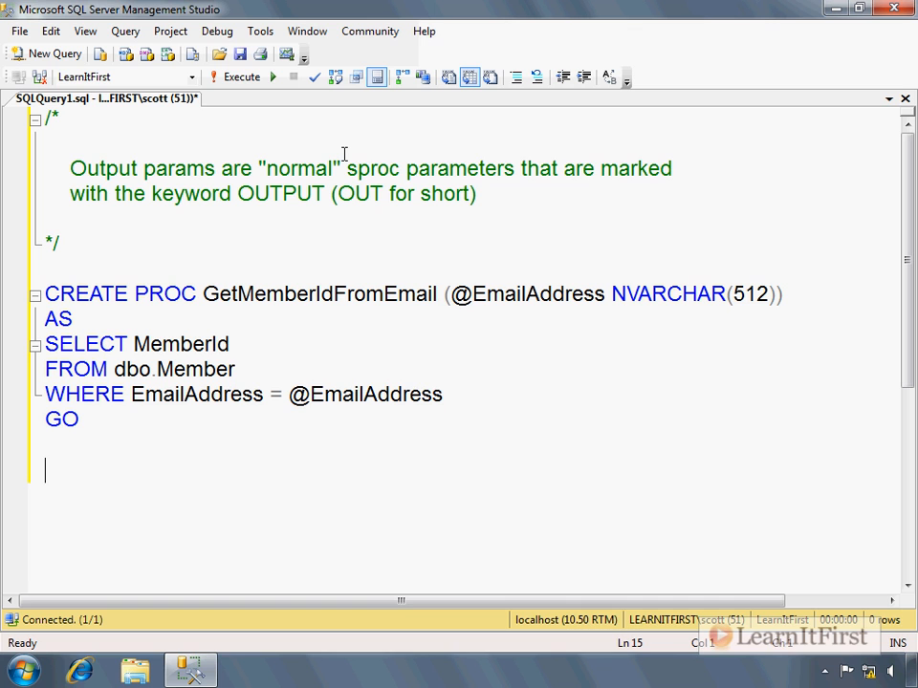
text(DE)
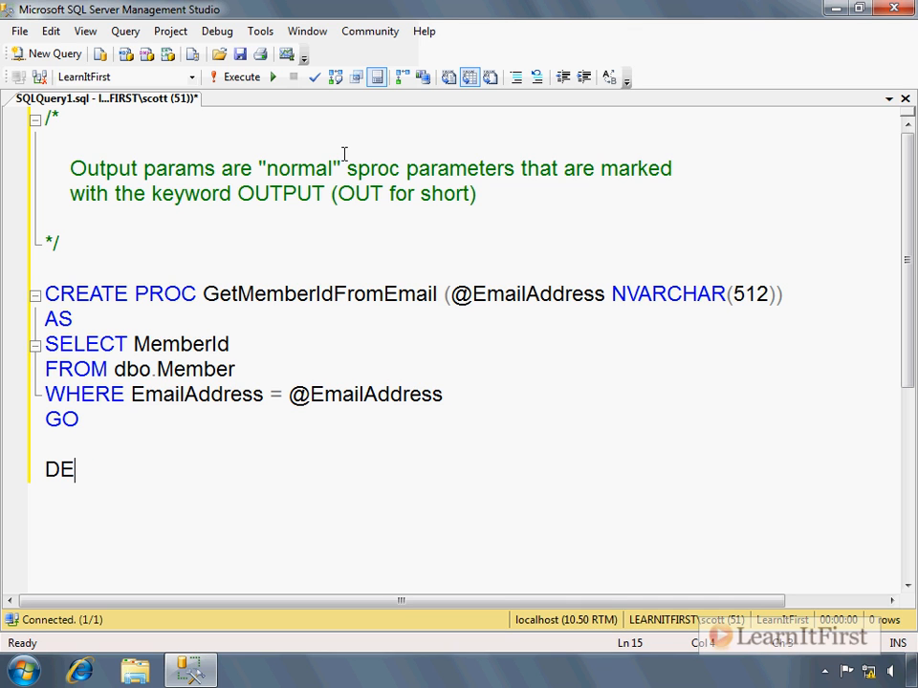
text(CLARE @)
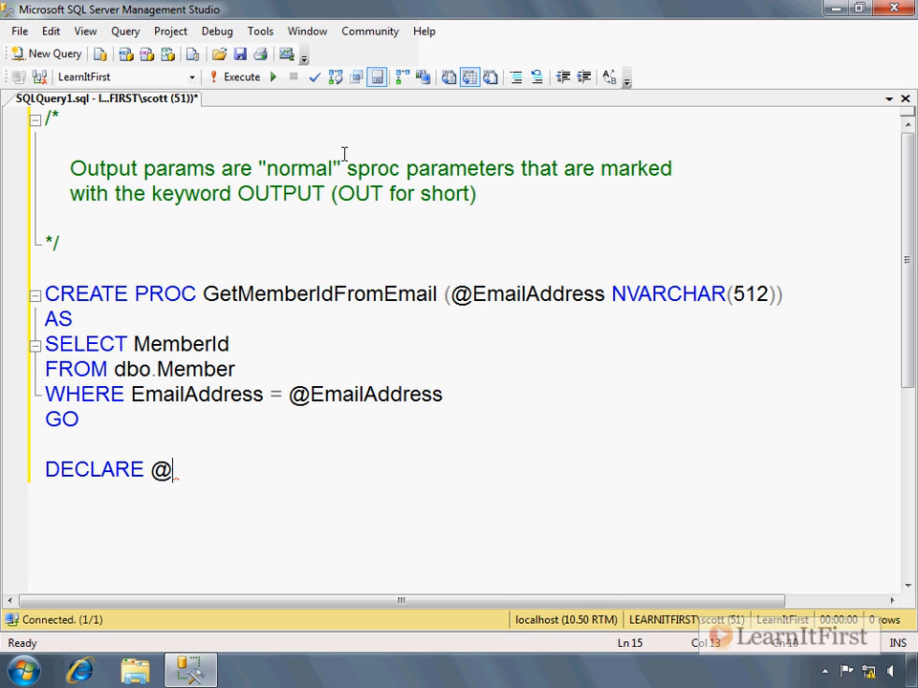
text(Id INT)
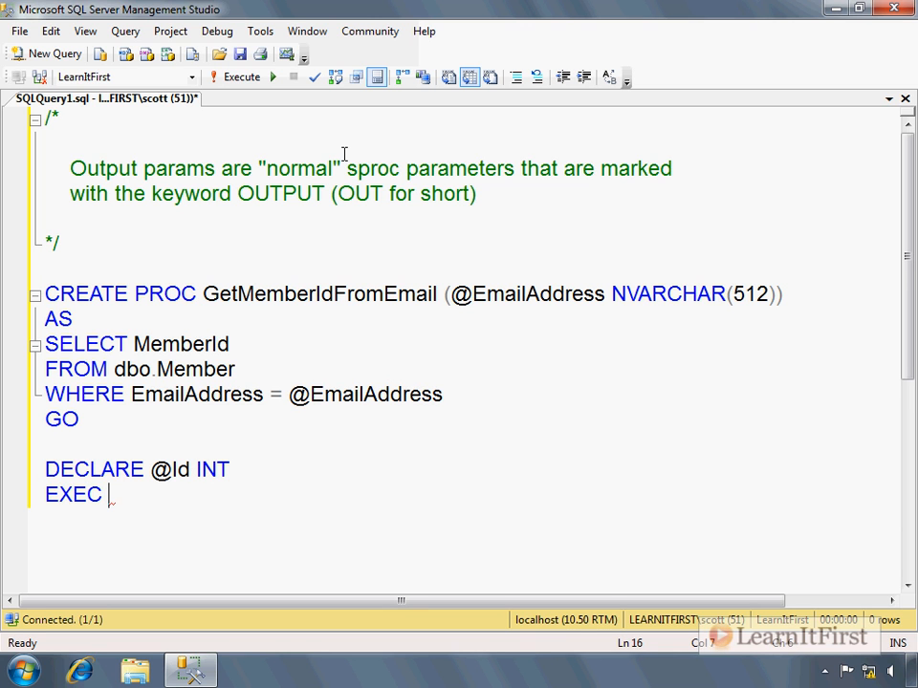
text(dbo.GetMemberIdFromEmail)
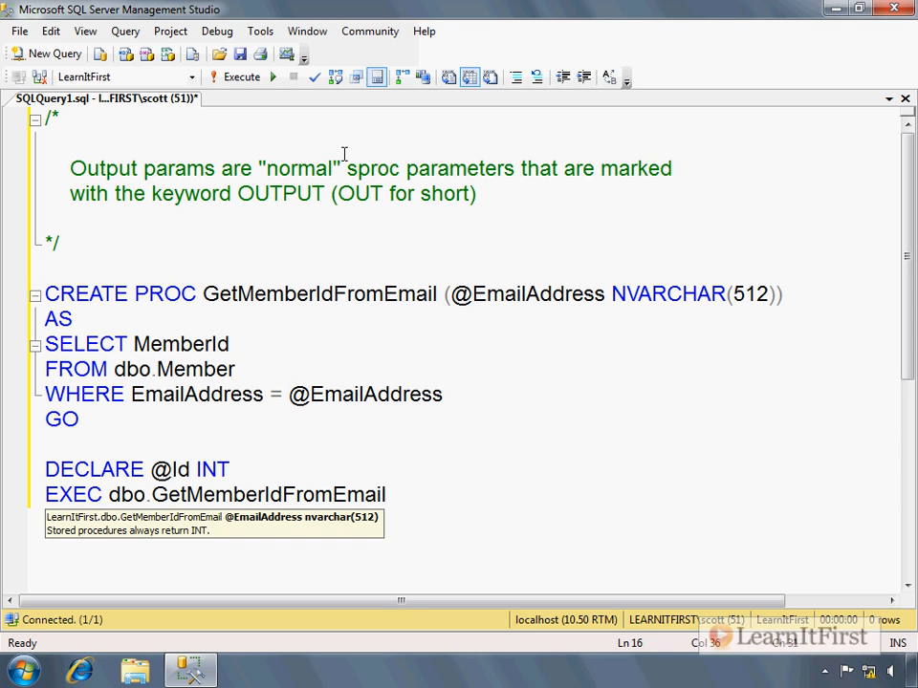
text(@EmailAddress = ')
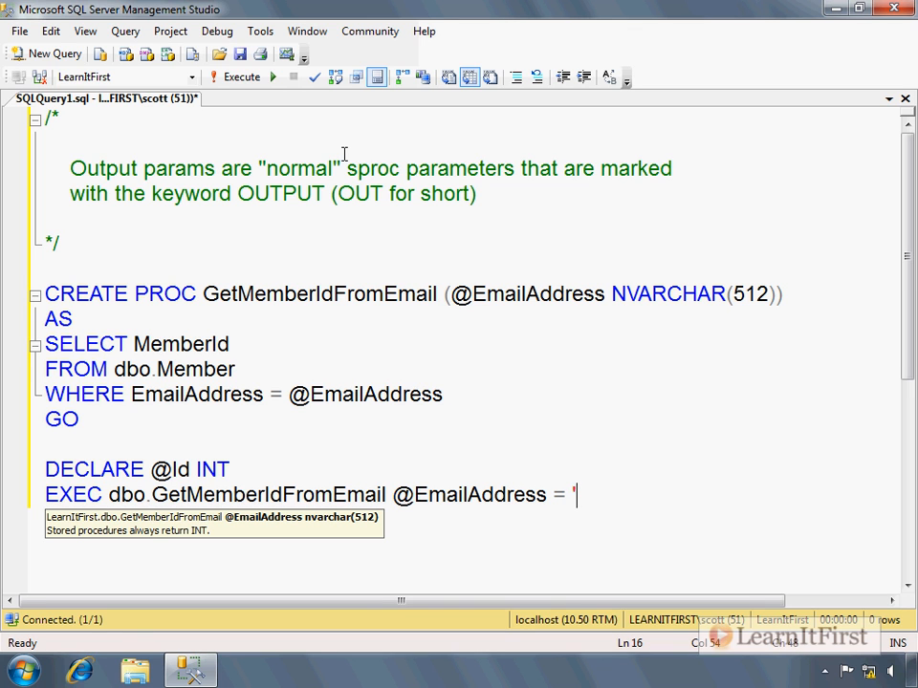
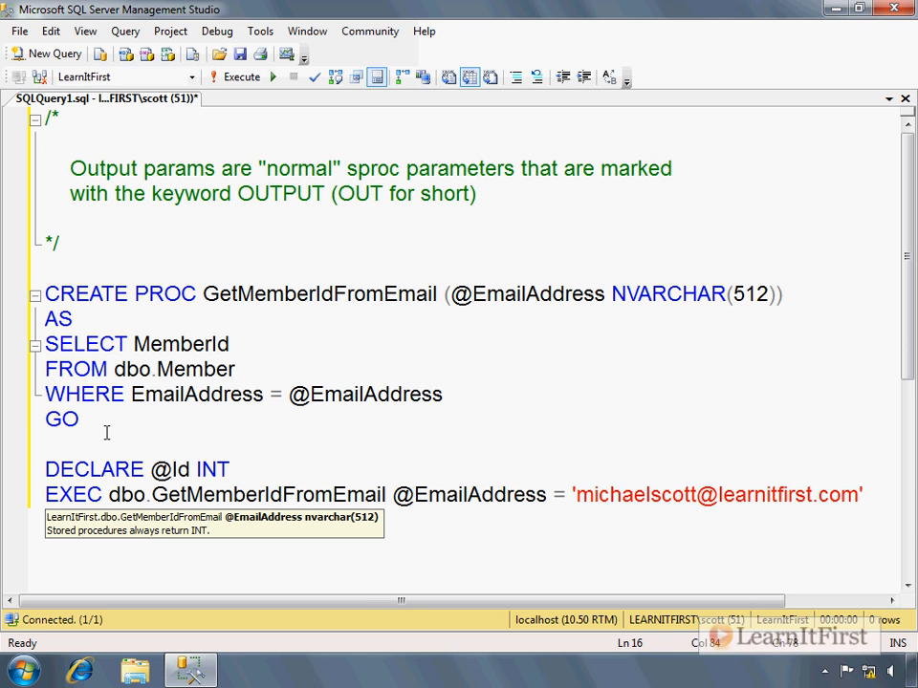
click(230, 78)
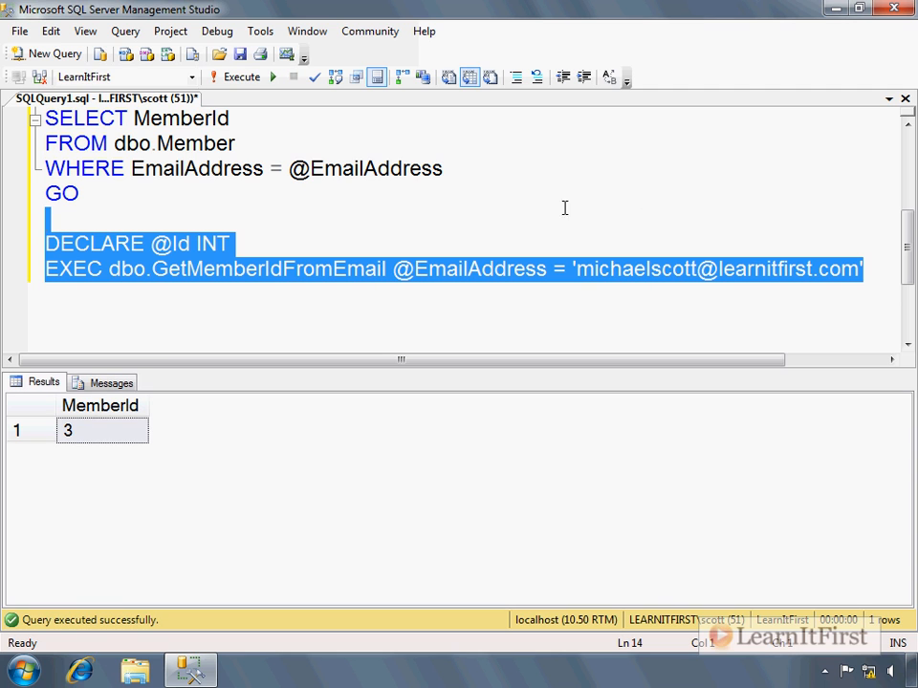
mouse_move(136, 461)
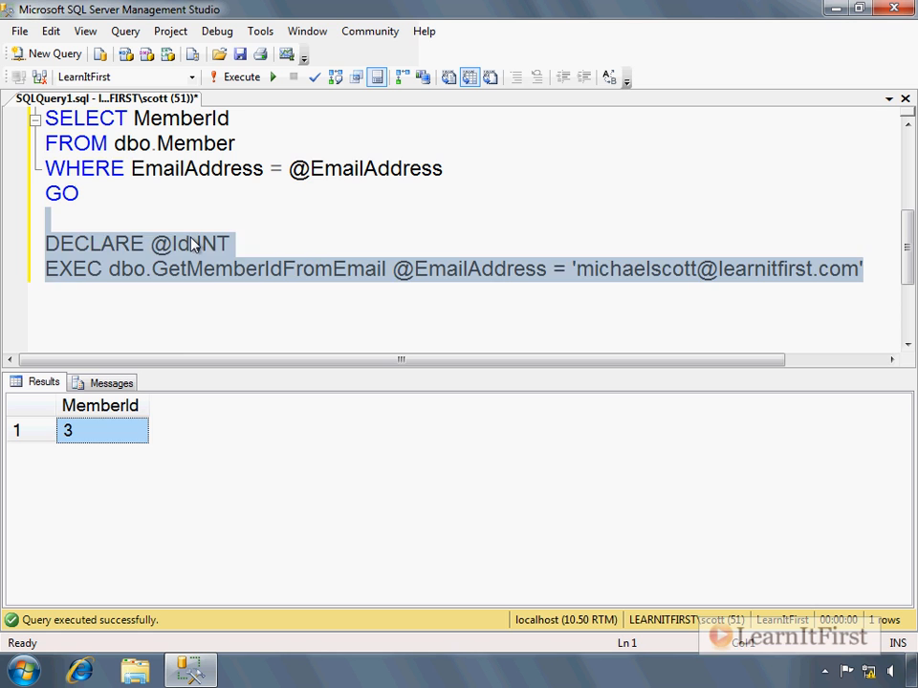
text(SELECT)
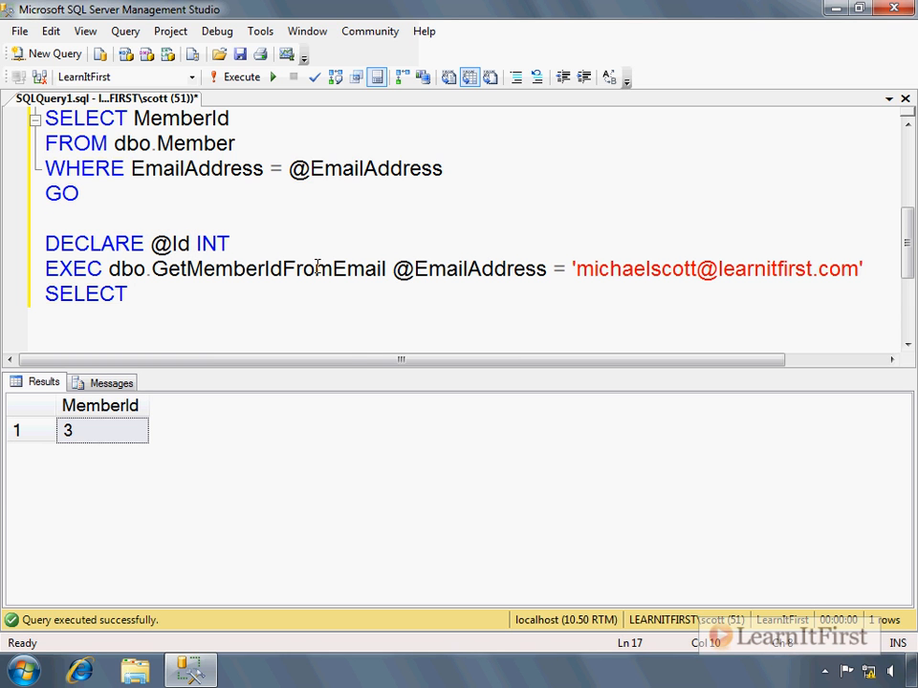
text(@Id)
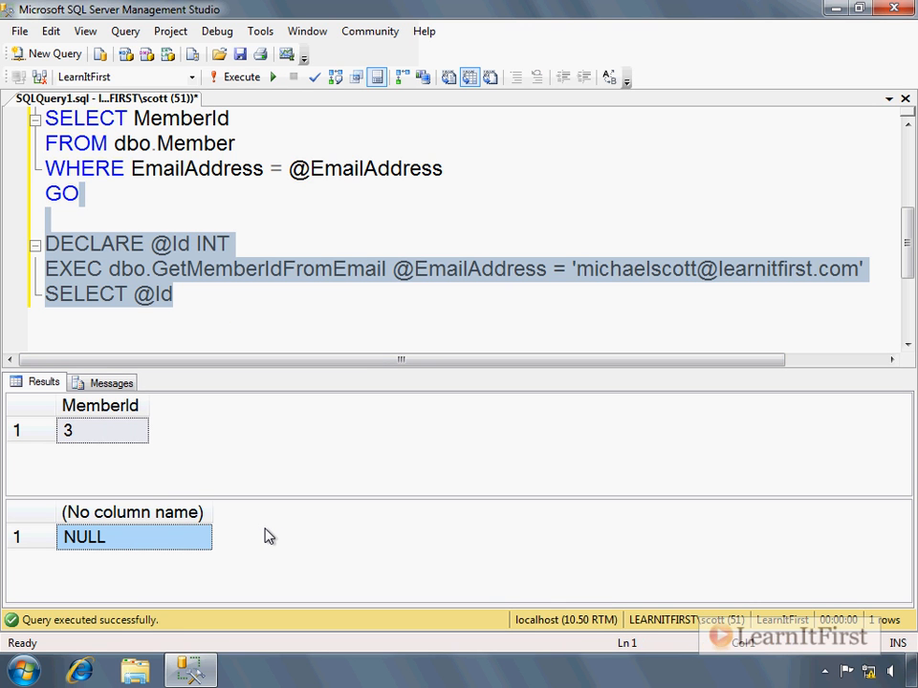
mouse_move(186, 252)
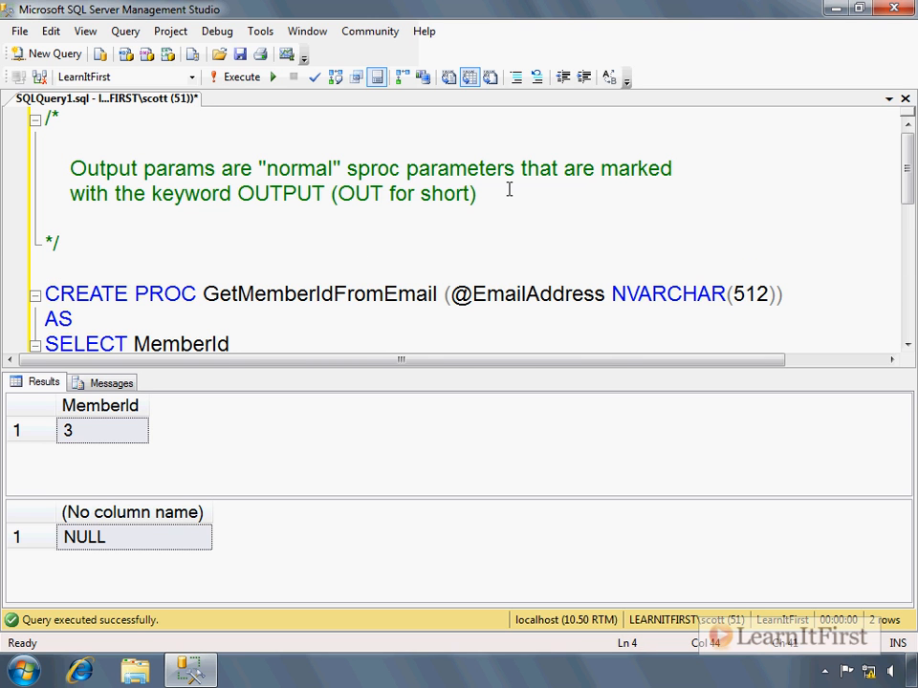
- Extend the header comment: output params capture the stored proc's output in a local variable
text(Output parama)
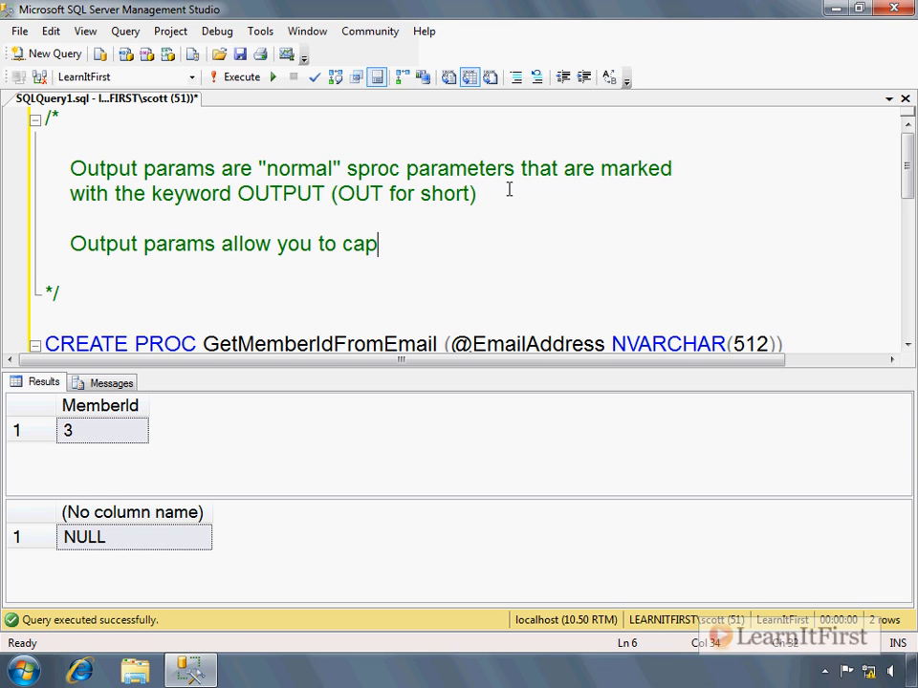
text(ture the output of)
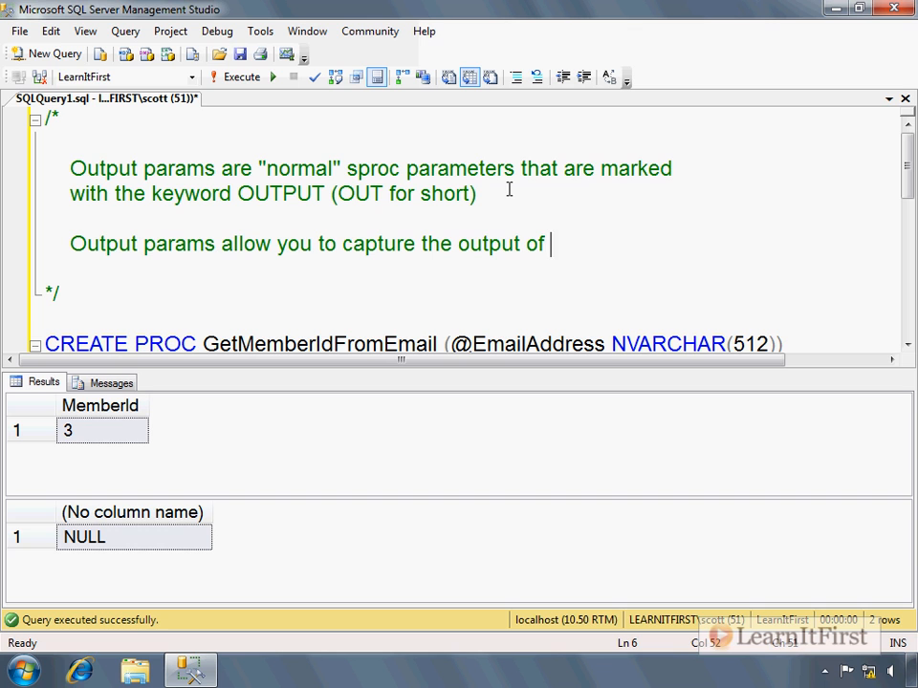
text(the stored proc)
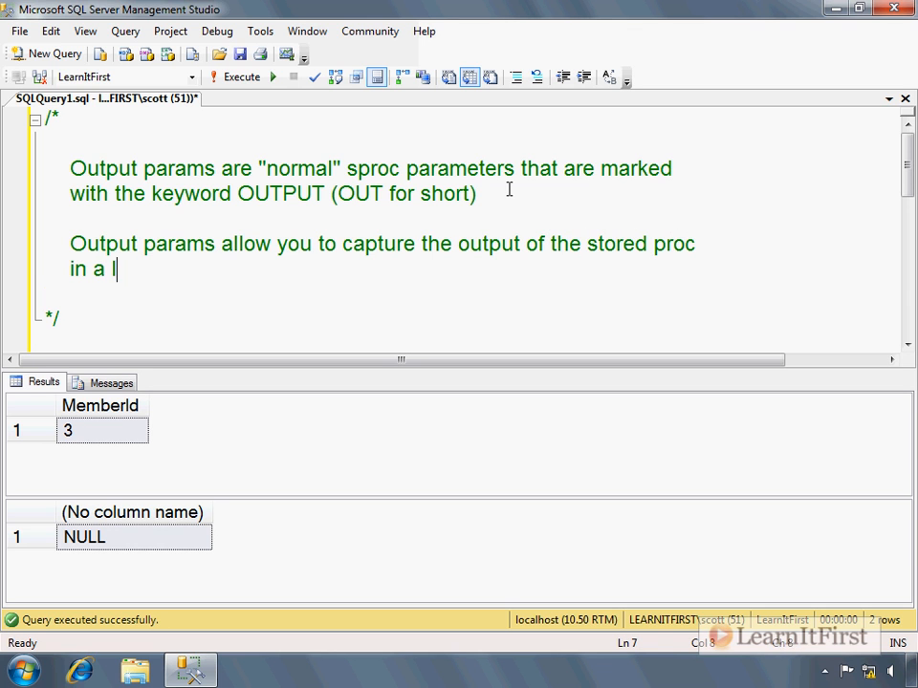
text(ocal variabl)
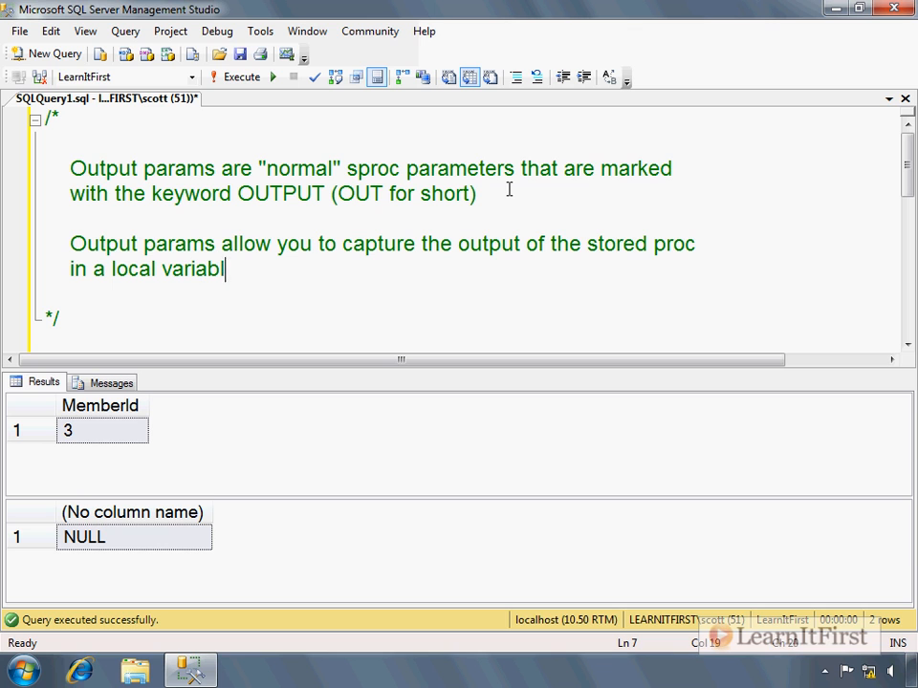
text(e)
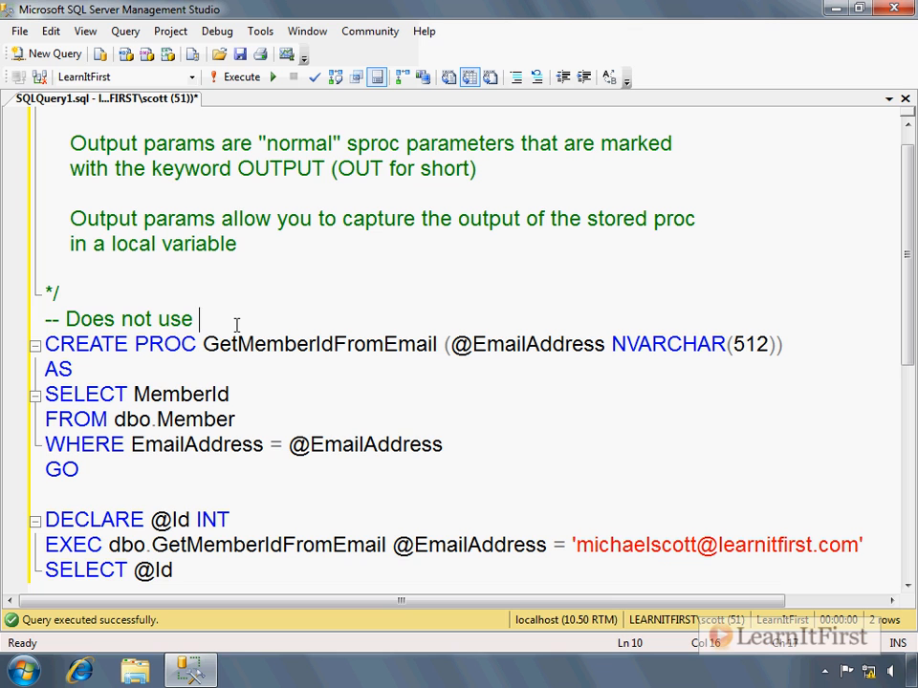
text(OUTPUT)
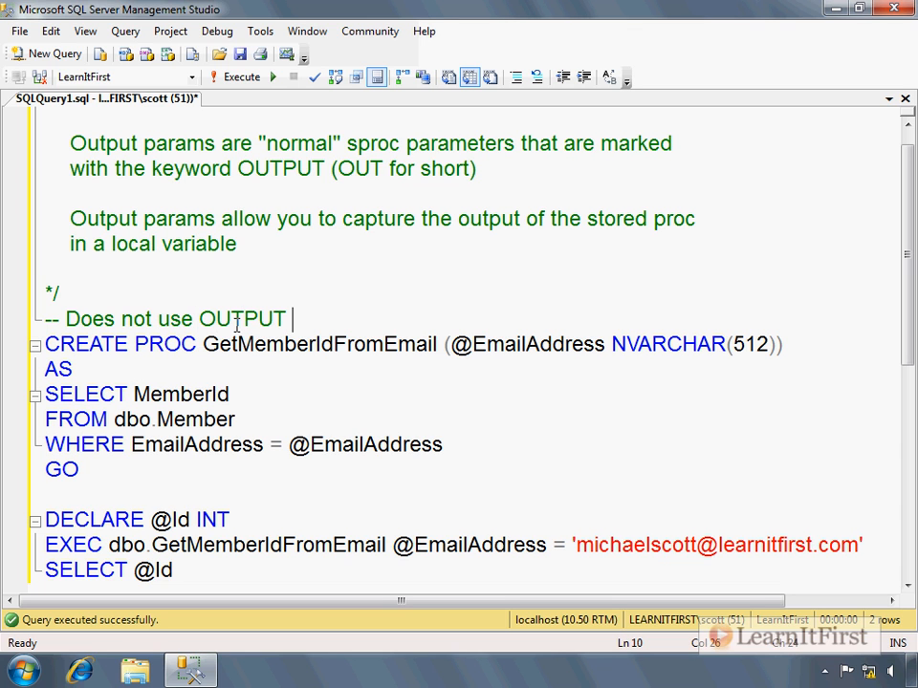
text(params)
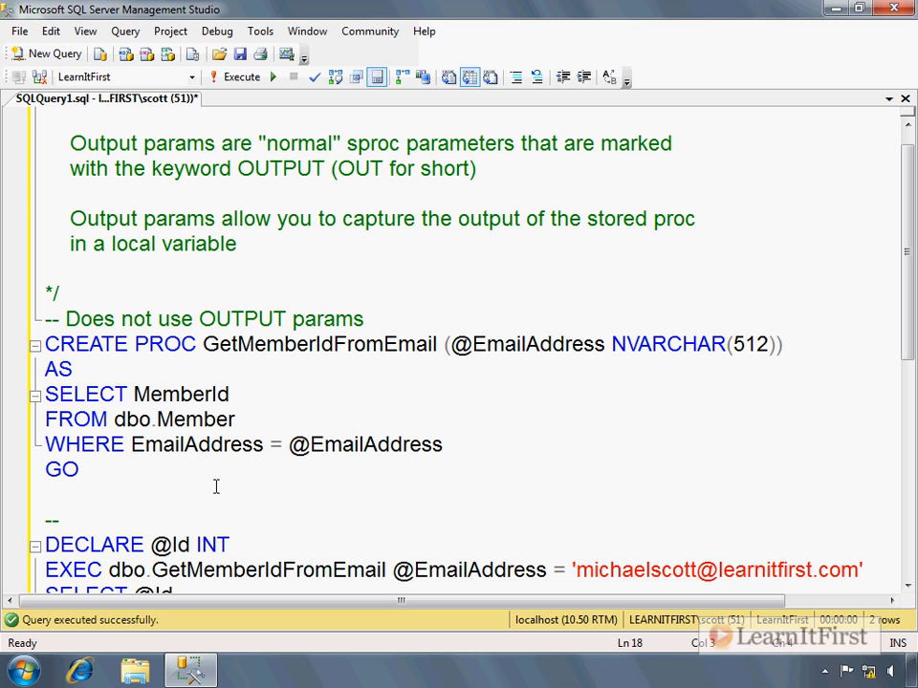
text(@Id cannot ea)
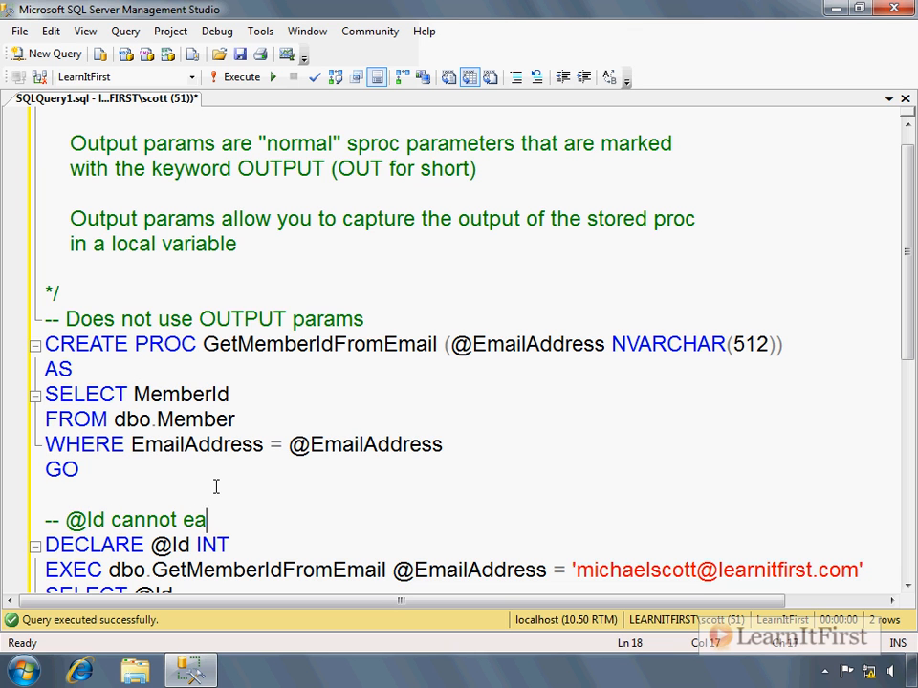
text(sily be assigned the member id)
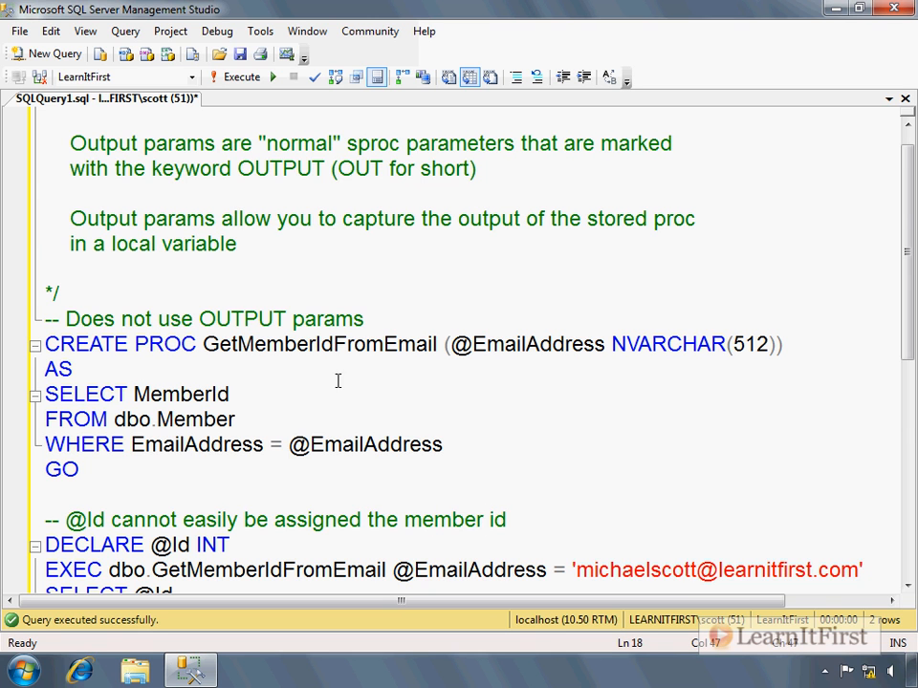
scroll(down, 3)
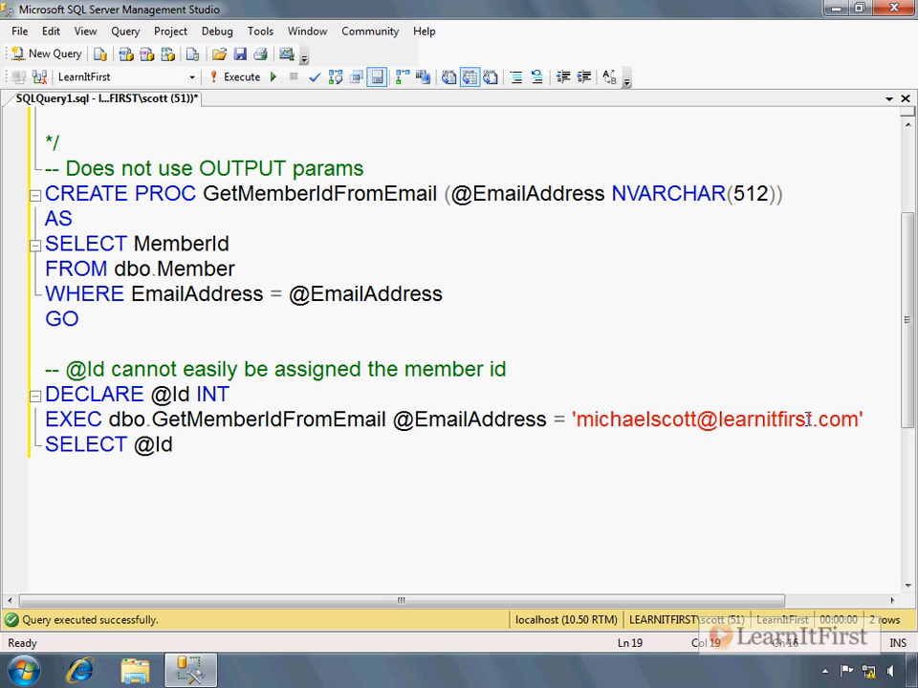
drag(44, 418, 860, 419)
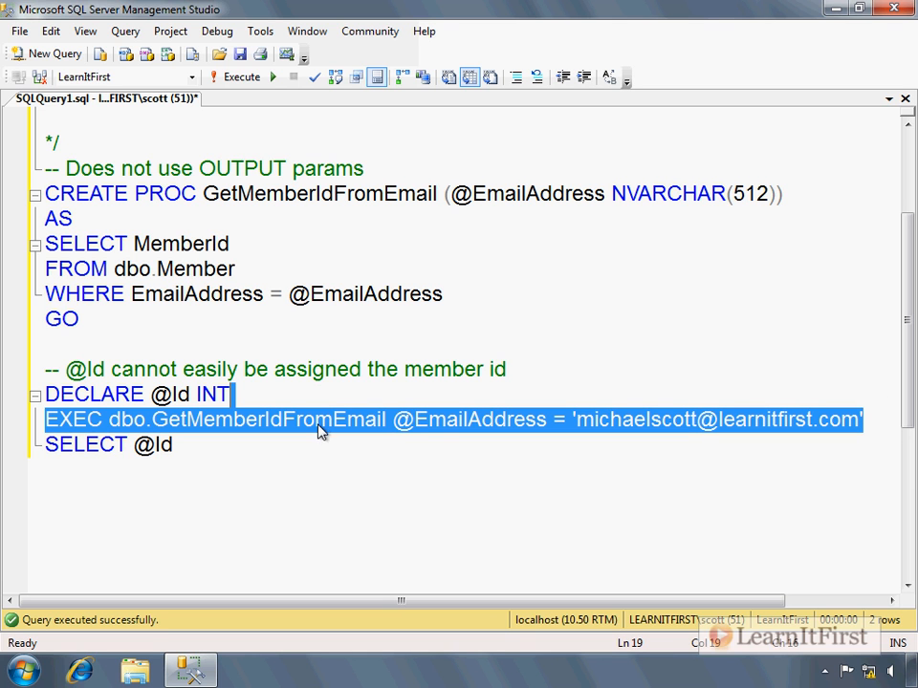
mouse_move(355, 449)
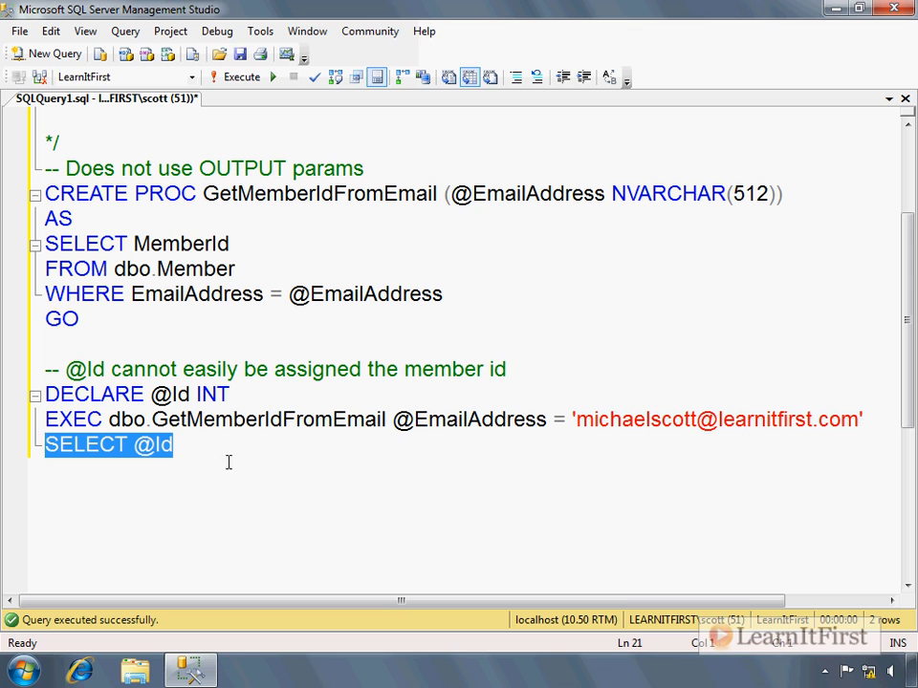
click(180, 445)
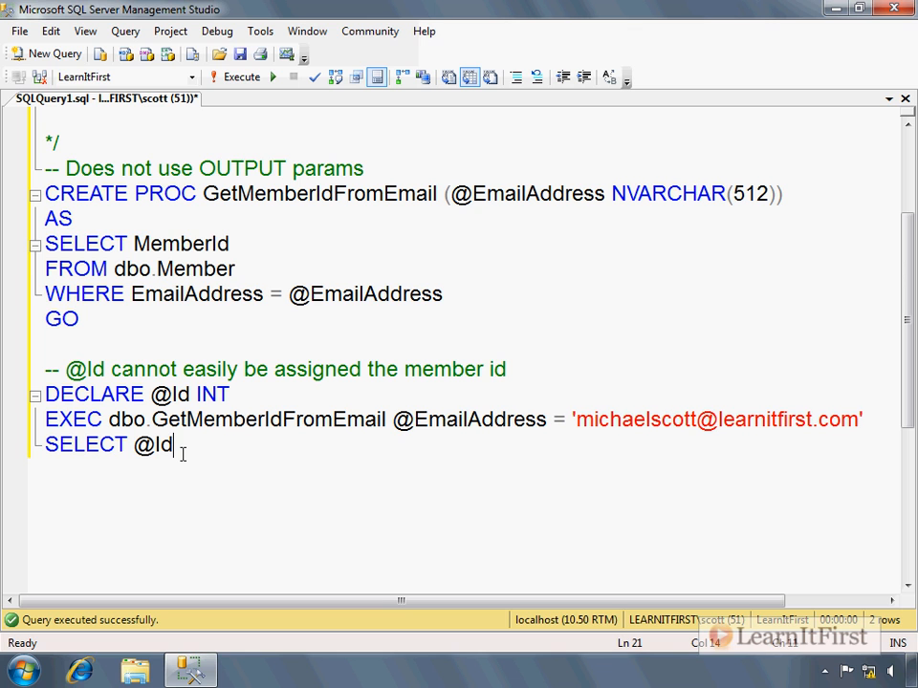
- Add the comment '-- Alter the proc to use an output param' below the calling code
key(Enter)
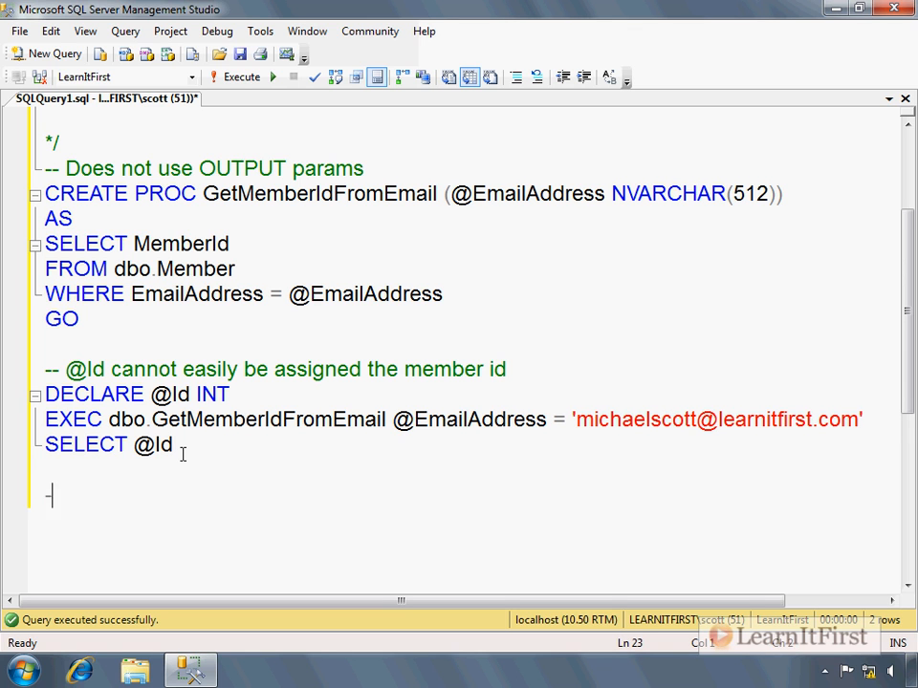
text(-- Alter the)
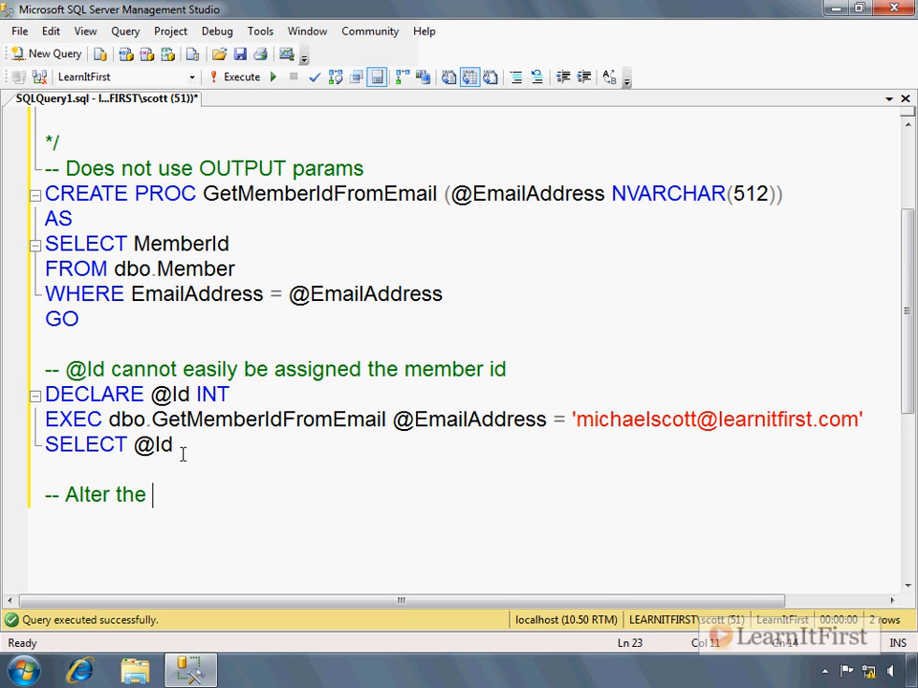
text(proc to)
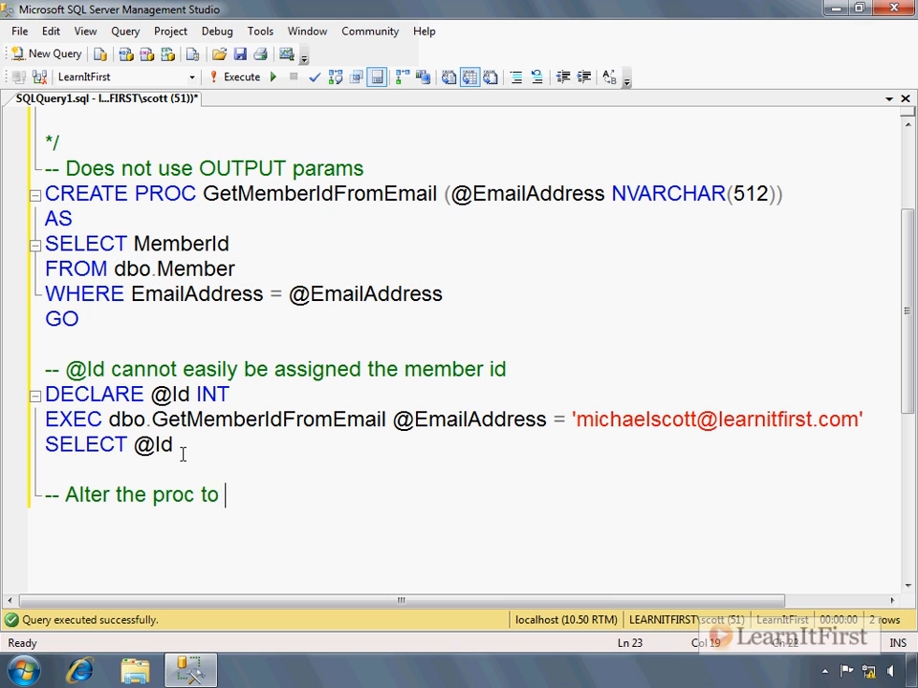
text(use an output param":)
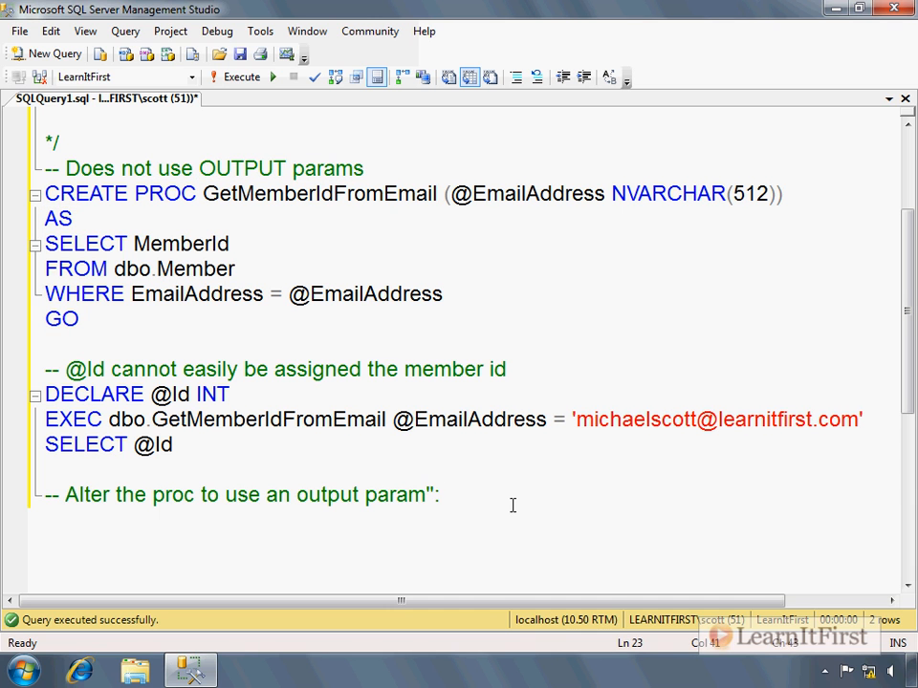
text(LAT)
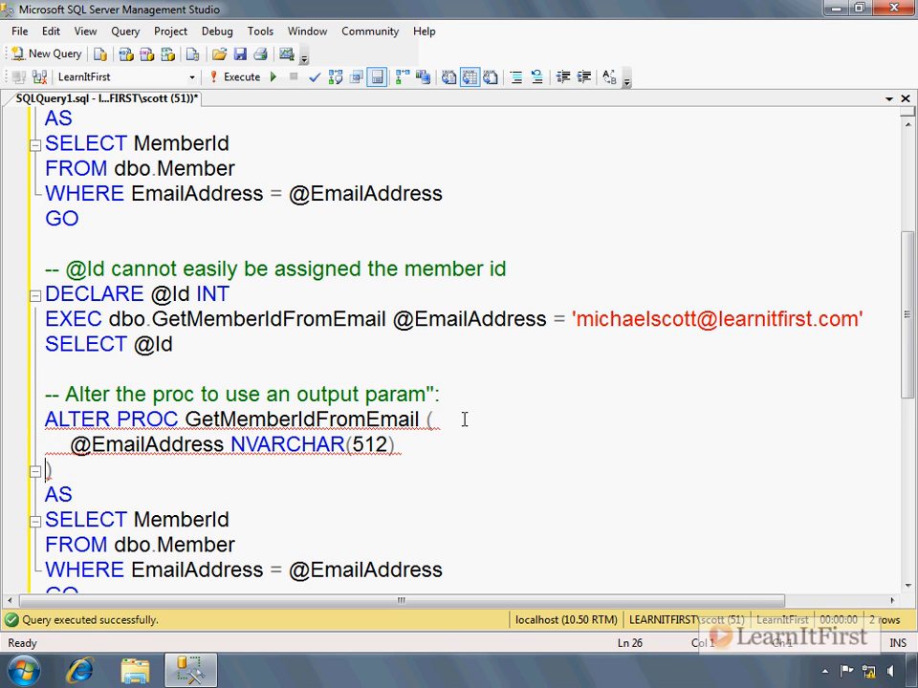
text(G)
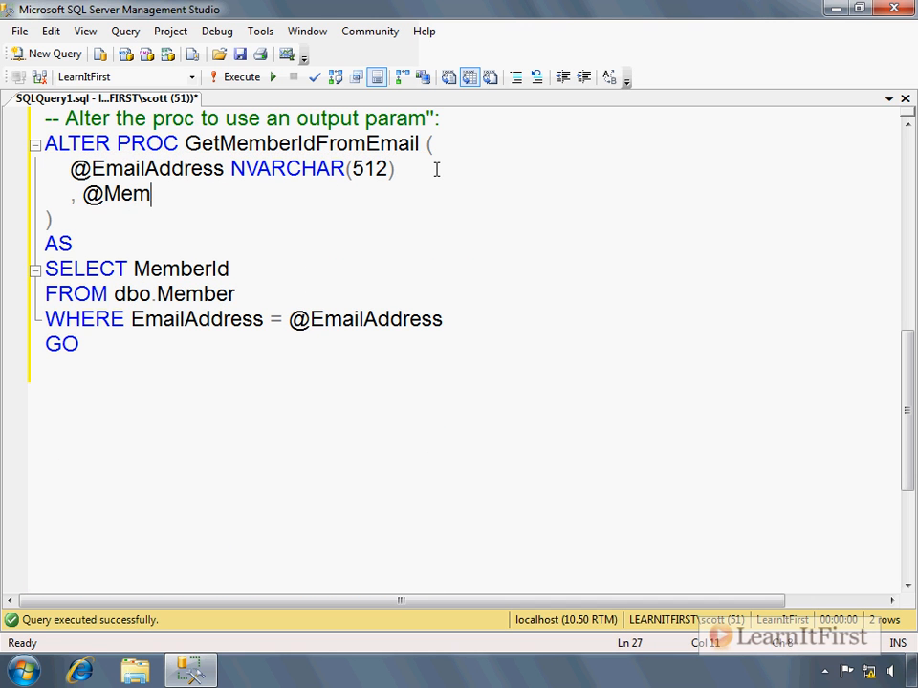
text(berId INT)
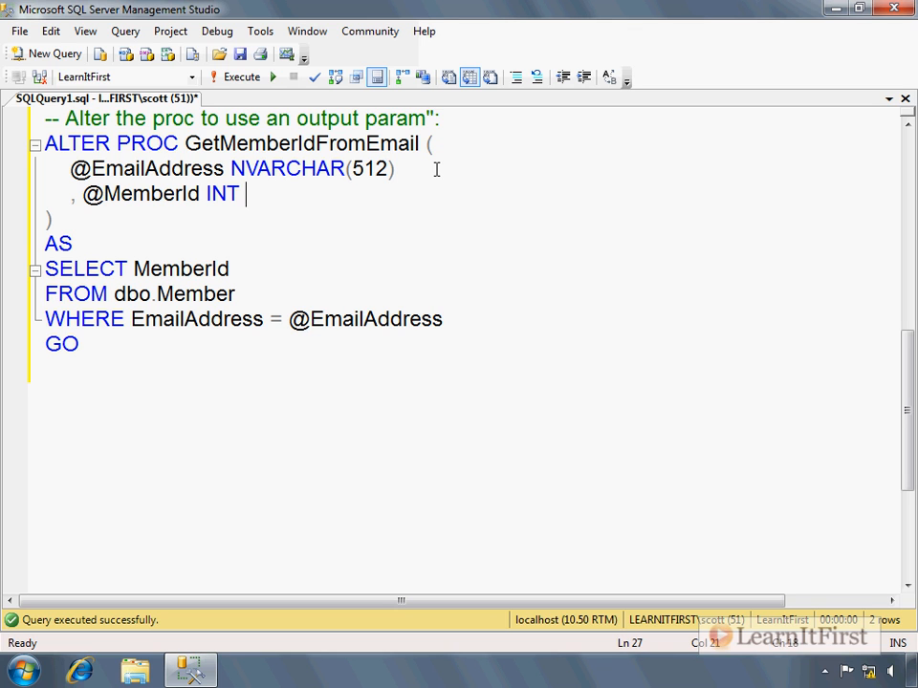
text(OUT)
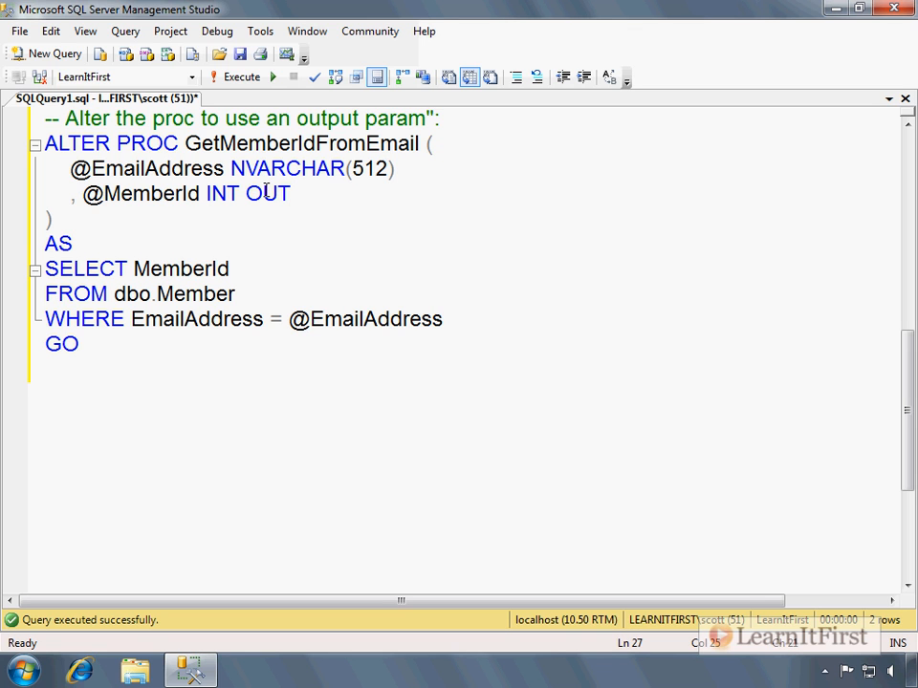
mouse_move(325, 295)
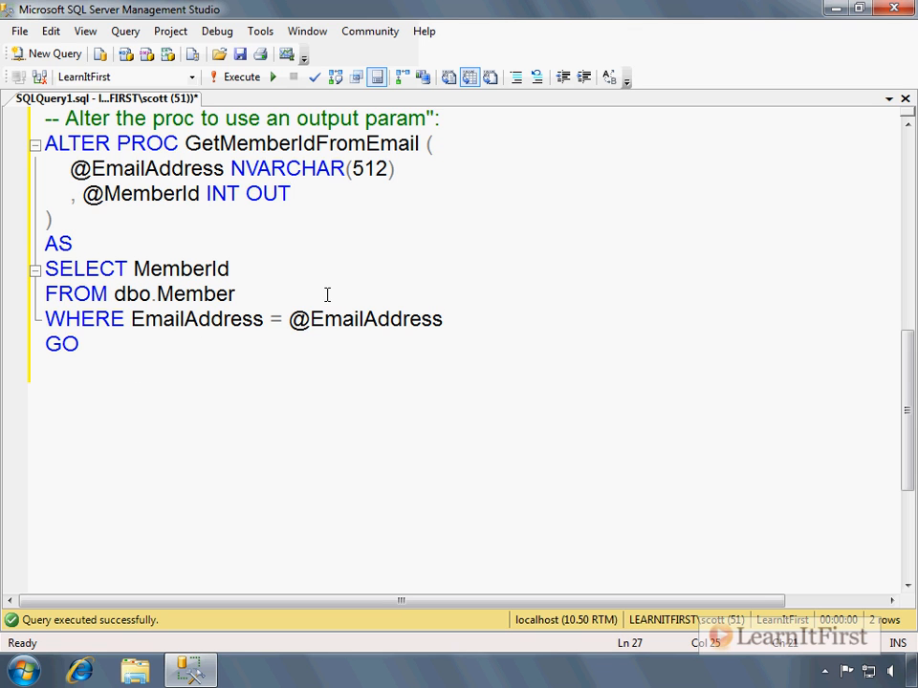
double_click(141, 194)
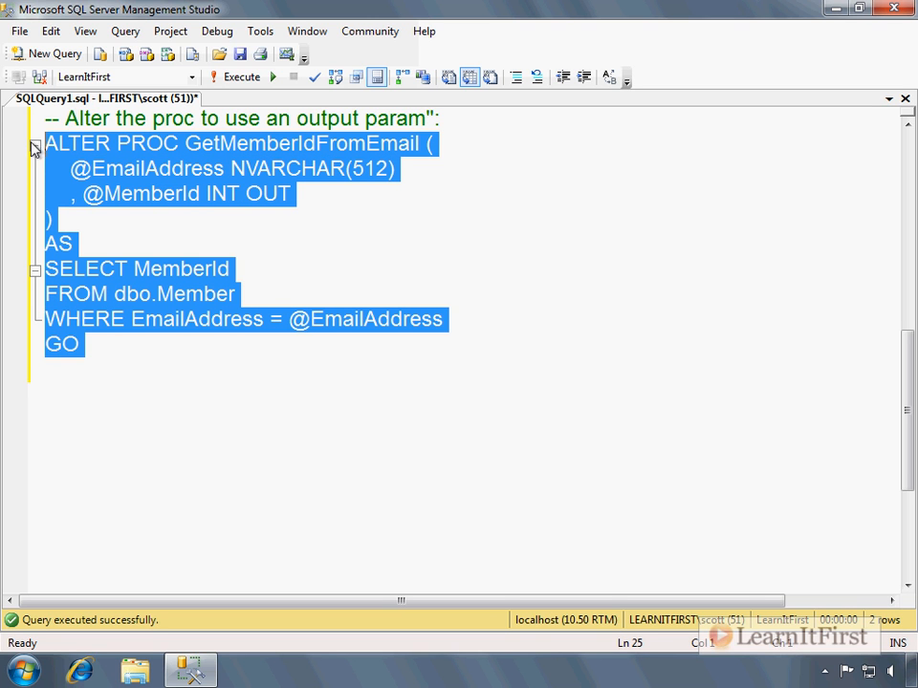
mouse_move(320, 379)
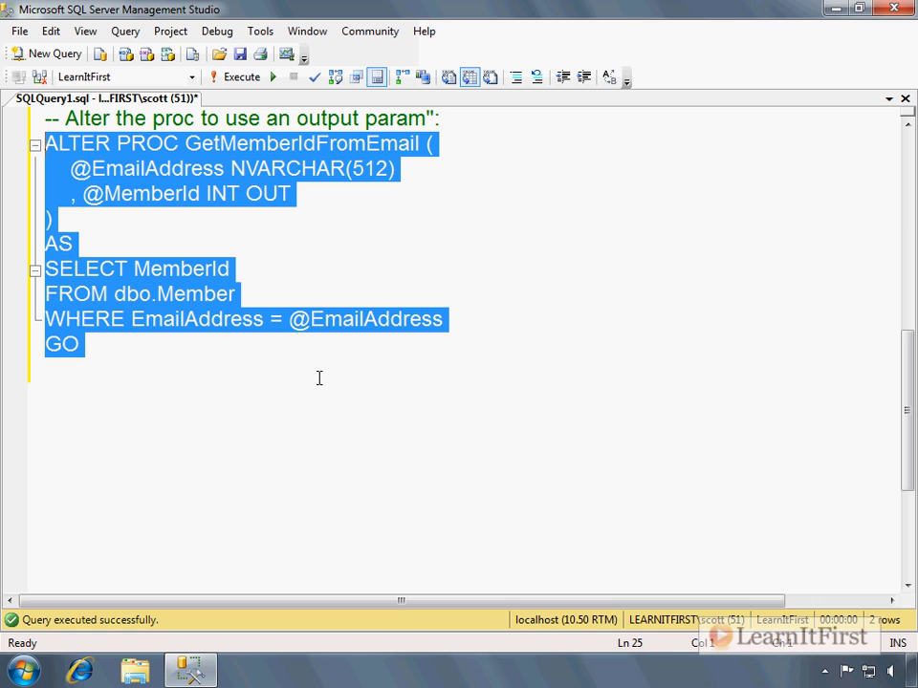
click(229, 77)
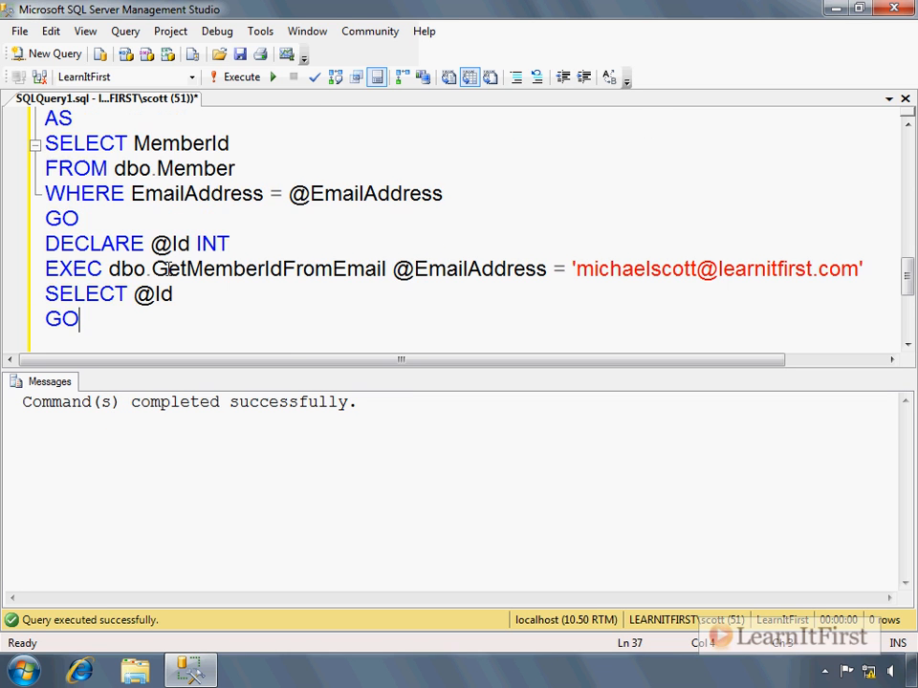
click(80, 218)
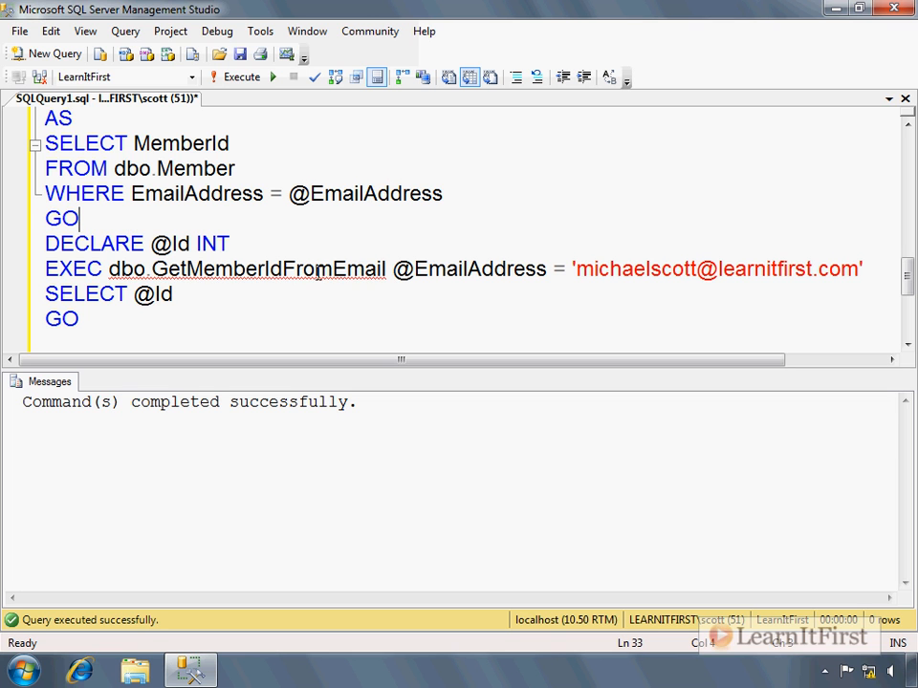
drag(44, 243, 80, 318)
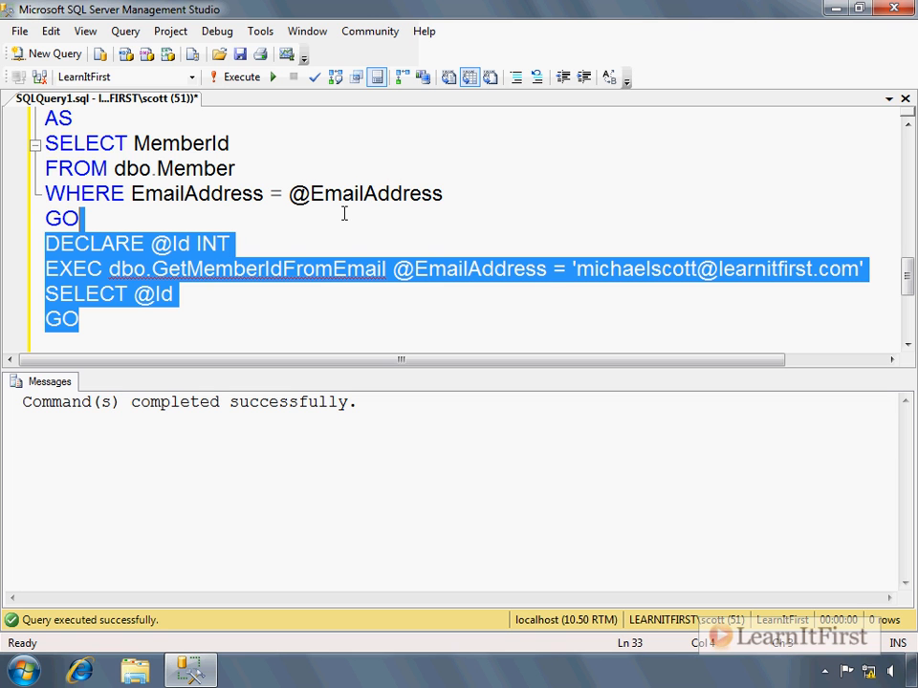
click(271, 77)
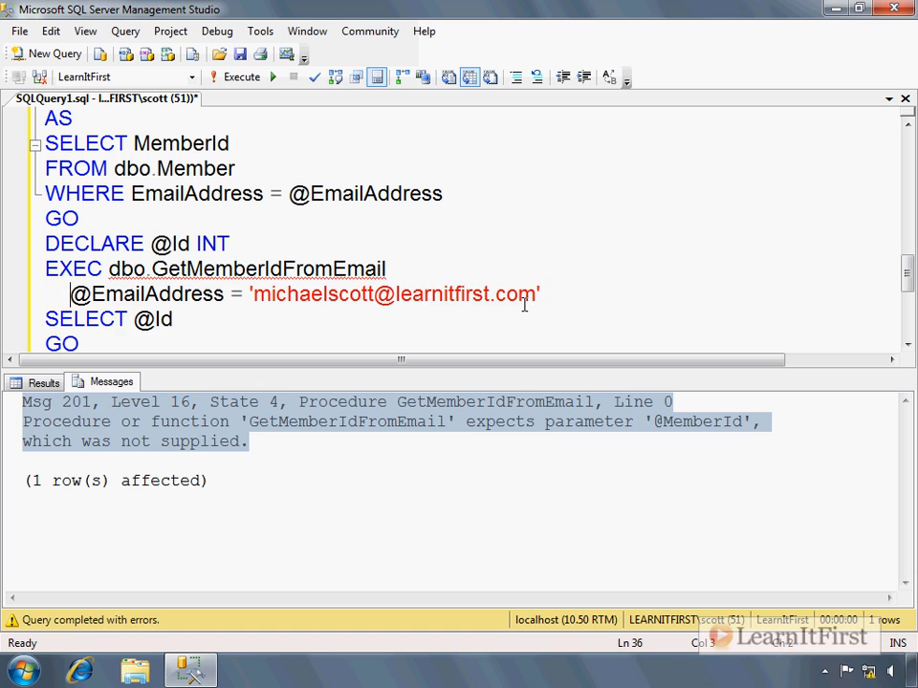
text(,@)
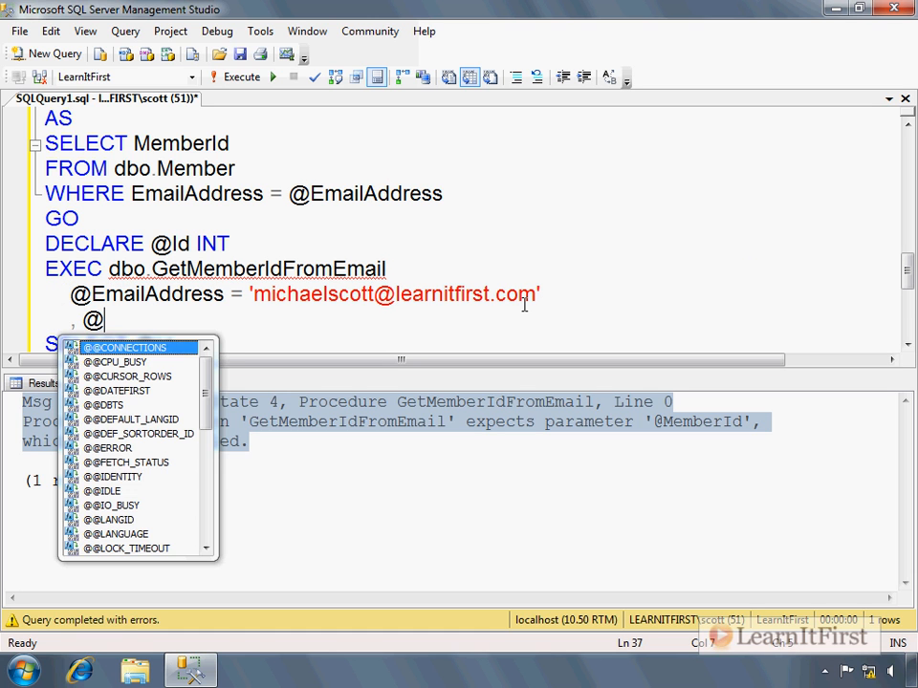
text(MemberId =)
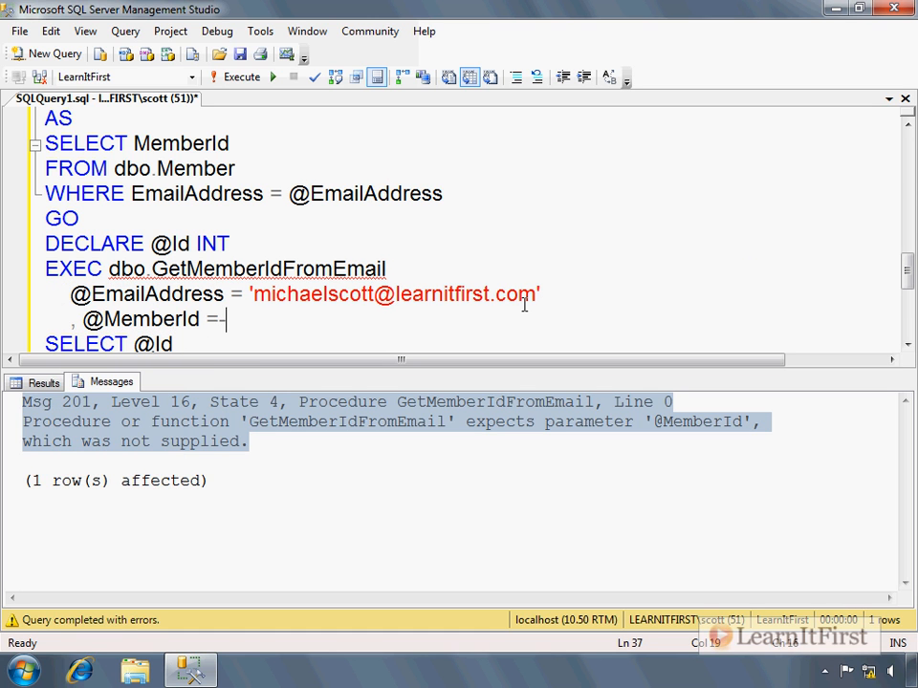
text(@)
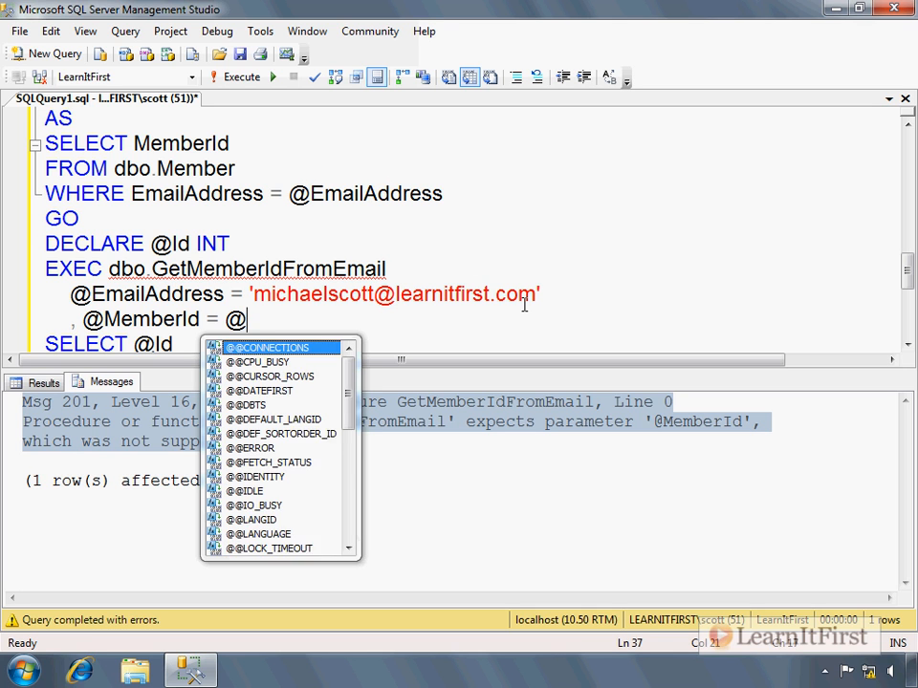
text(Id)
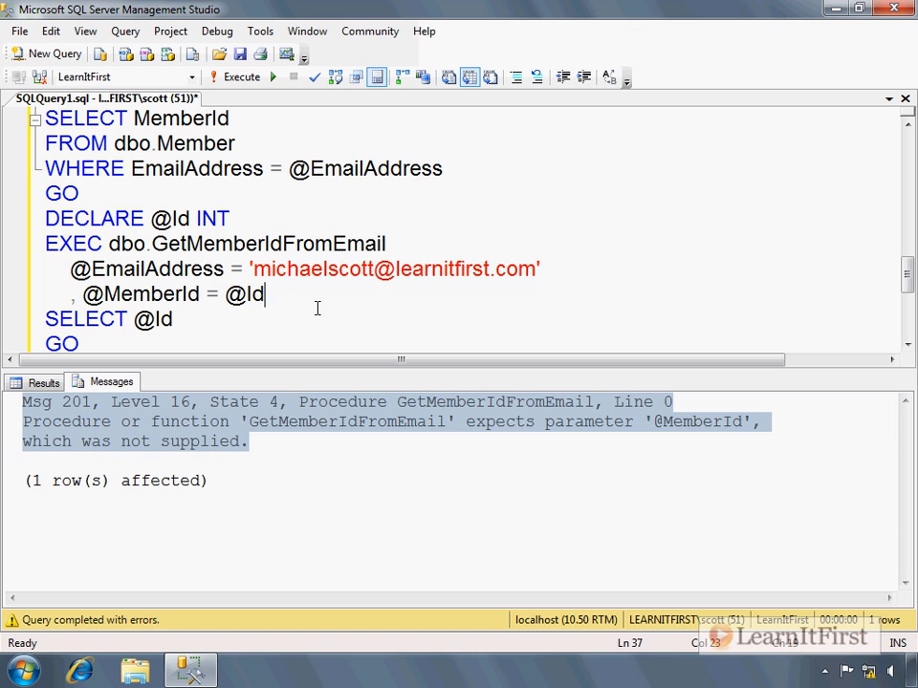
double_click(141, 293)
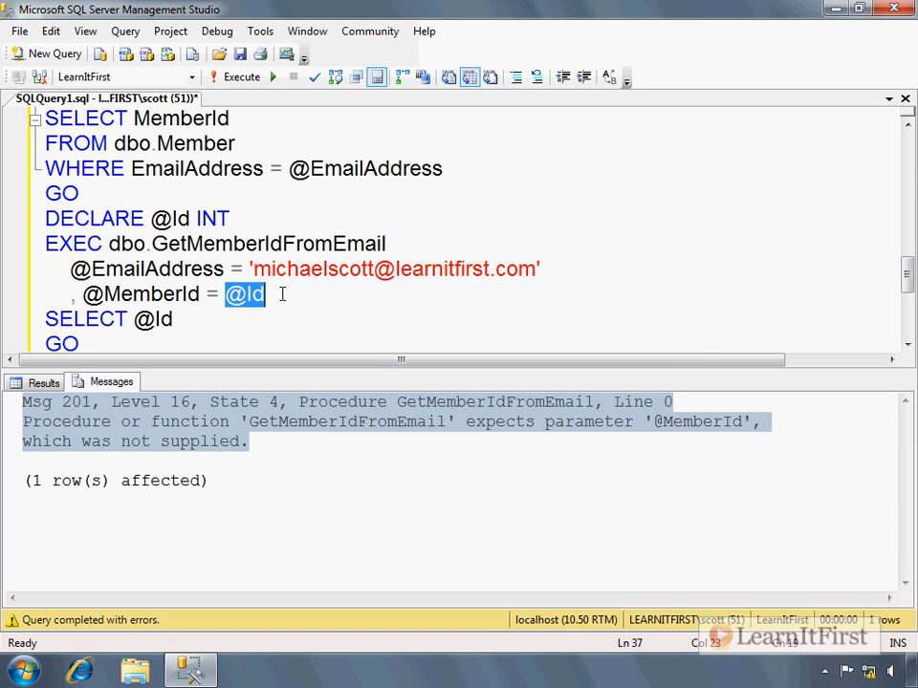
double_click(146, 268)
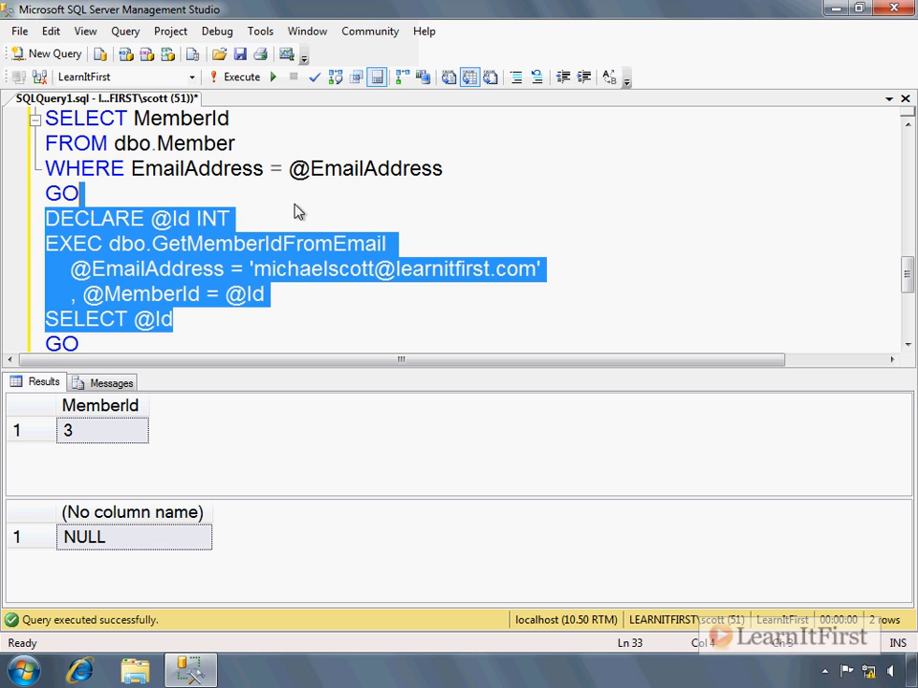
click(221, 269)
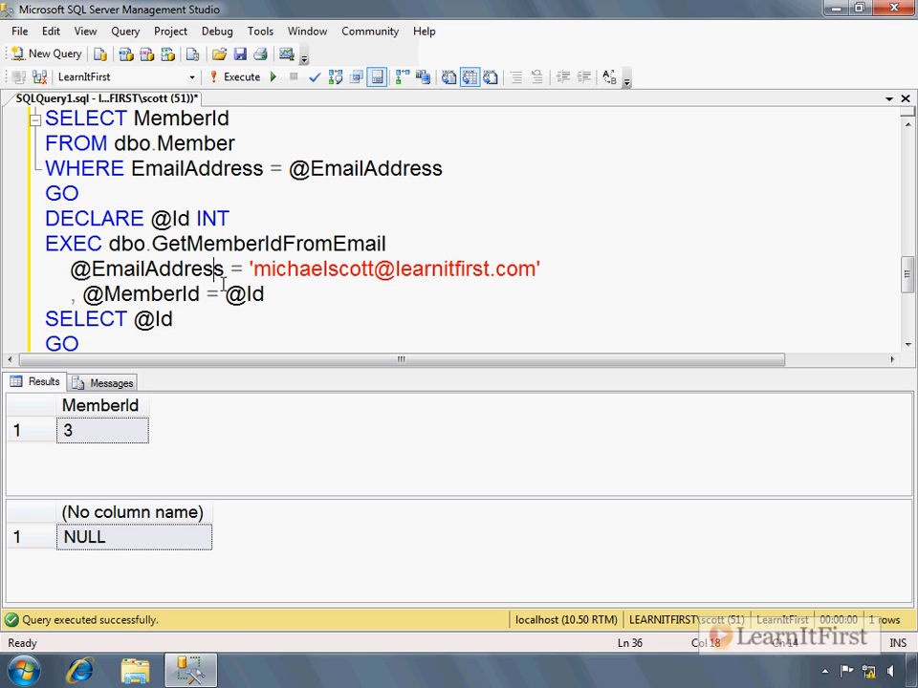
double_click(245, 293)
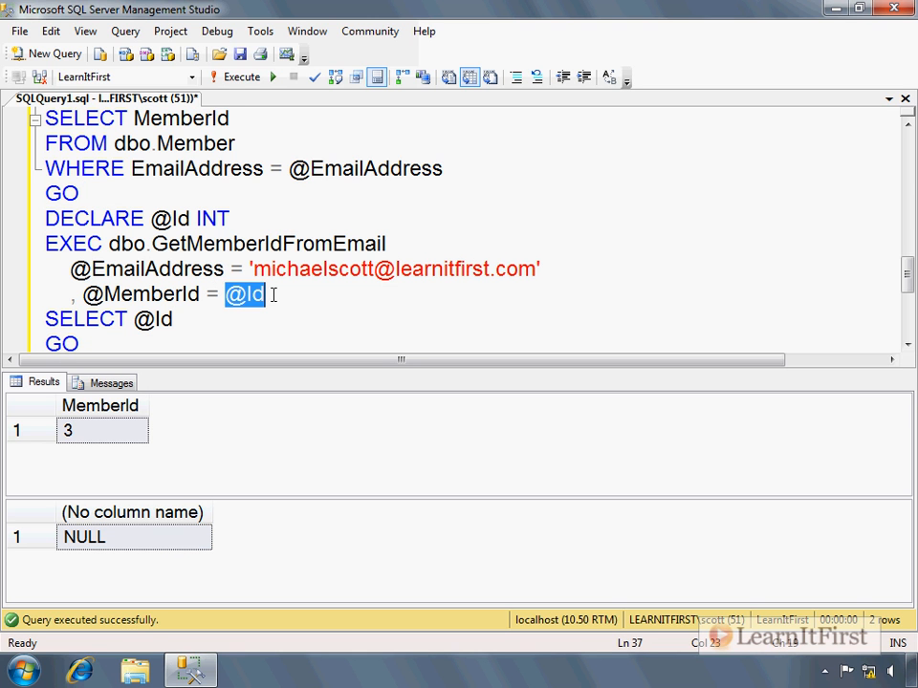
mouse_move(161, 547)
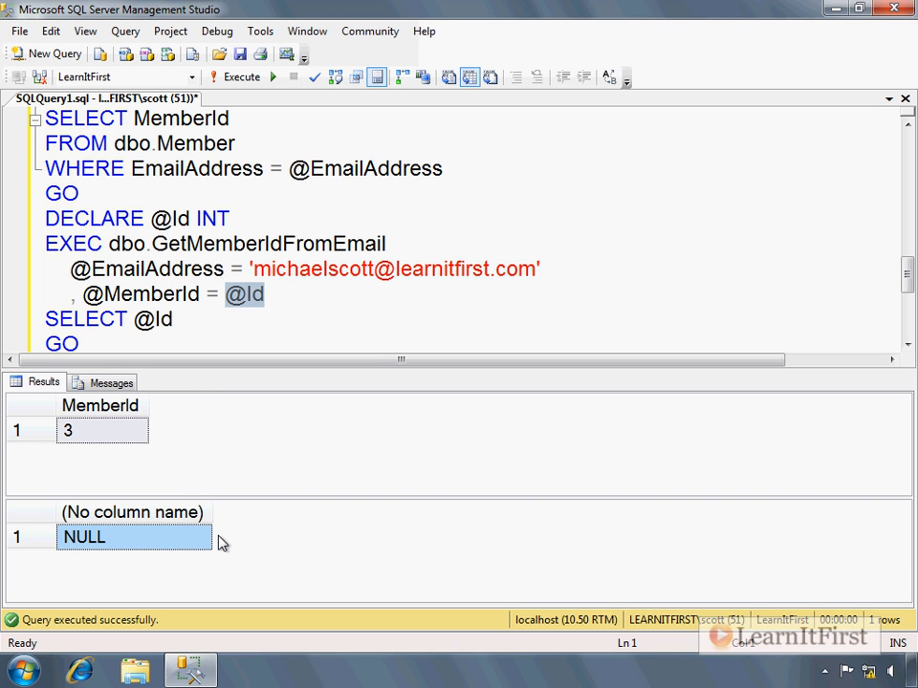
click(292, 319)
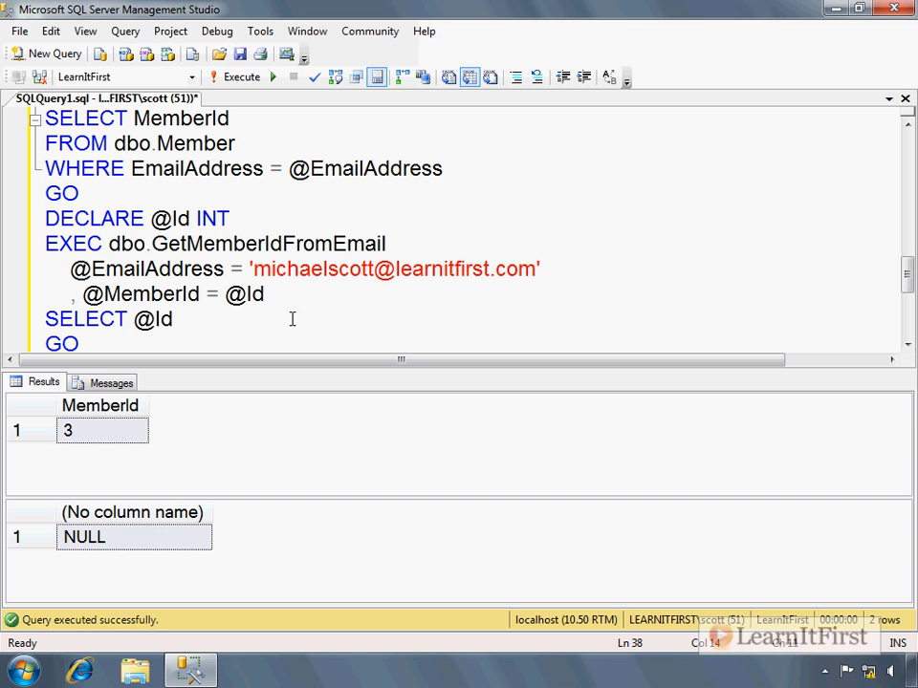
click(298, 293)
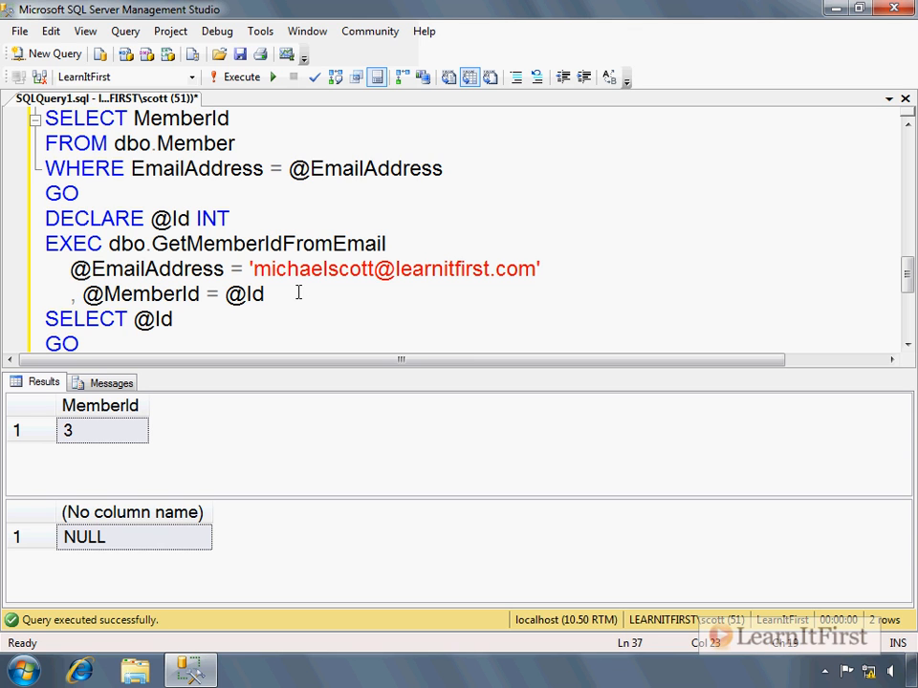
- Comment '-- To capture the value of an output param, append OUT or OUTPUT' above DECLARE
text(-- To)
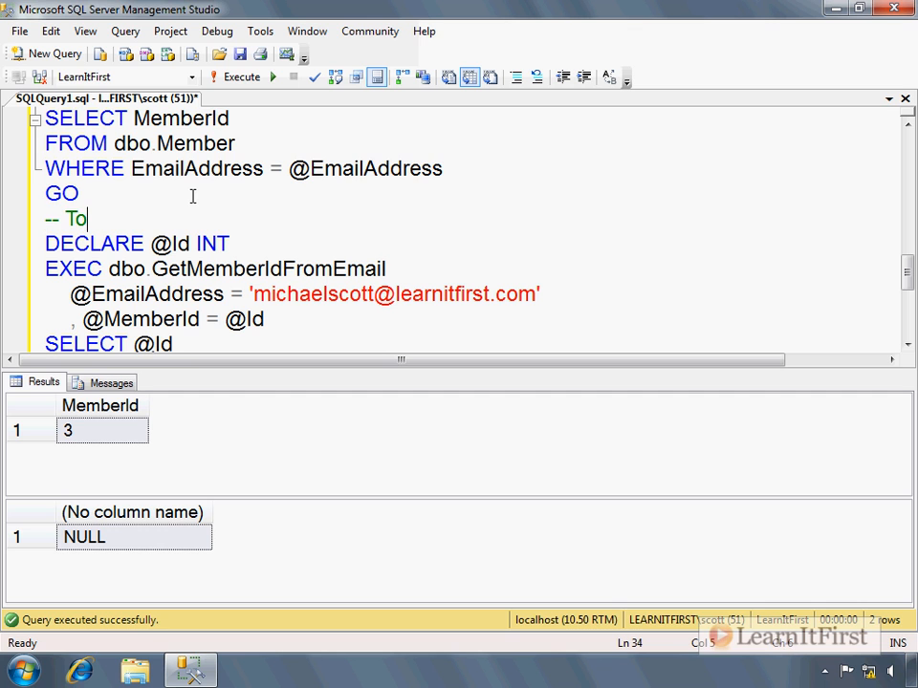
text(capture the value of)
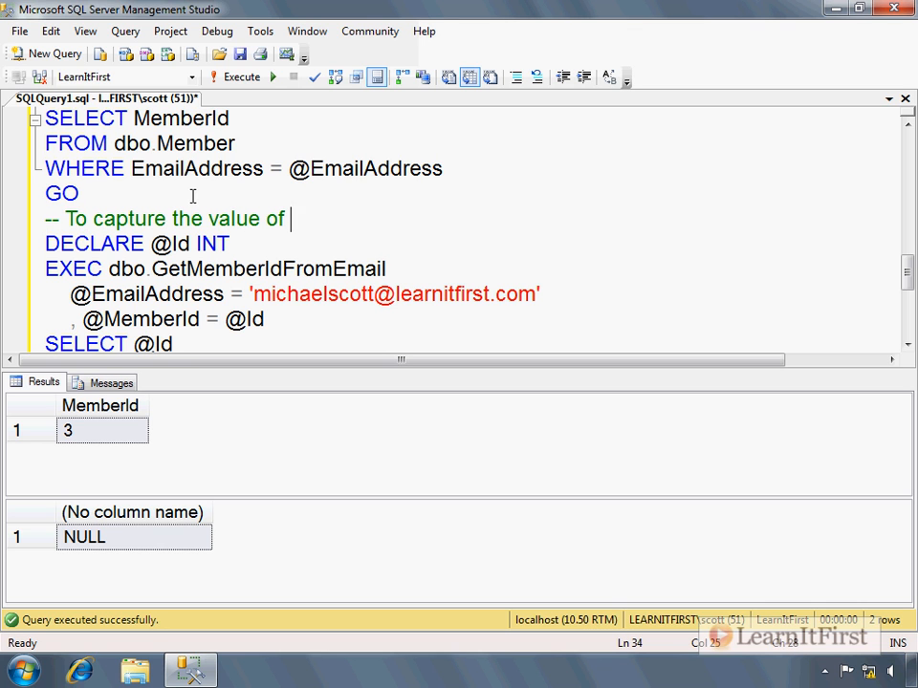
text(an output)
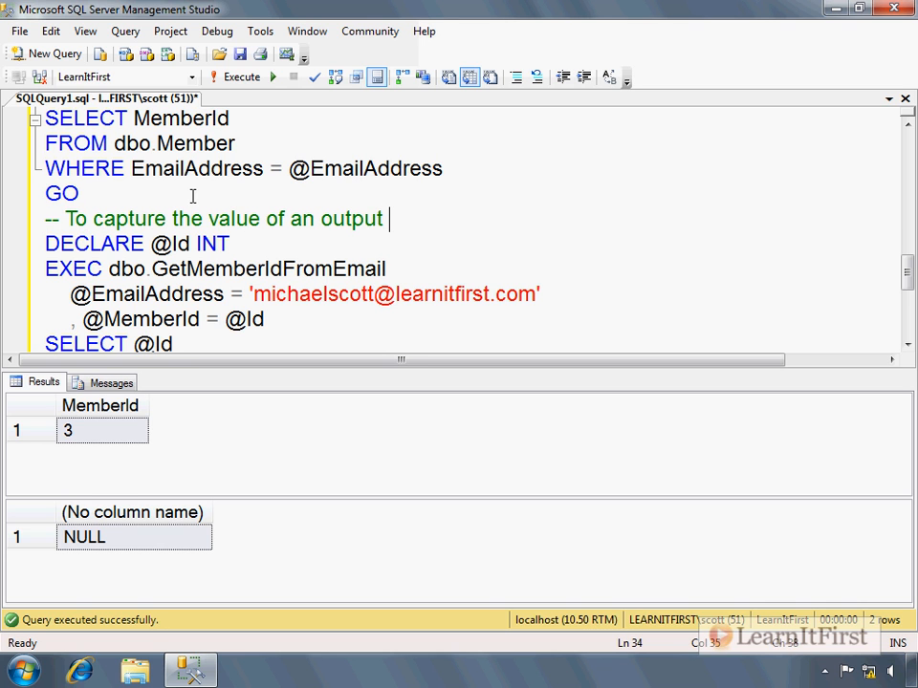
text(param,)
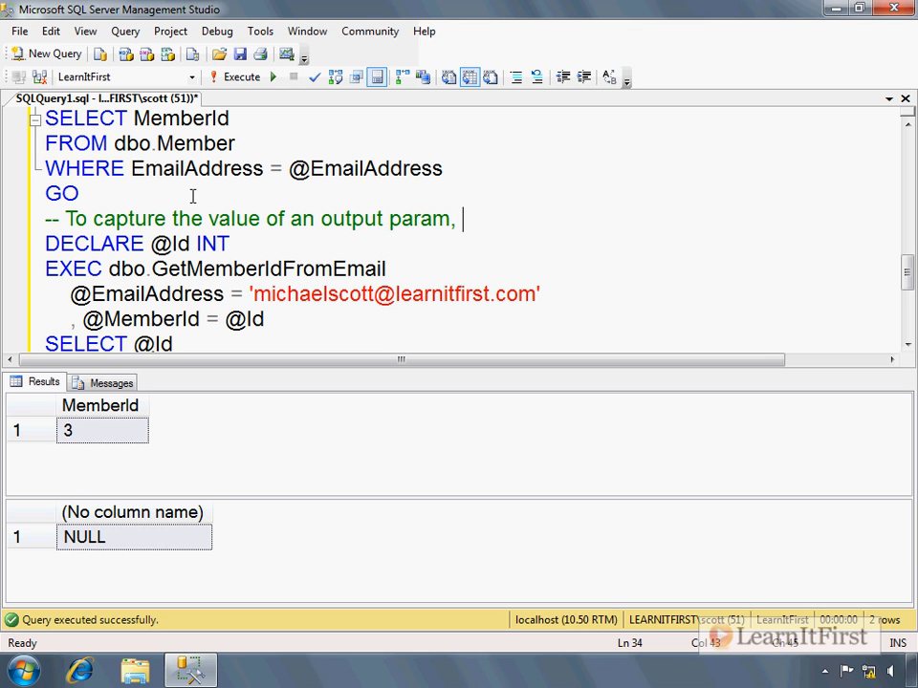
text(append OUT)
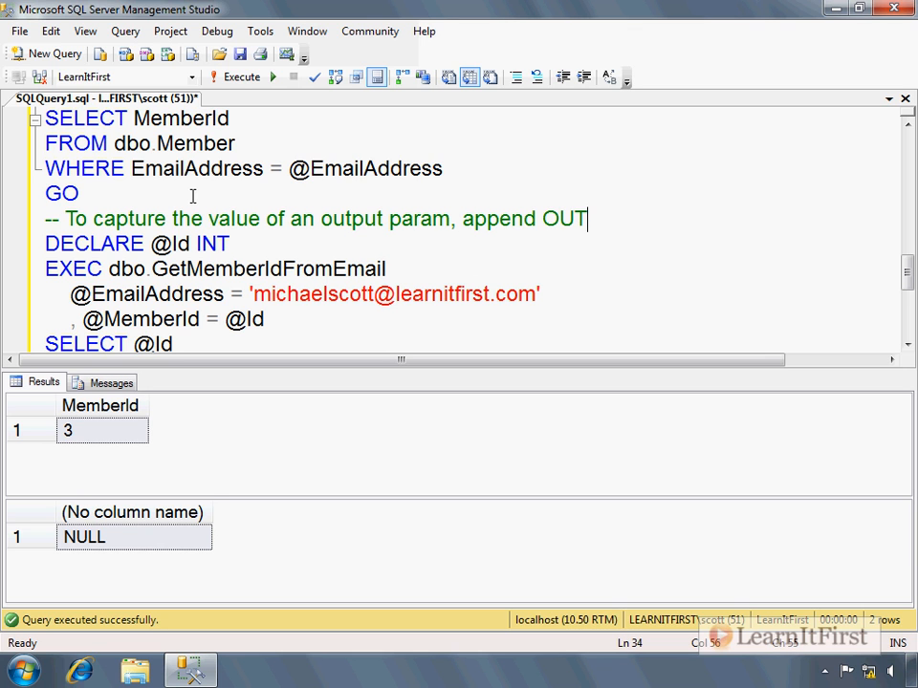
text(or OUTPUT)
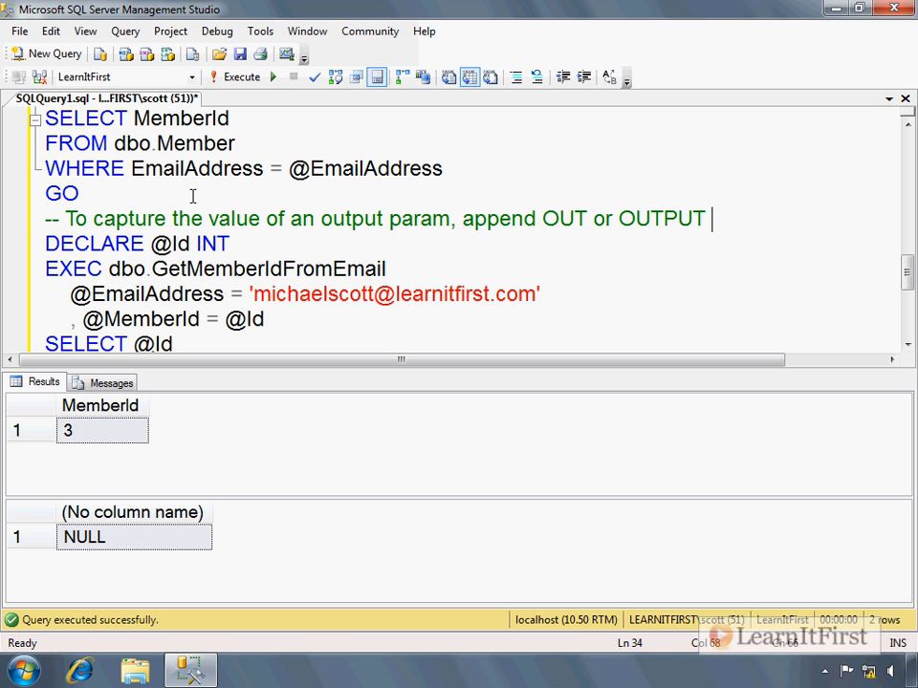
- Finish the comment: 'to the local variable in the stored proc code execution'
text(to the local variable)
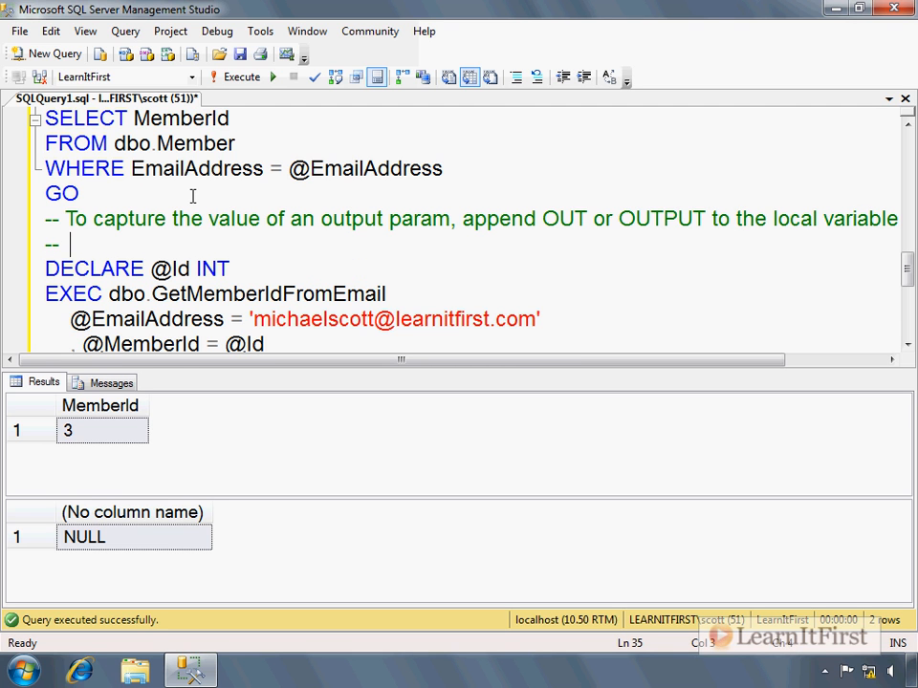
text(in the st)
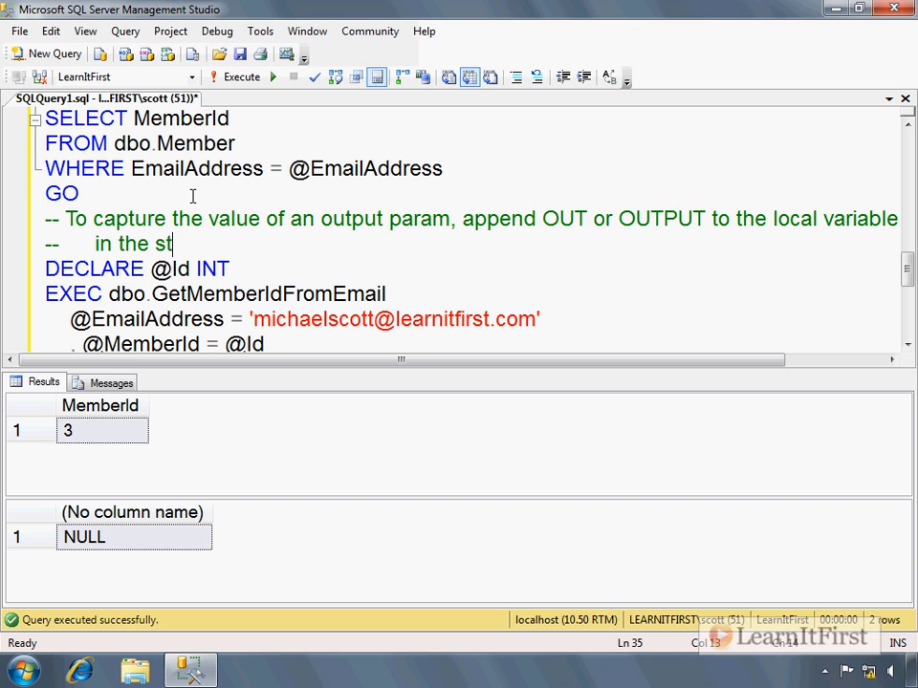
text(proc code)
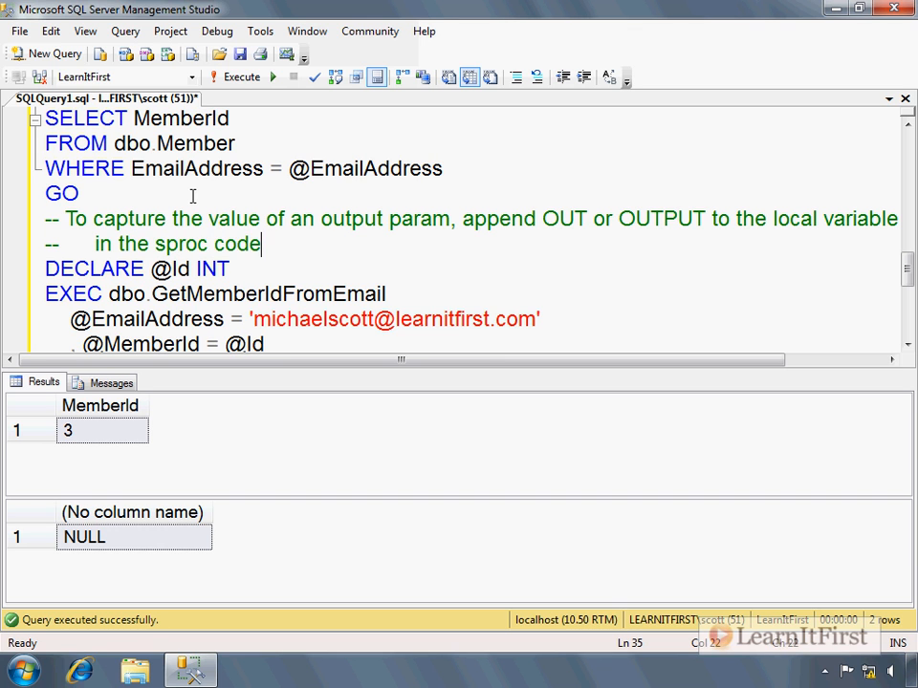
text(execution)
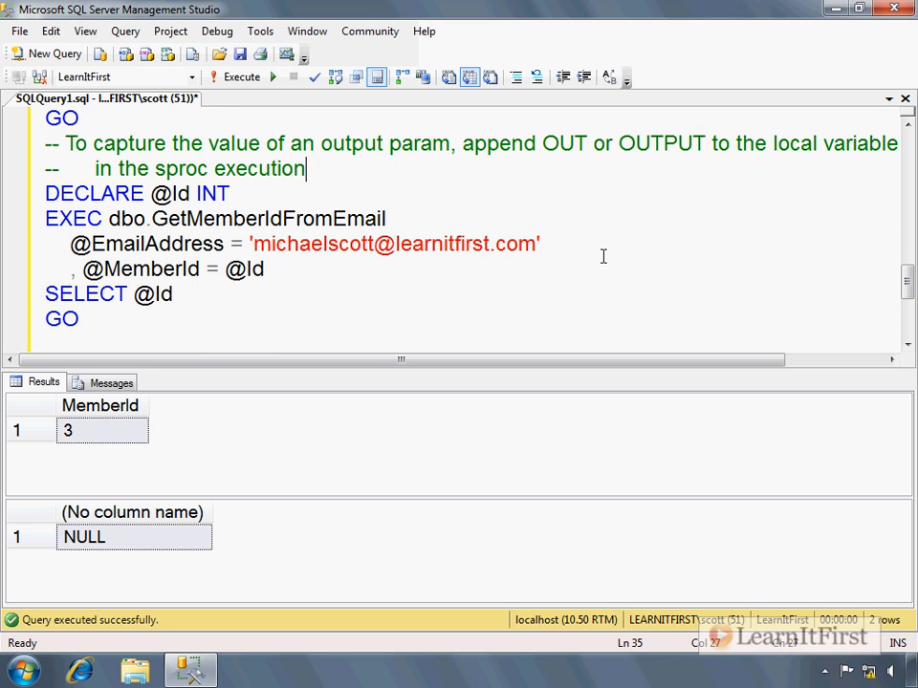
double_click(139, 269)
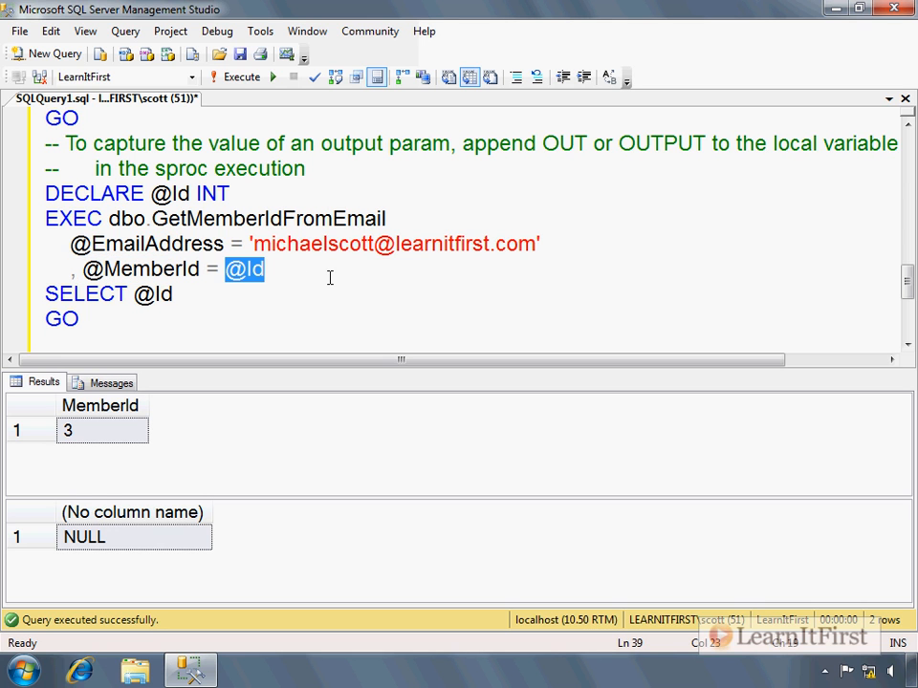
text(OUT)
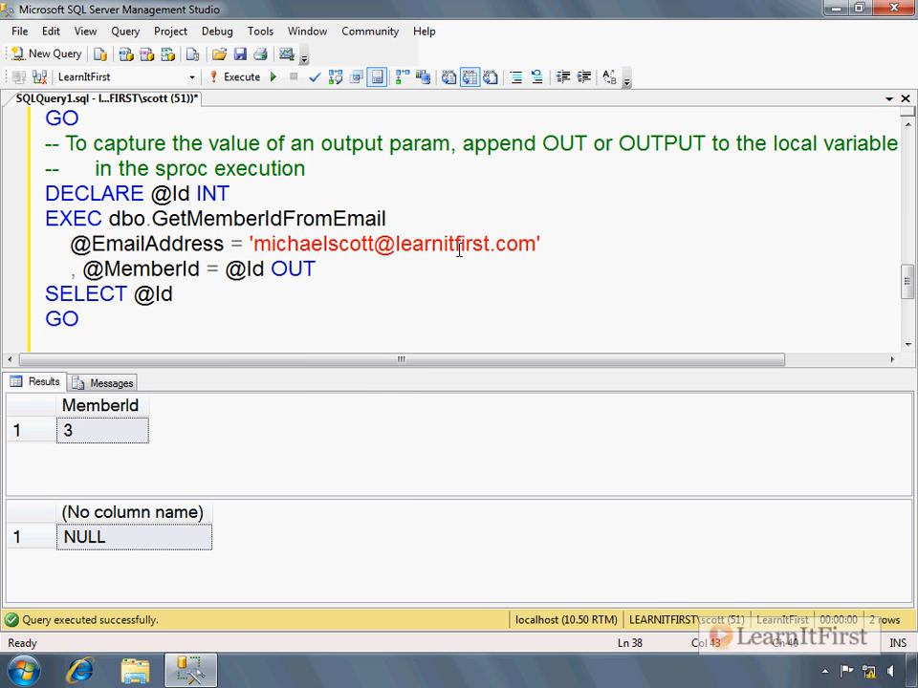
mouse_move(237, 307)
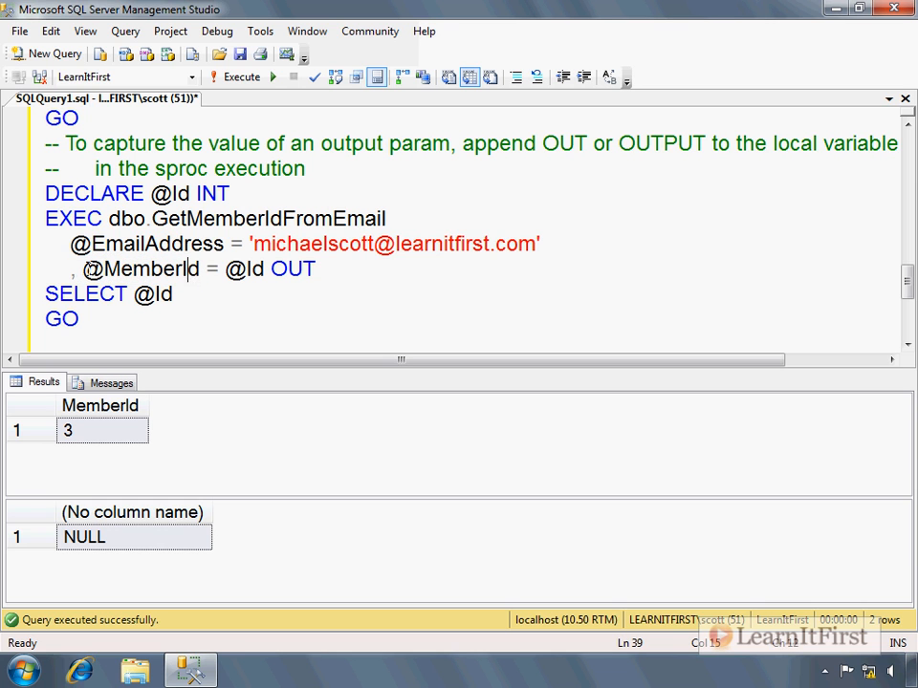
double_click(134, 268)
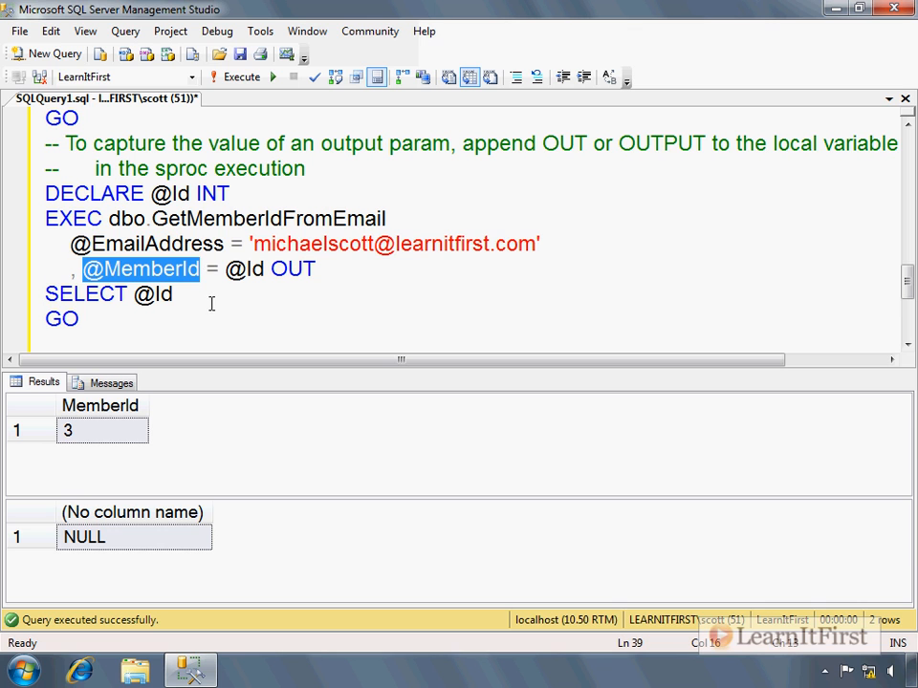
mouse_move(271, 286)
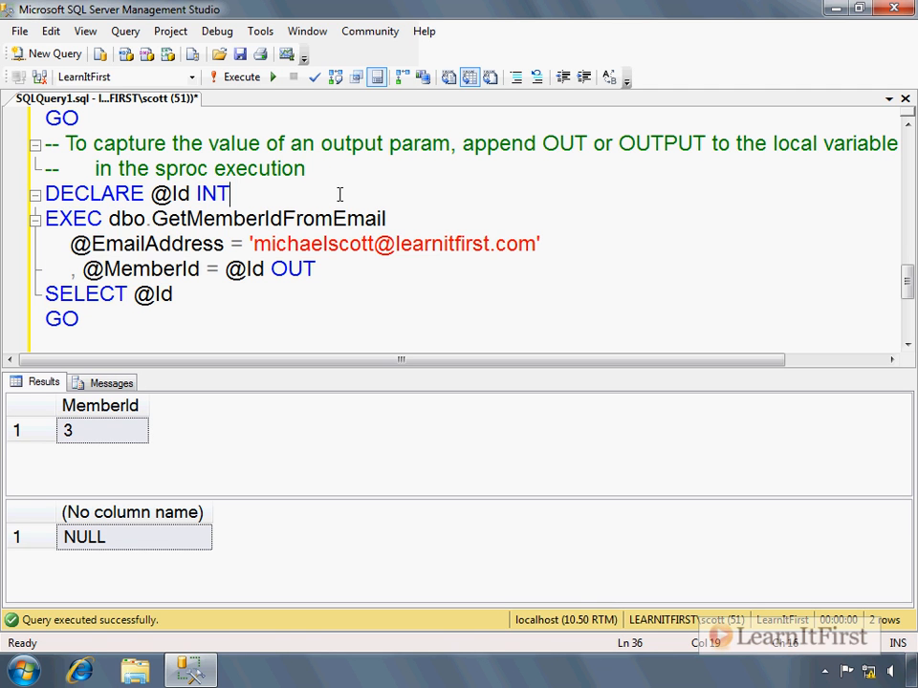
scroll(down, 3)
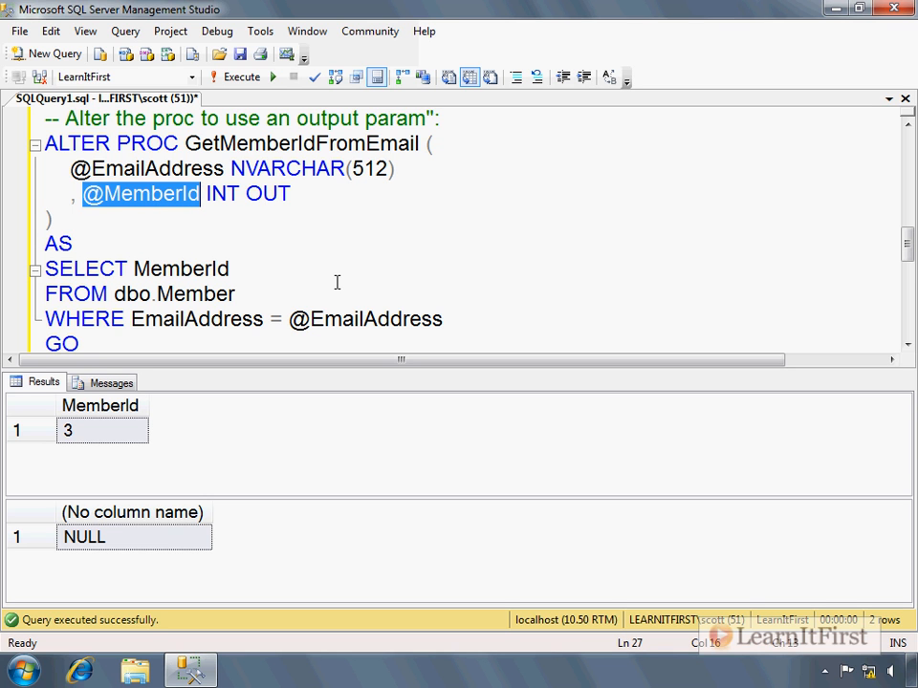
scroll(down, 3)
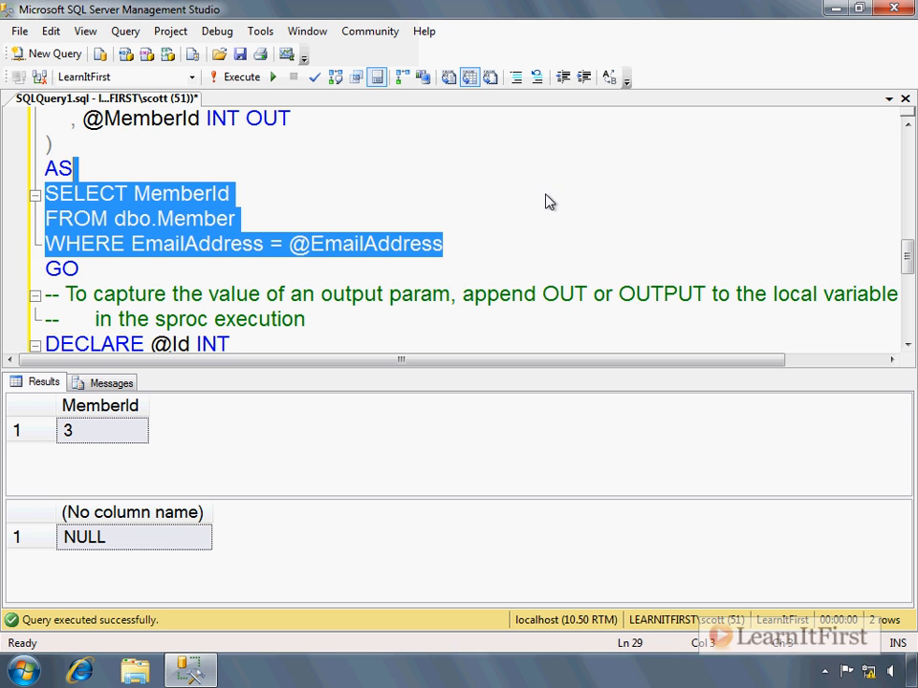
click(240, 178)
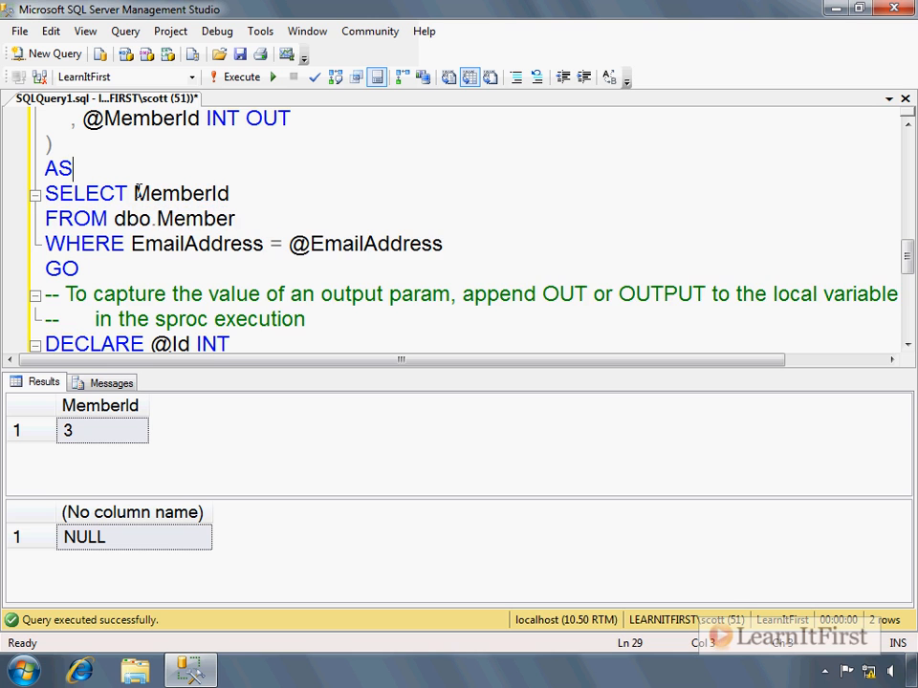
text(SET @Me)
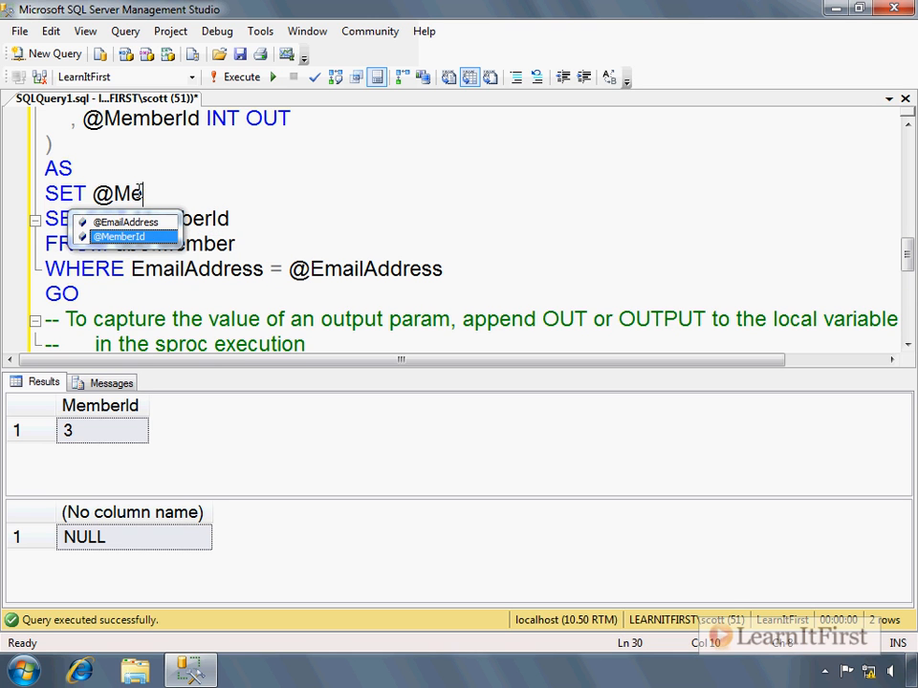
text(mberId =)
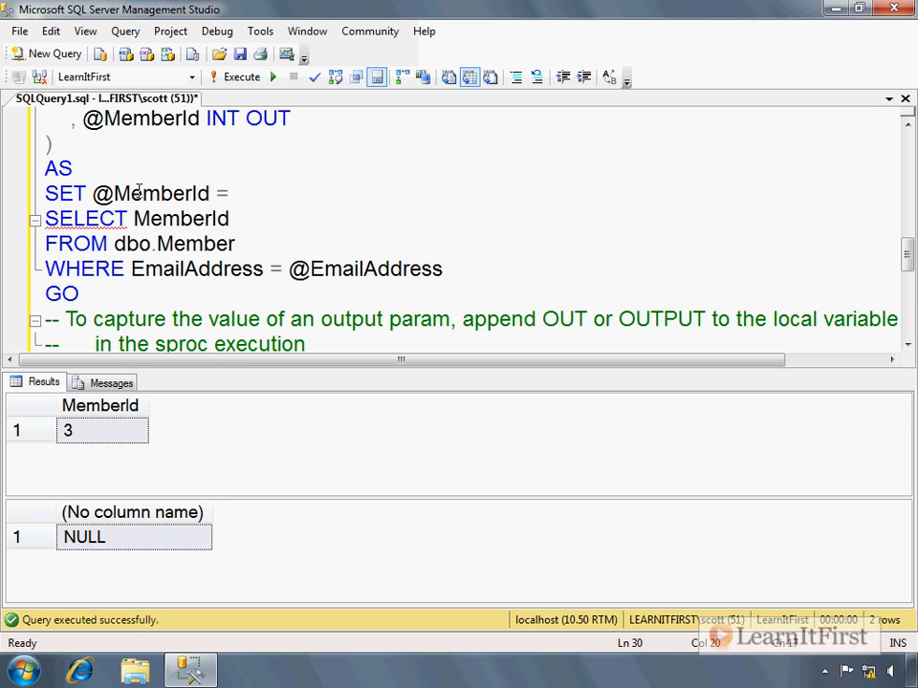
text(900)
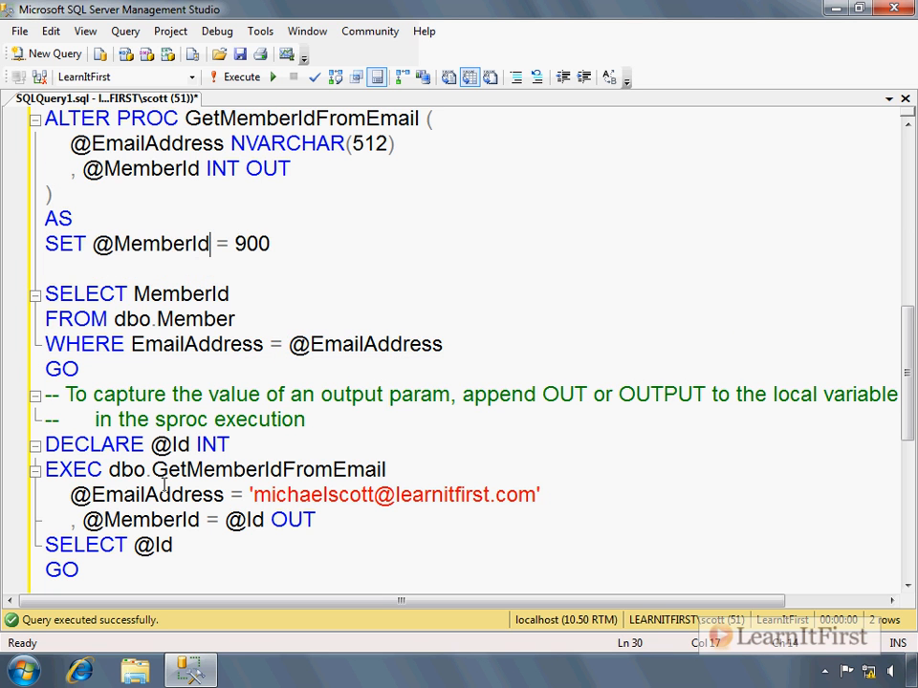
drag(45, 117, 80, 369)
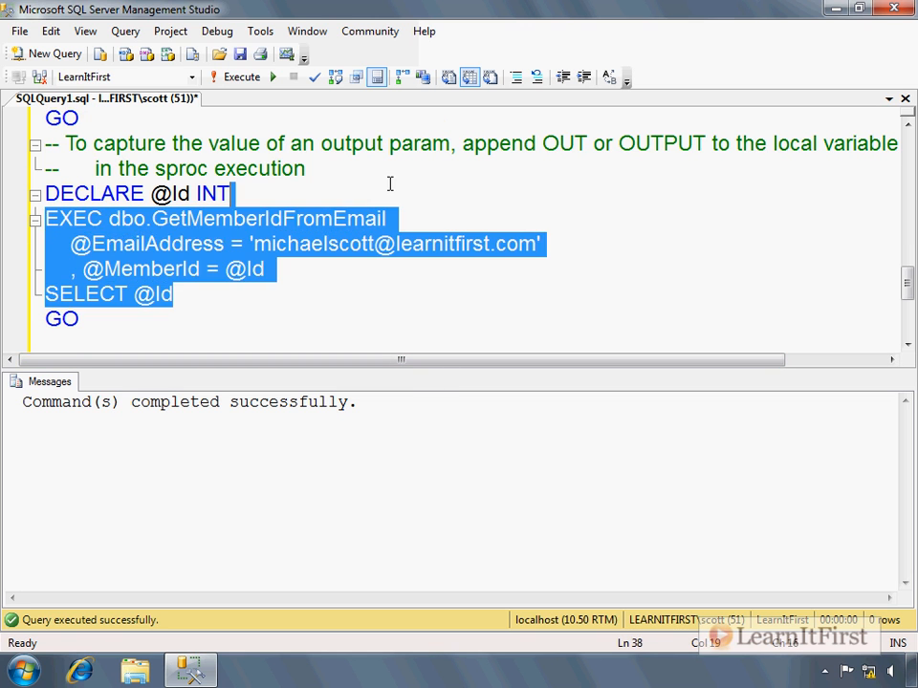
click(237, 79)
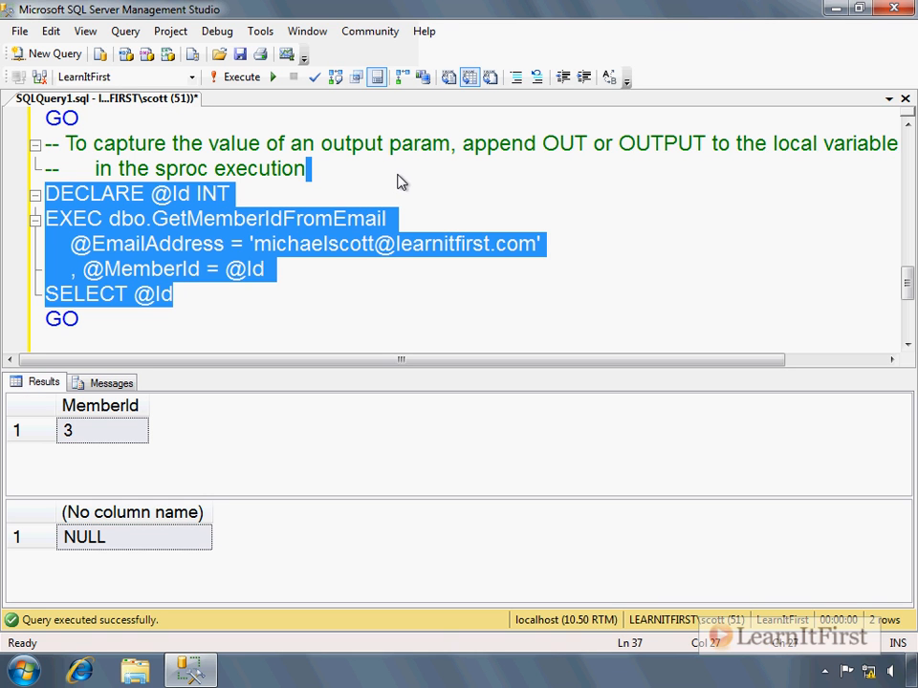
mouse_move(398, 188)
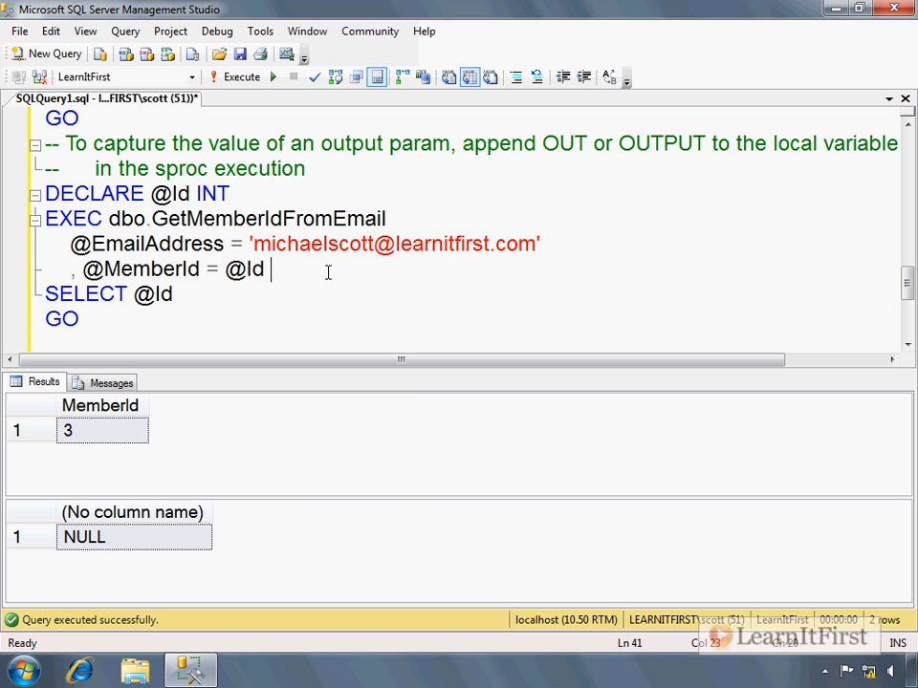
text(OUT)
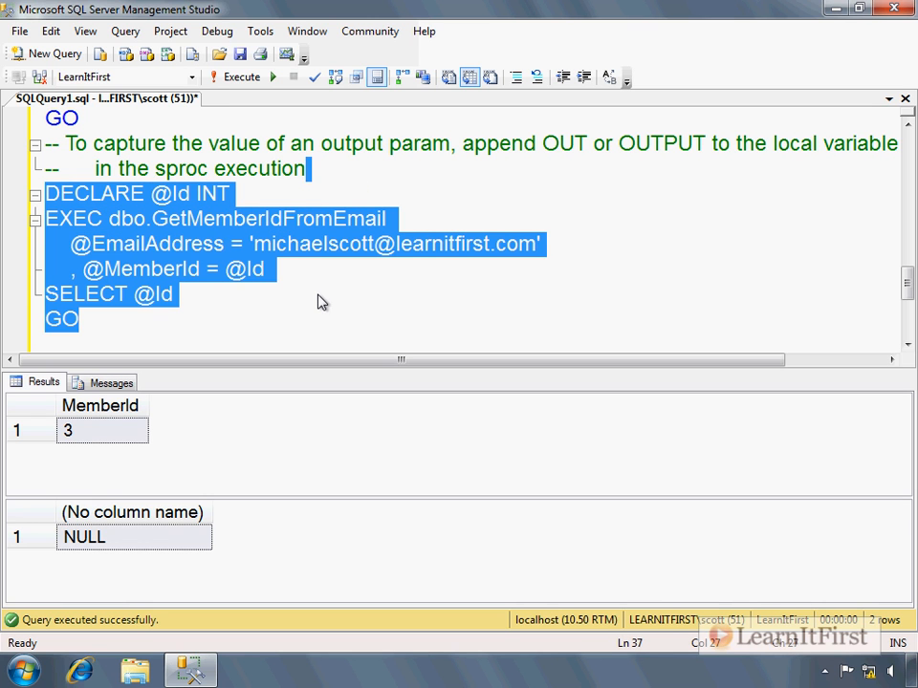
click(277, 269)
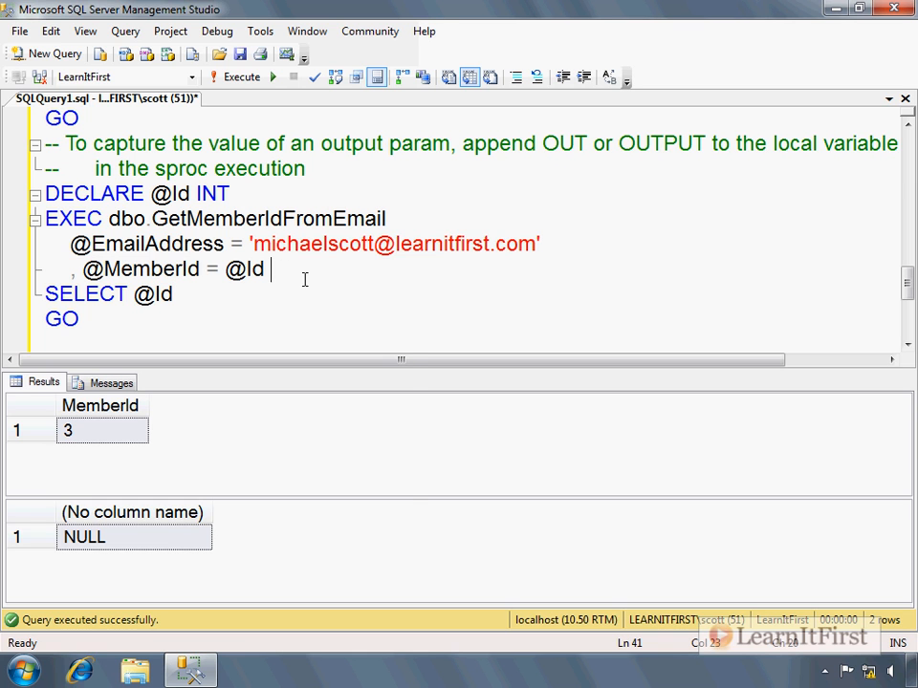
text(OUT)
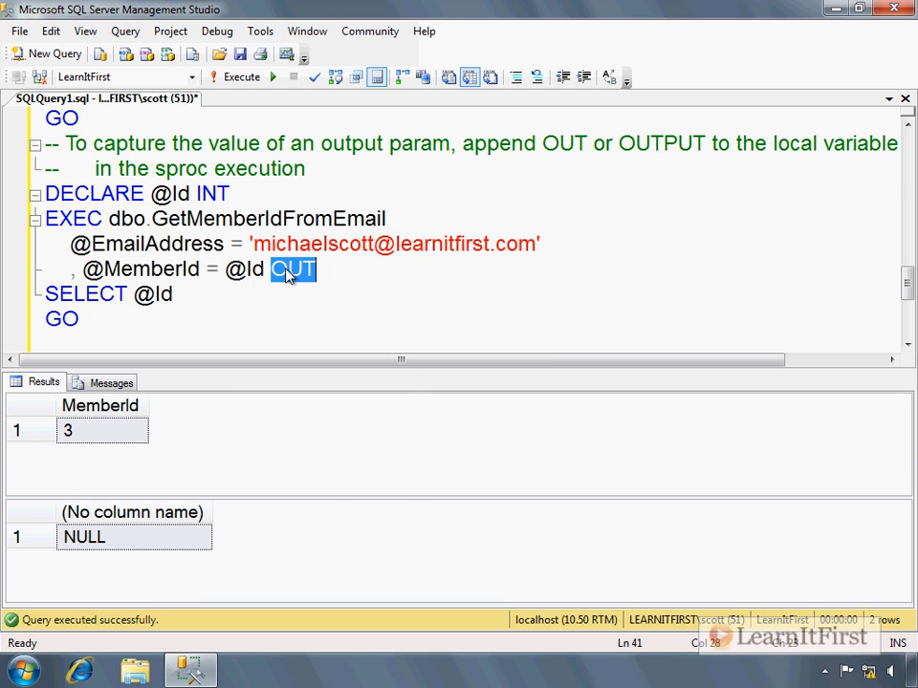
key(Delete)
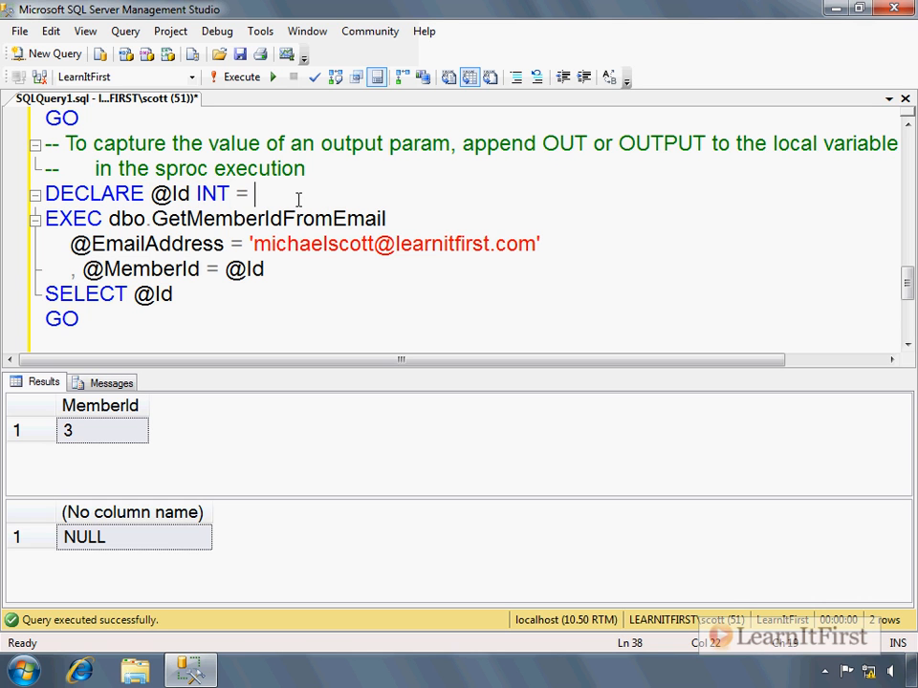
text(555)
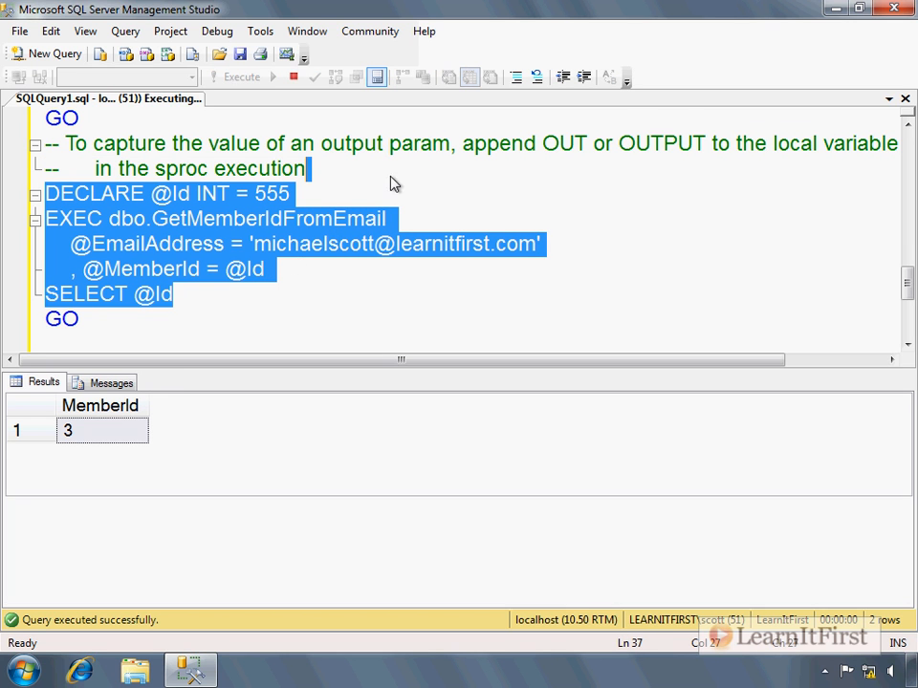
click(223, 76)
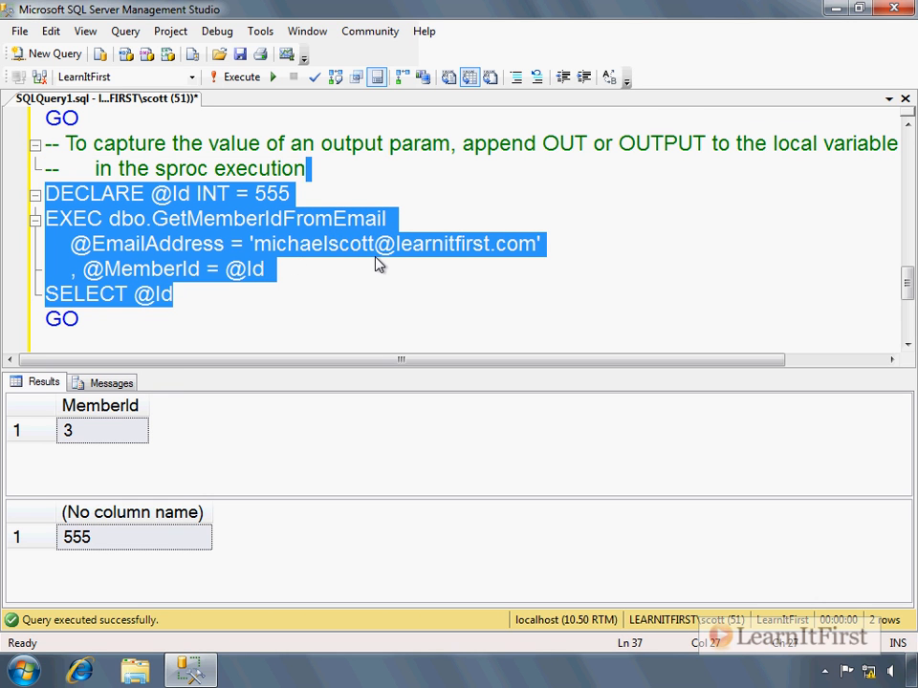
click(271, 269)
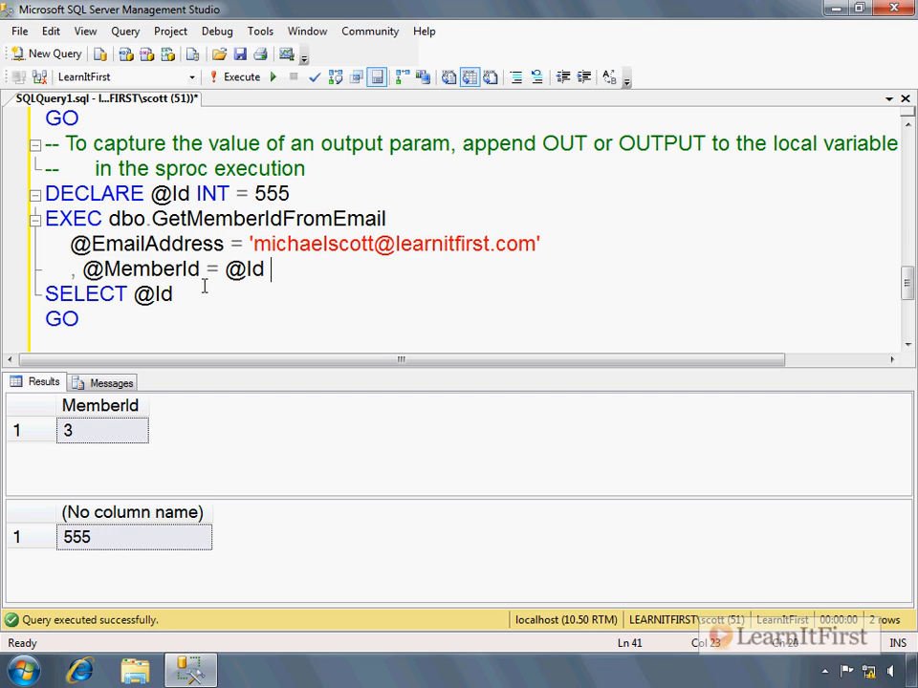
double_click(140, 269)
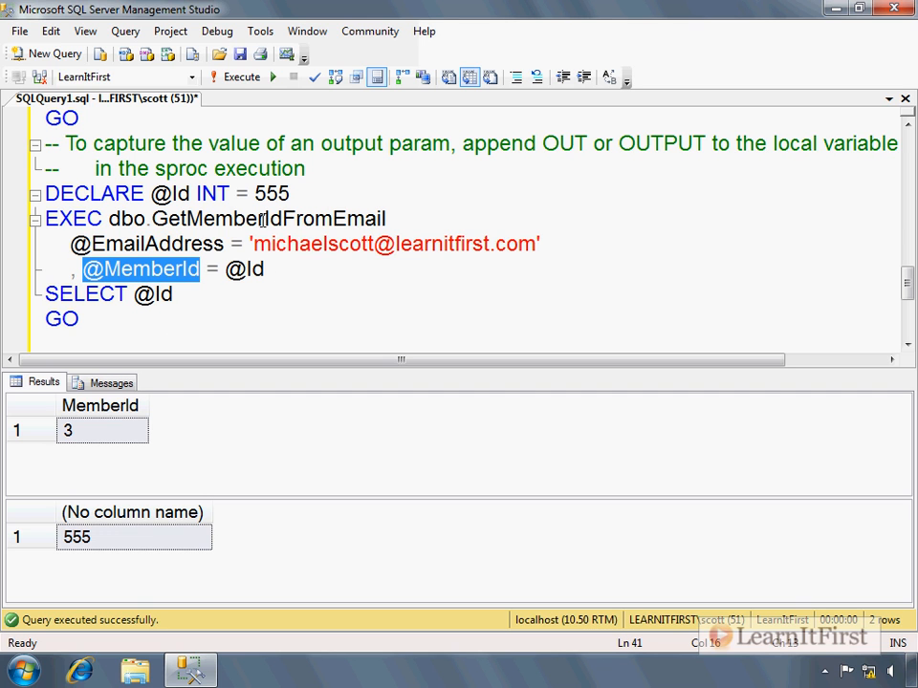
double_click(258, 218)
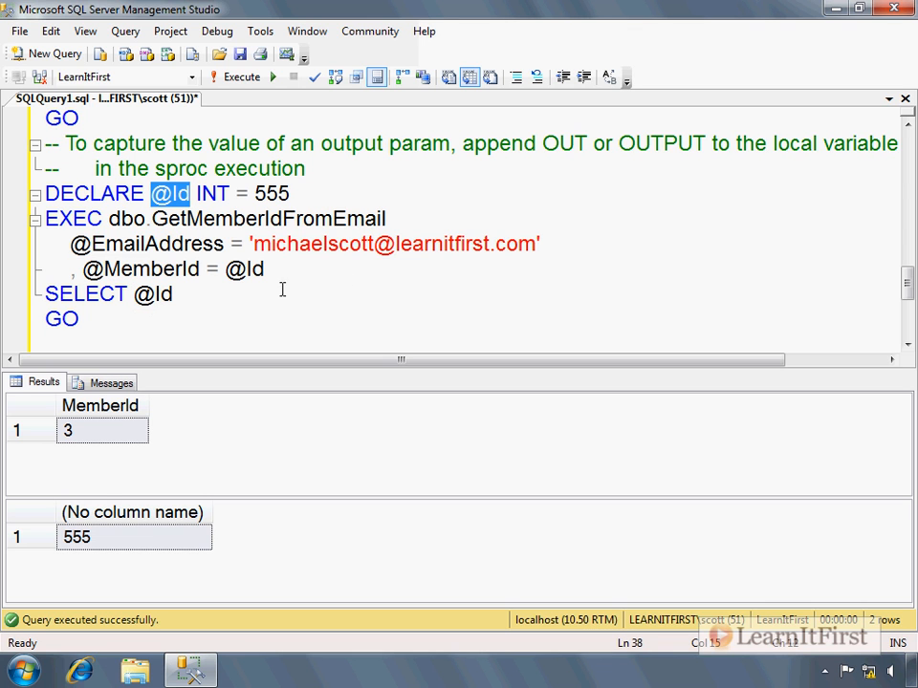
text(OUT)
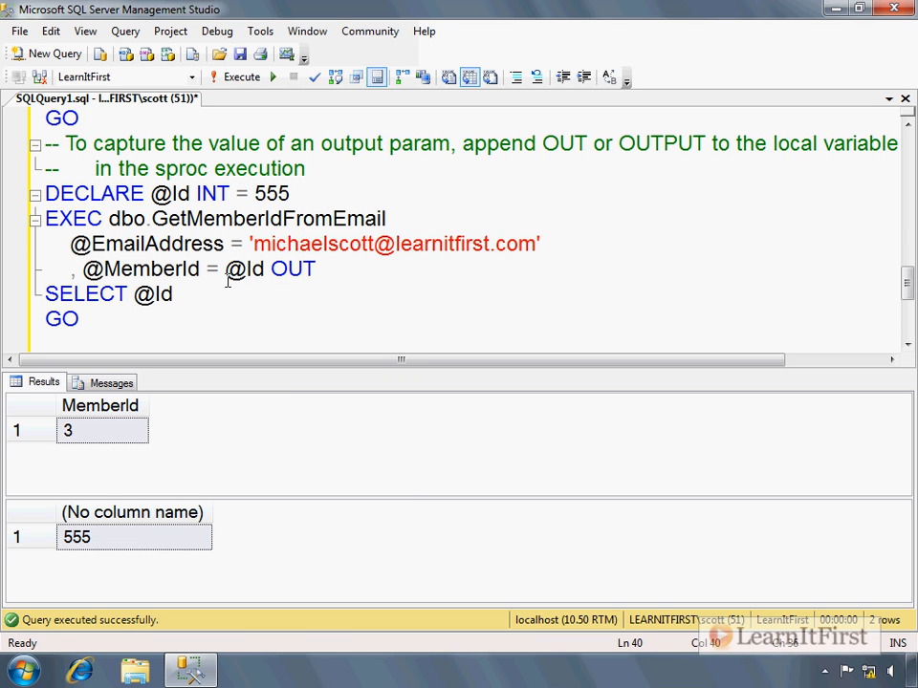
double_click(140, 269)
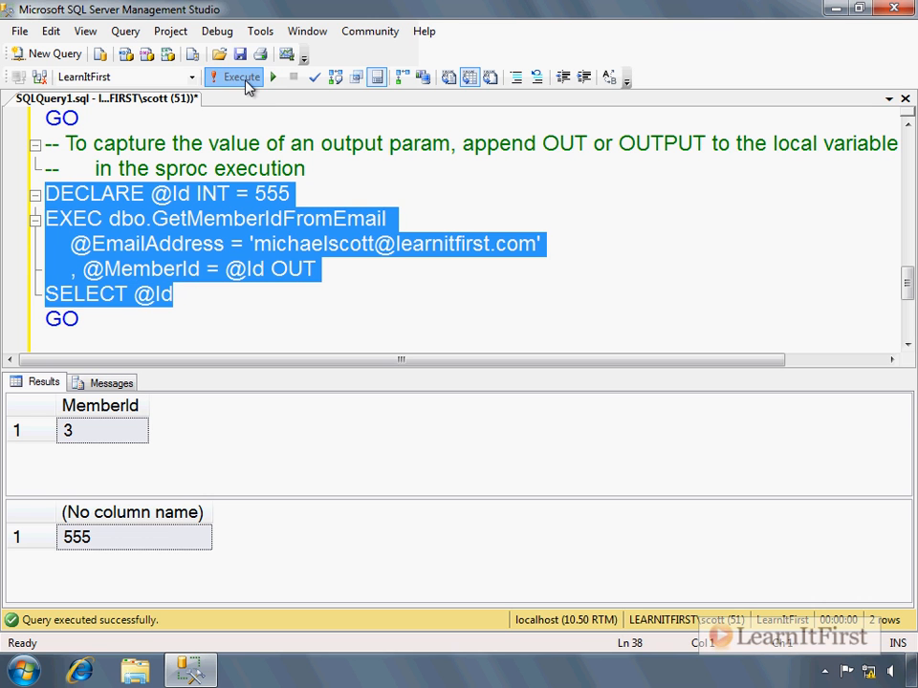
click(242, 76)
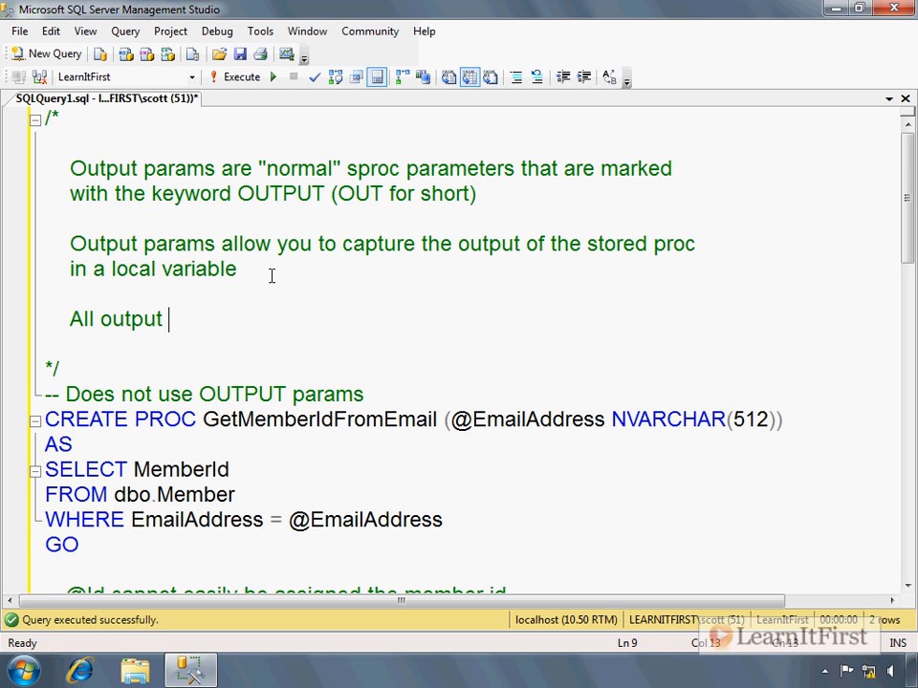
- Write the header comment sentence: output params are both input and output, though usually "output only"
text(params)
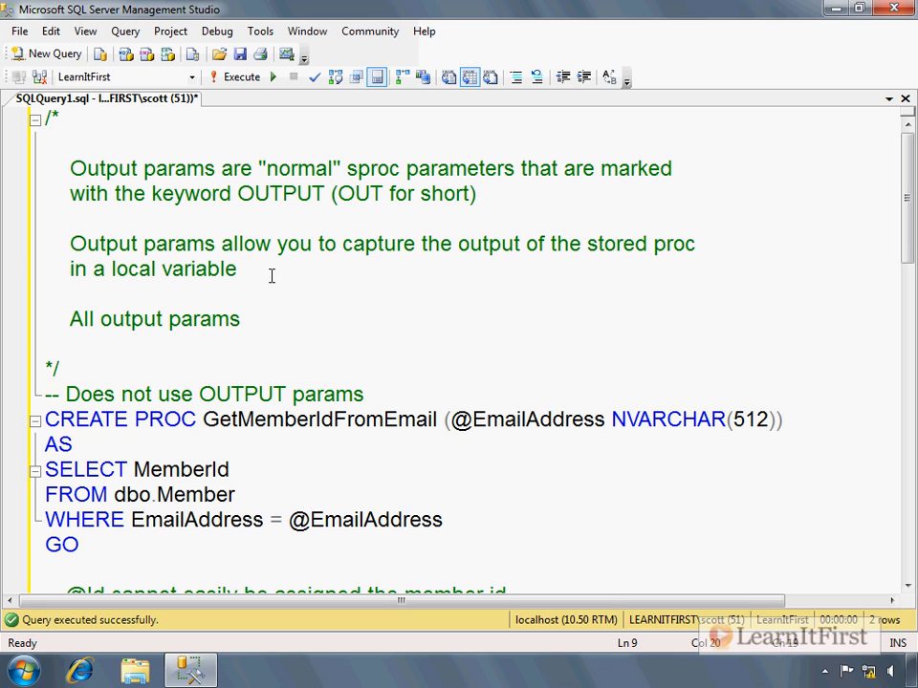
text(are both input a)
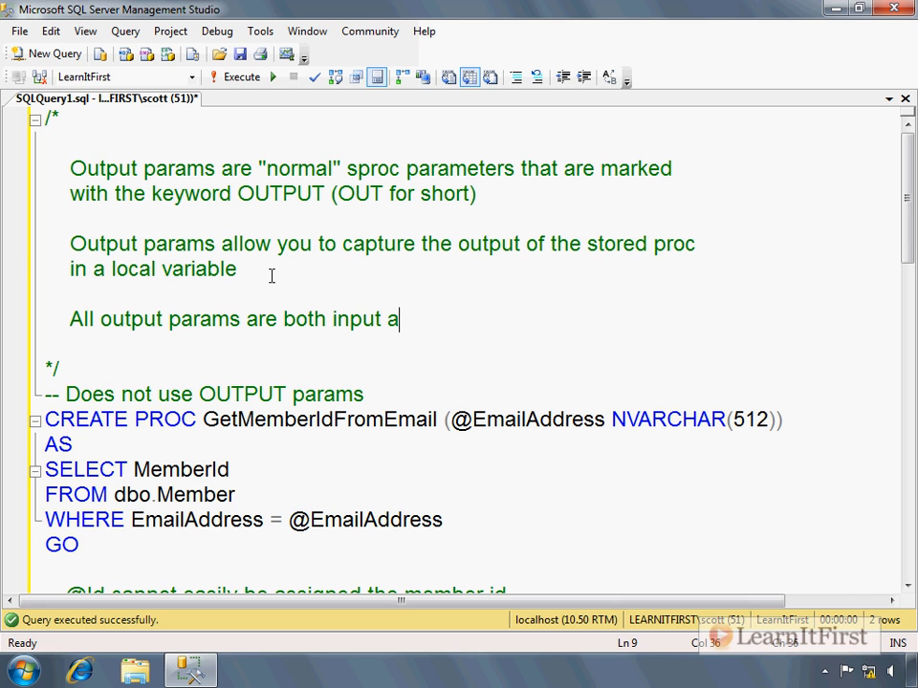
text(nd output)
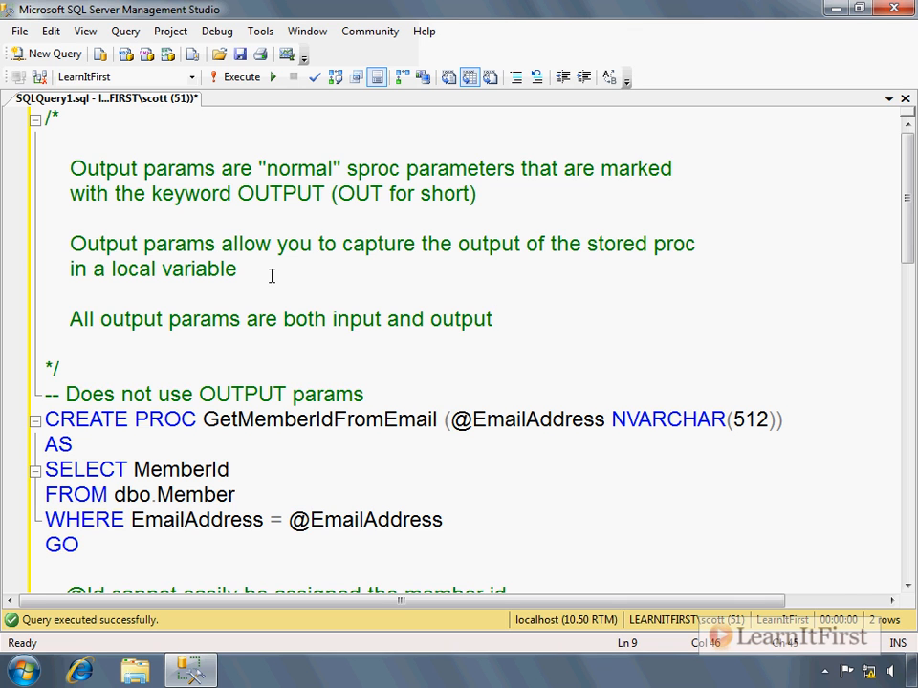
text(. You can have an)
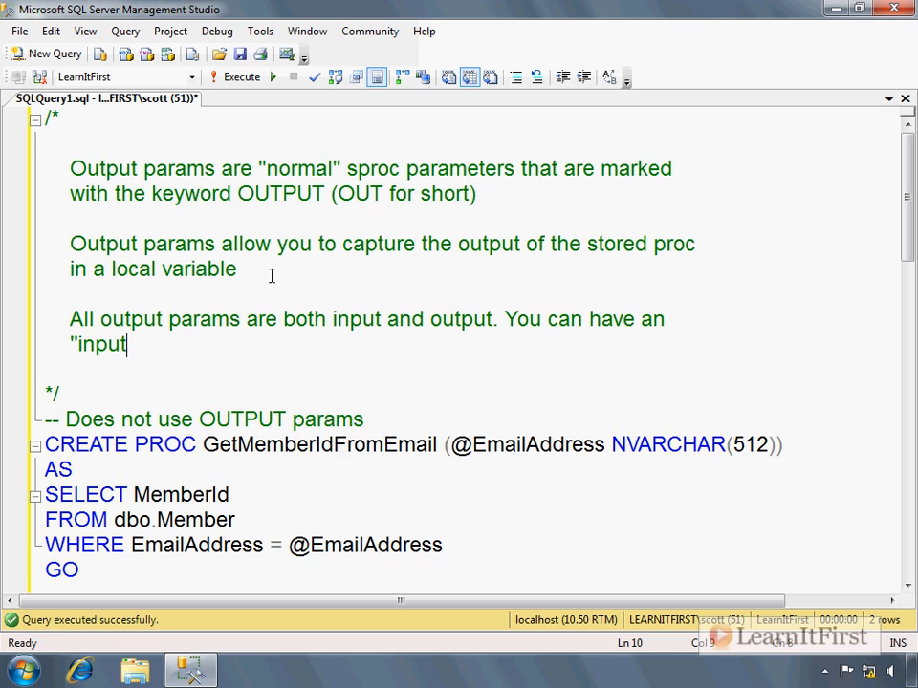
text(only" param b)
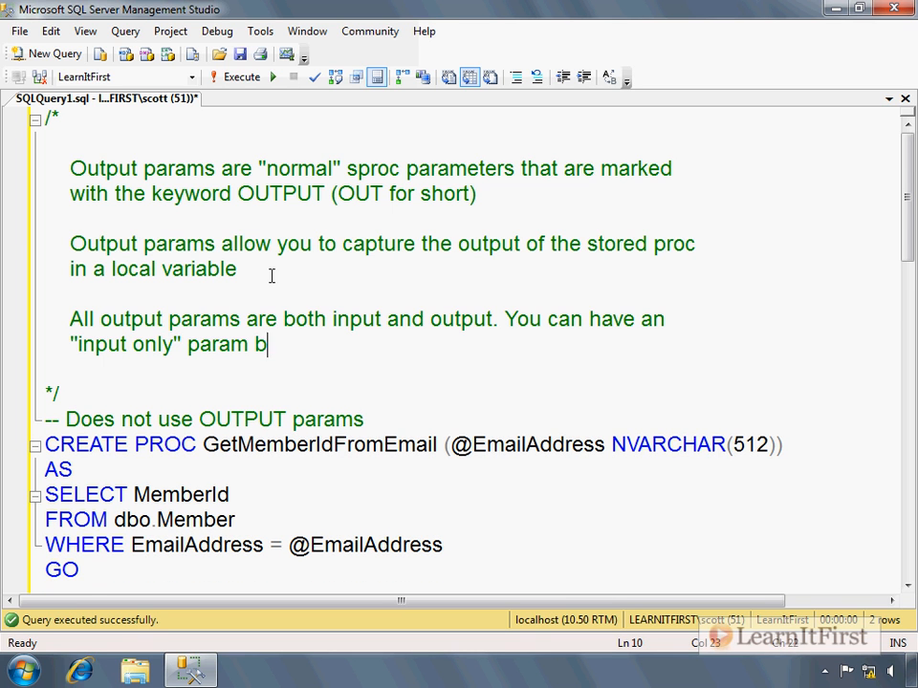
text(ut not an "outp)
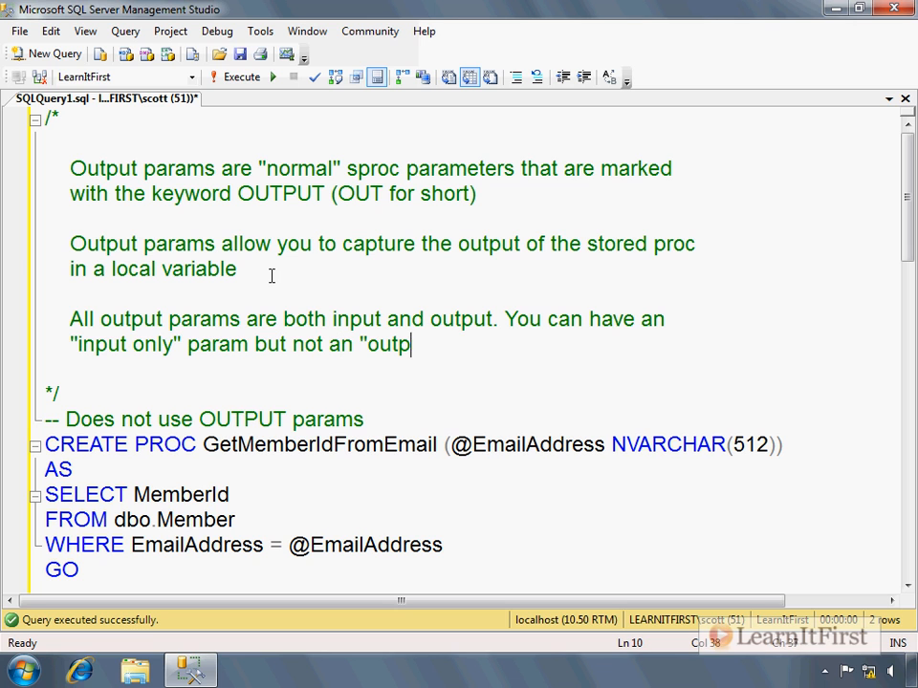
text(ut only".)
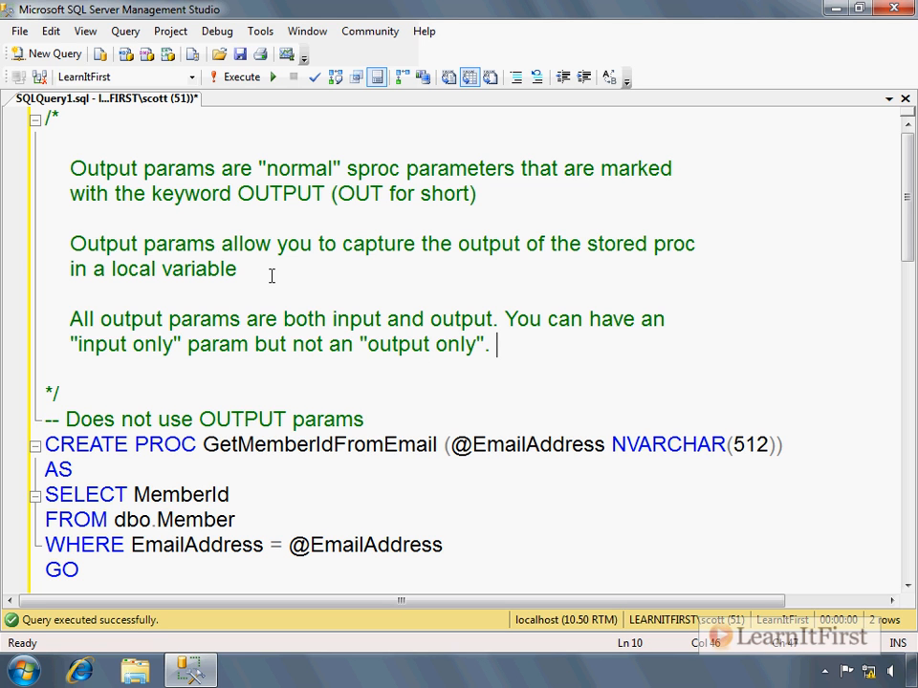
text(Howeve)
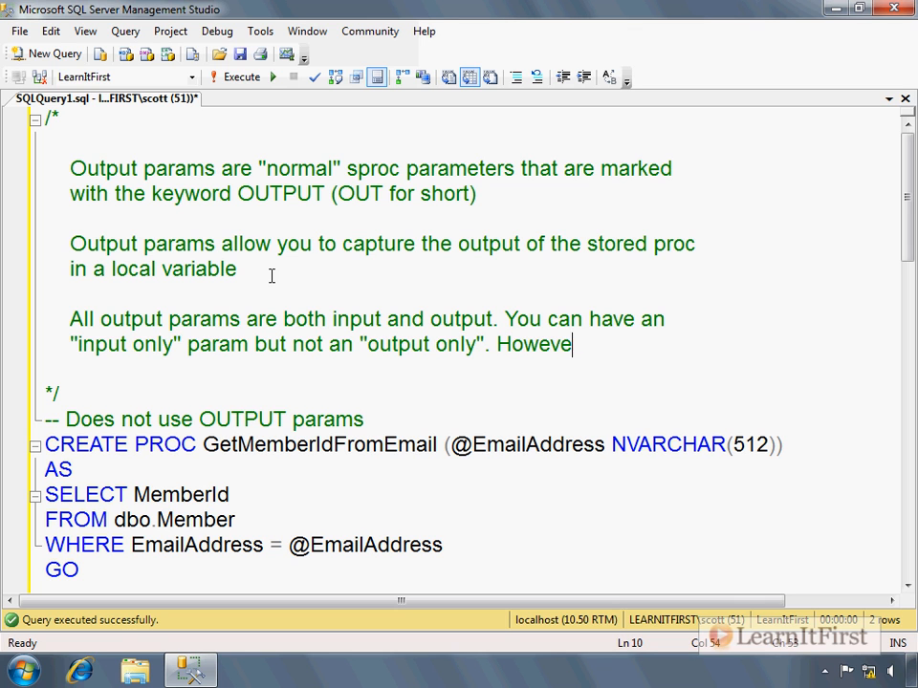
text(, most of the)
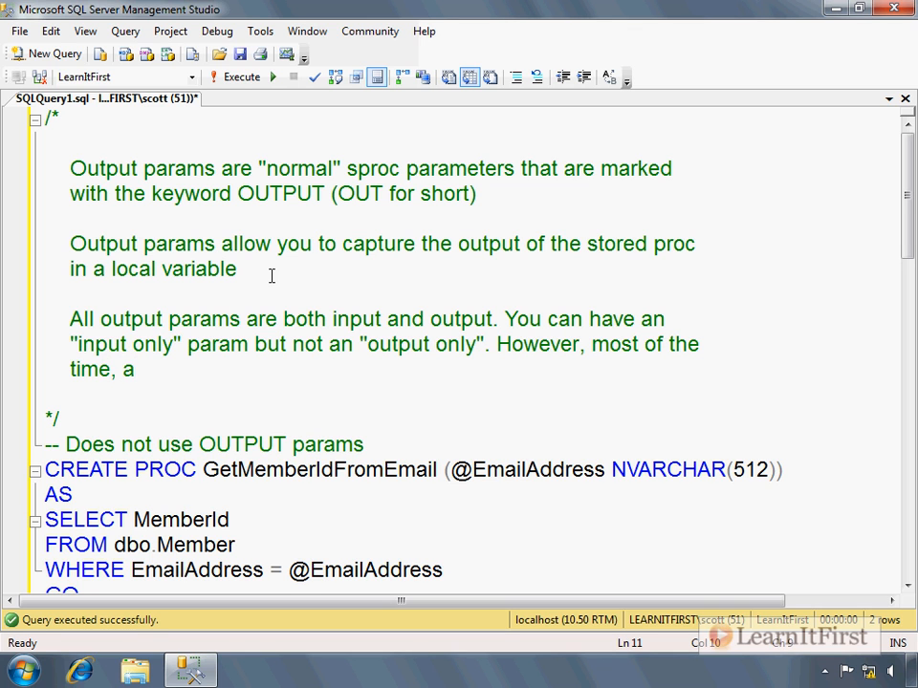
text(n output param)
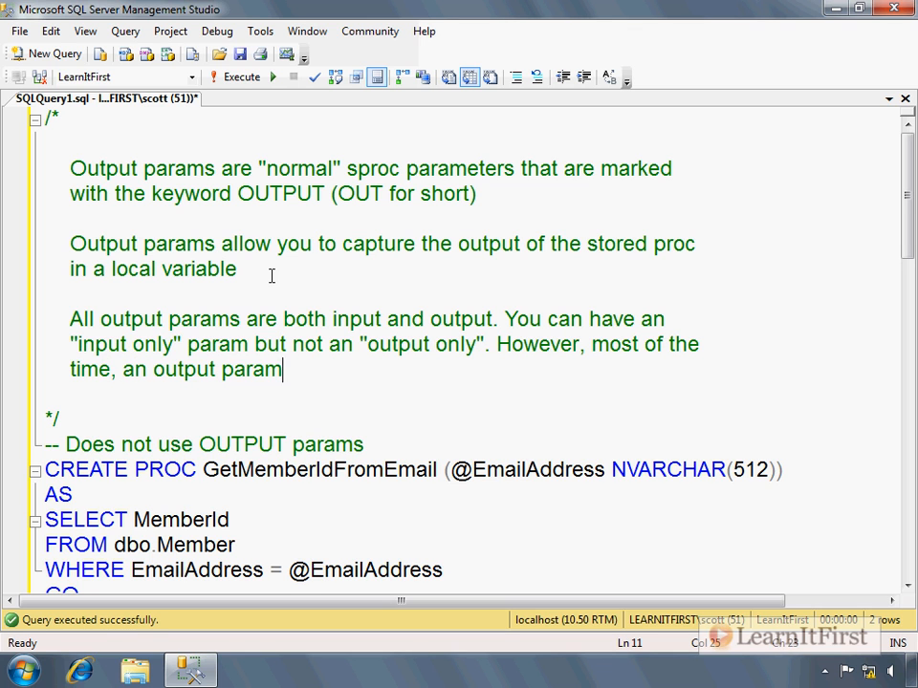
text(is just that:)
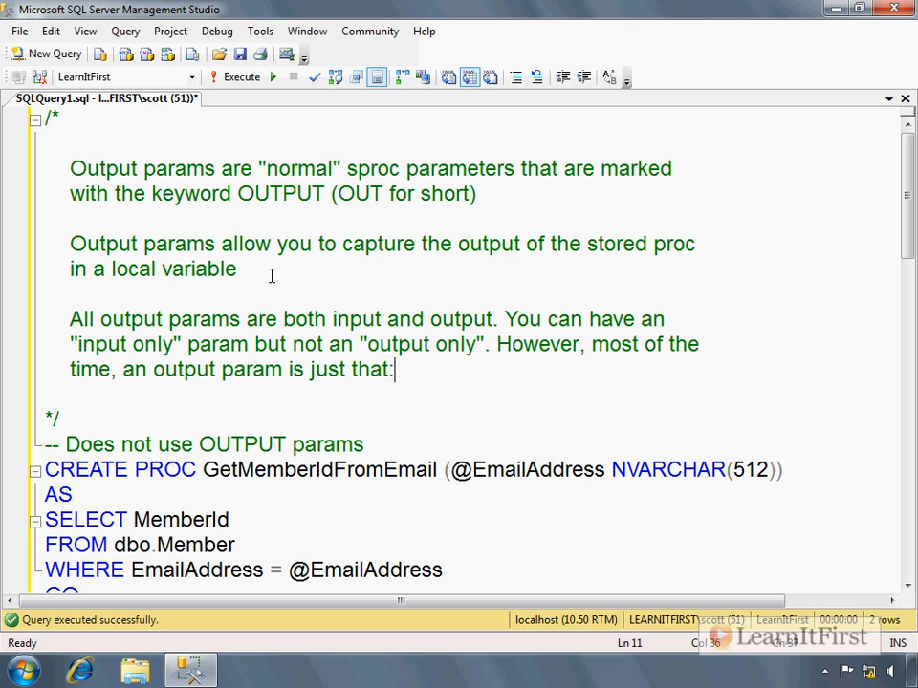
text("out[put only")
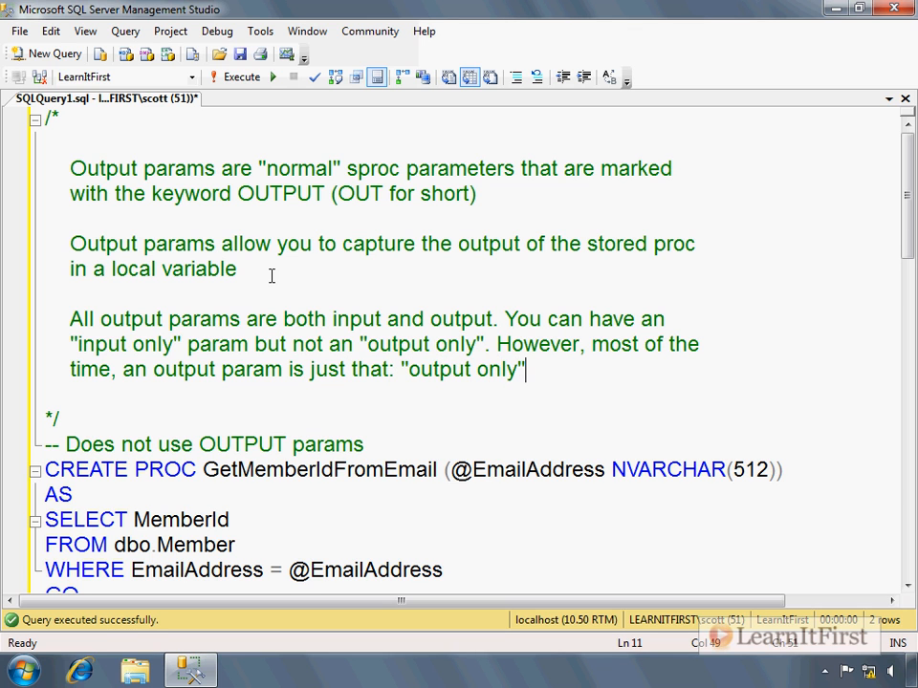
text(.)
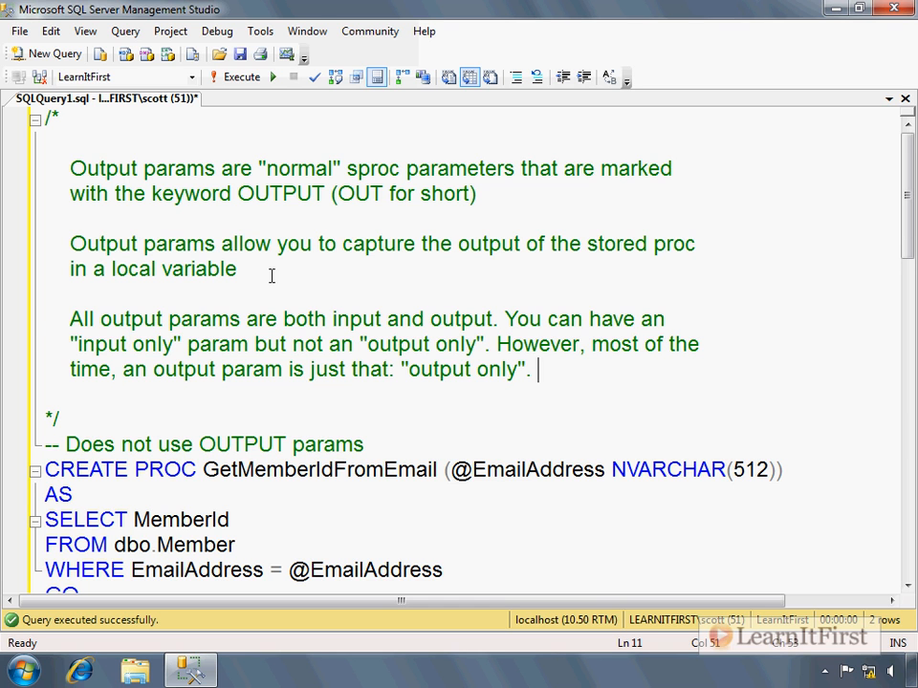
scroll(down, 3)
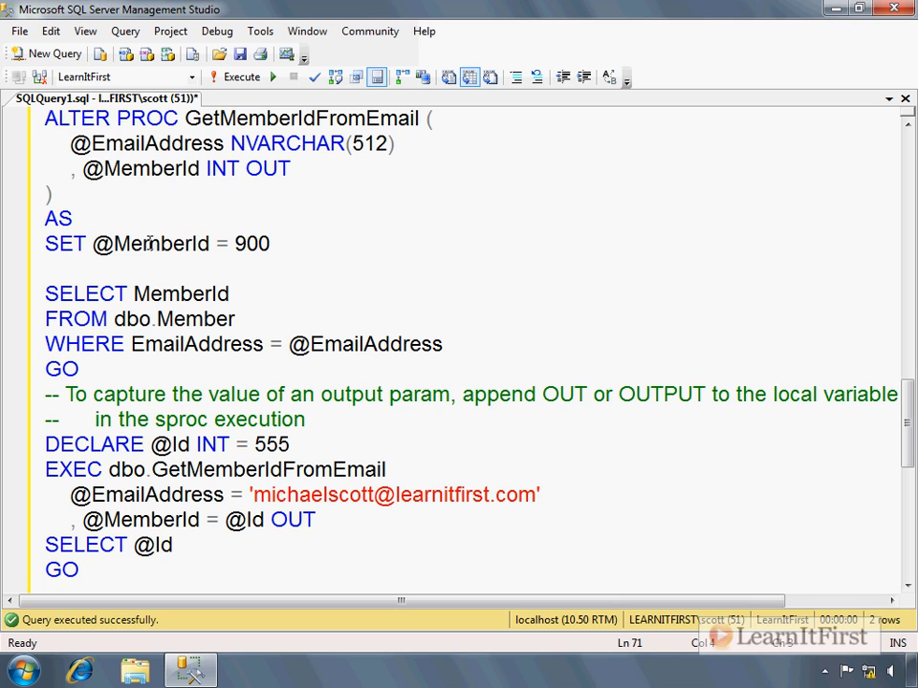
click(247, 168)
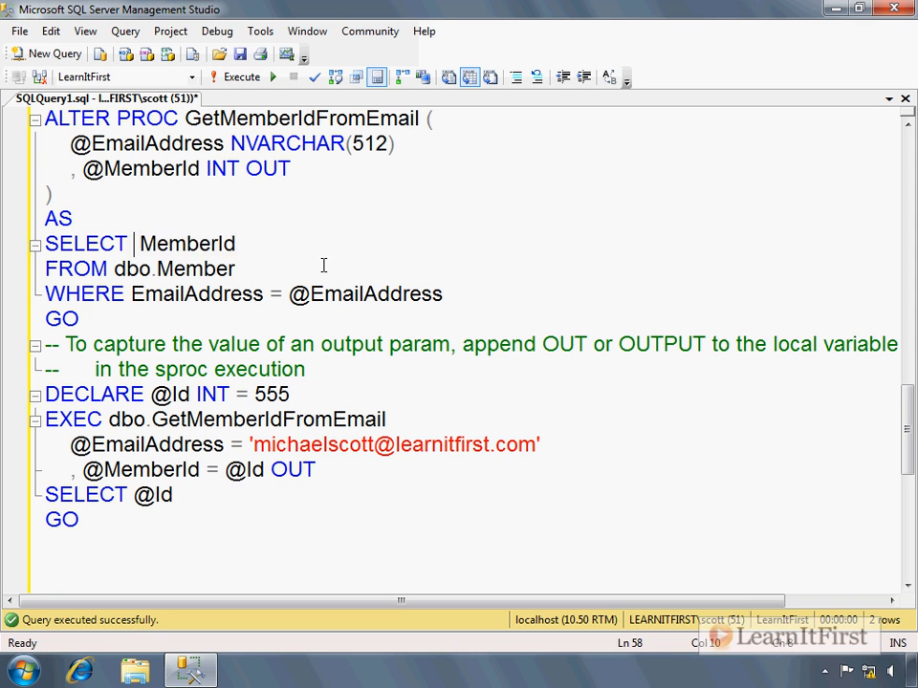
text(@MemberId =)
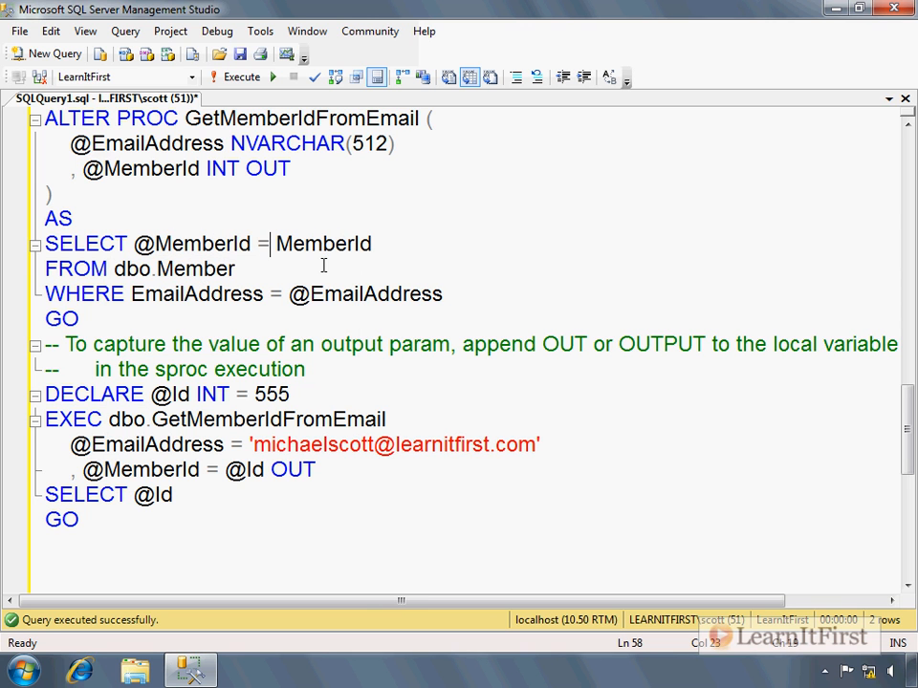
mouse_move(333, 274)
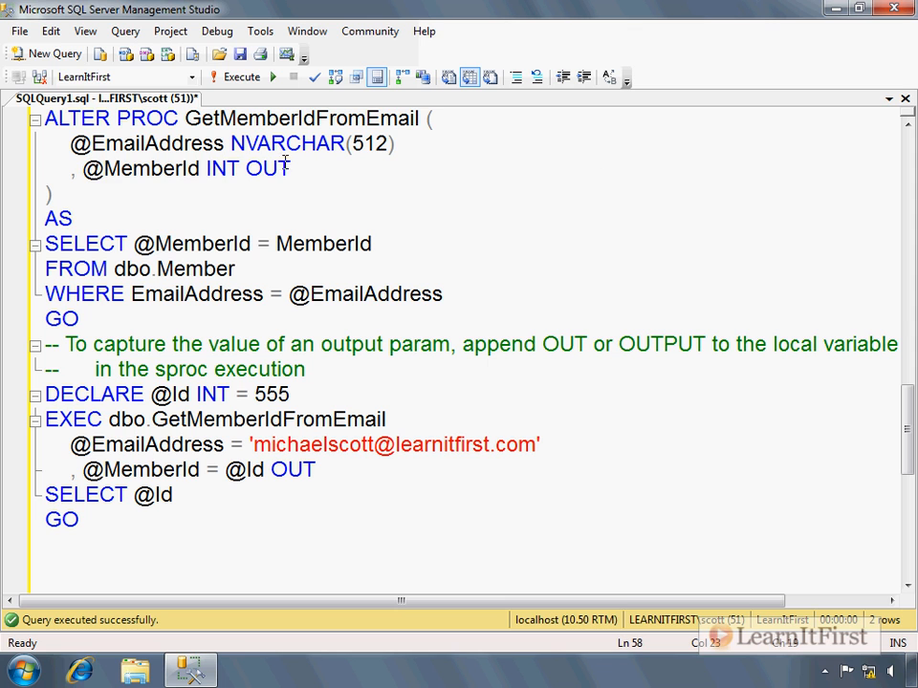
drag(80, 168, 291, 168)
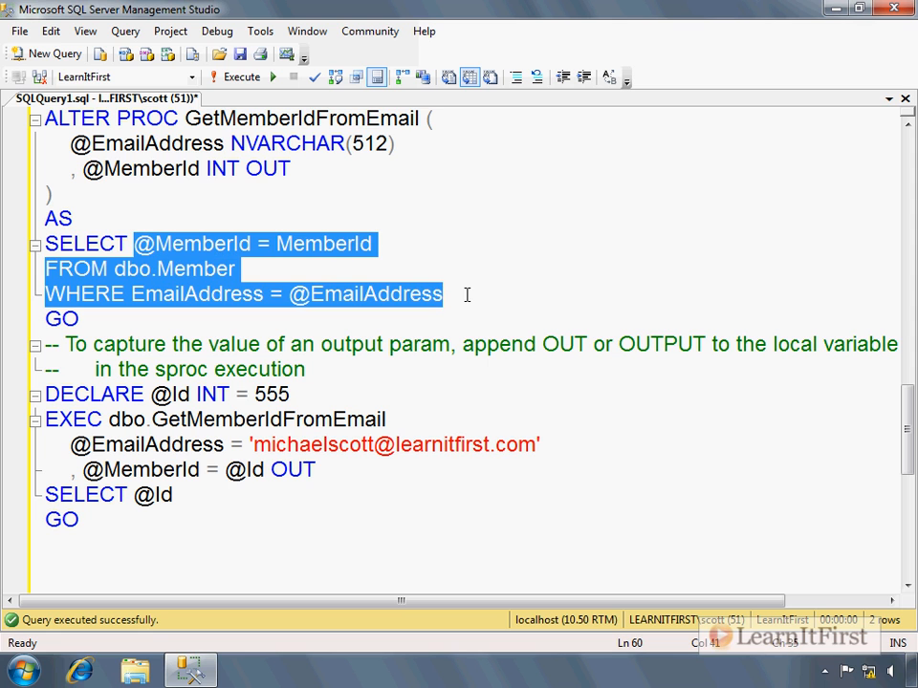
click(594, 298)
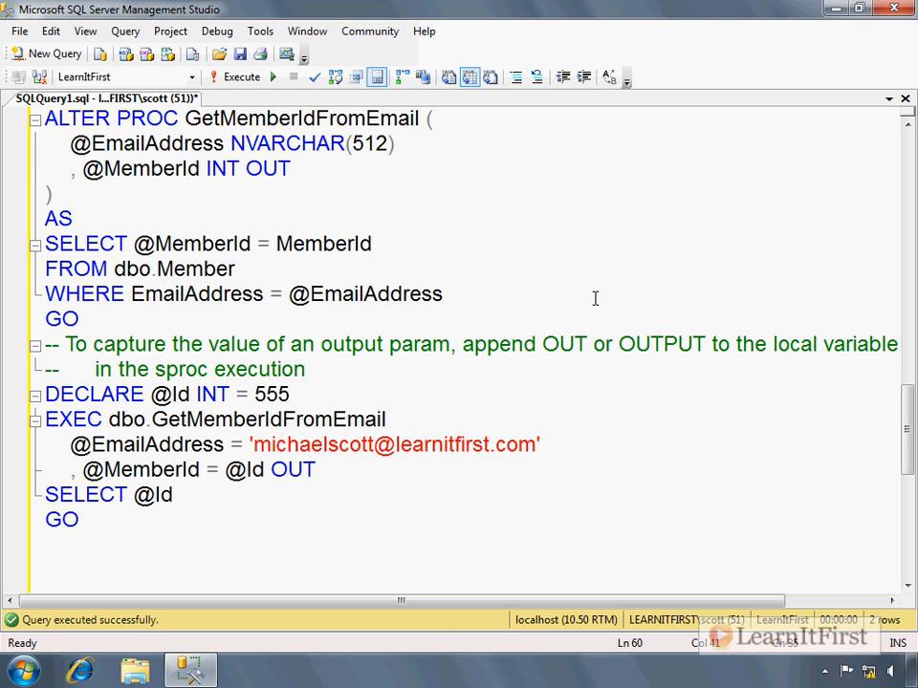
drag(45, 294, 443, 293)
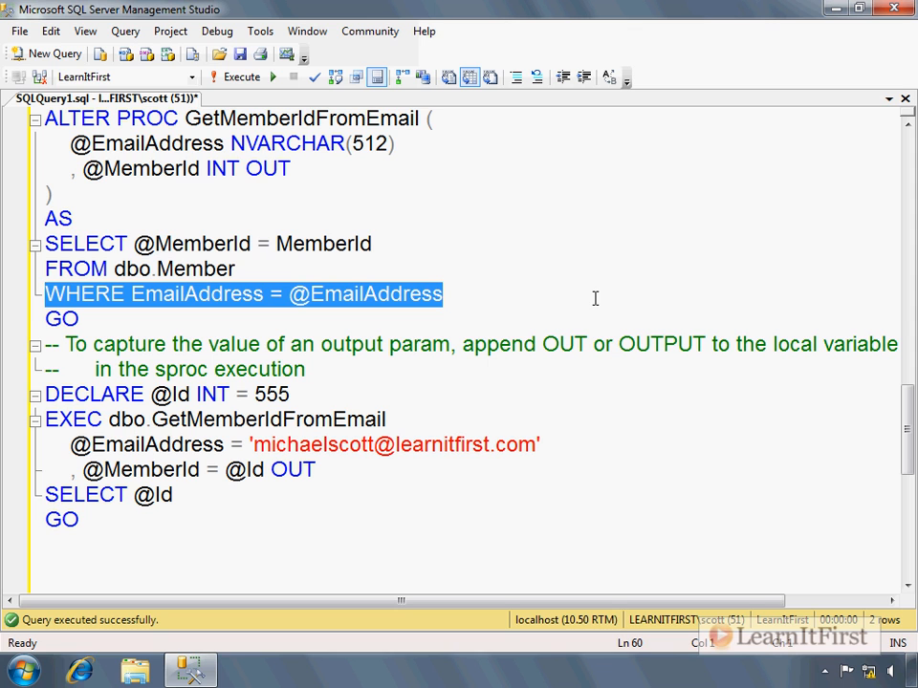
mouse_move(215, 168)
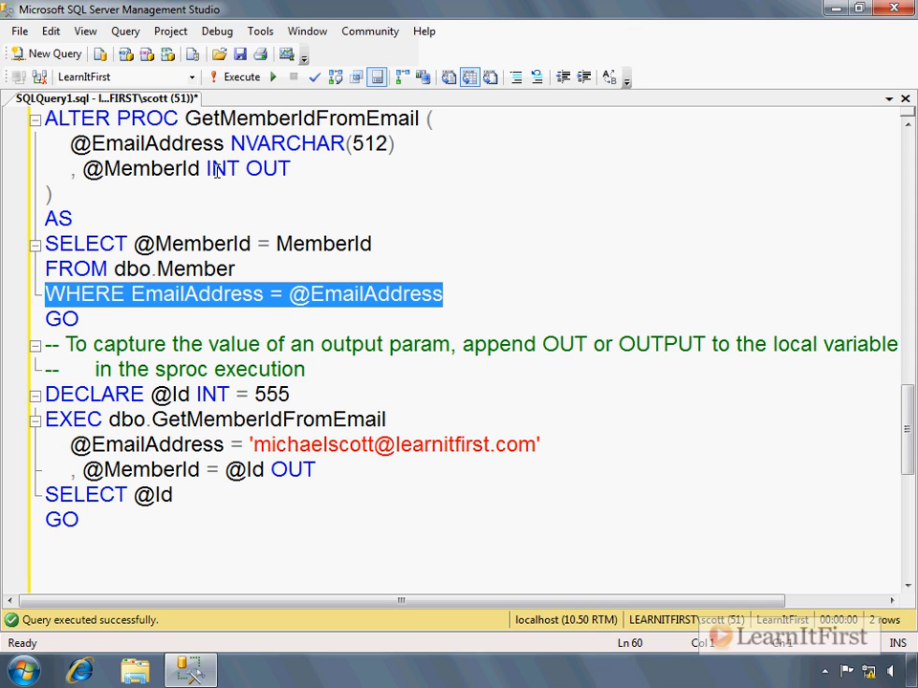
- Point out the MemberId OUT parameter and WHERE clause, then apply the altered procedure
double_click(219, 168)
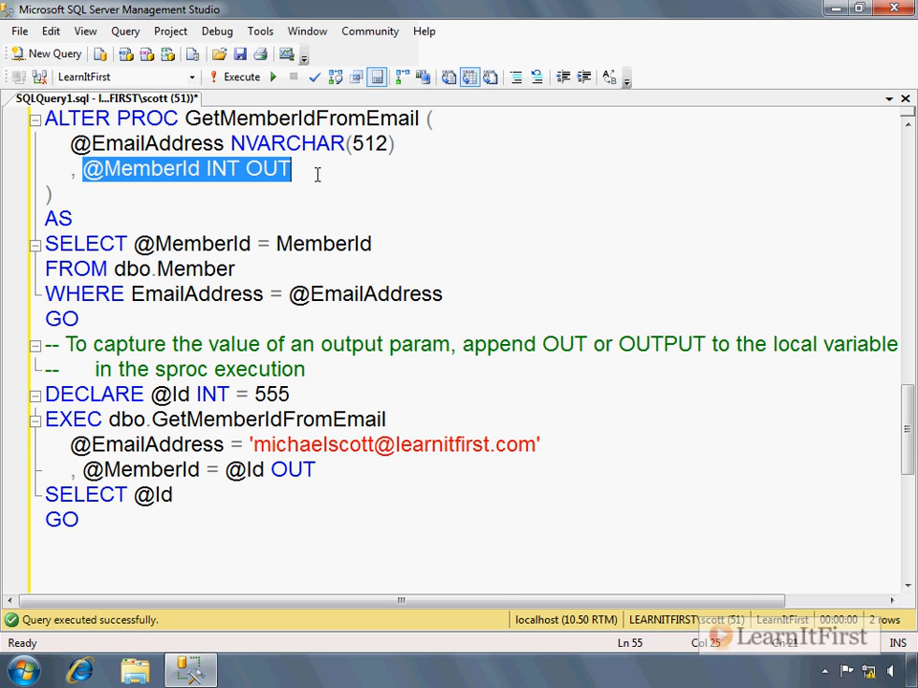
mouse_move(259, 195)
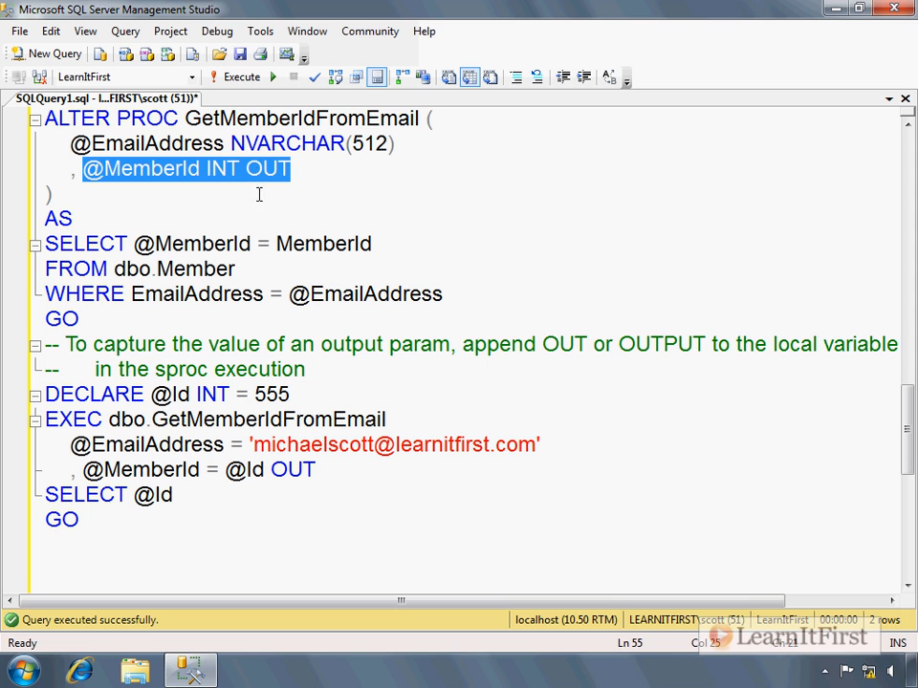
mouse_move(238, 211)
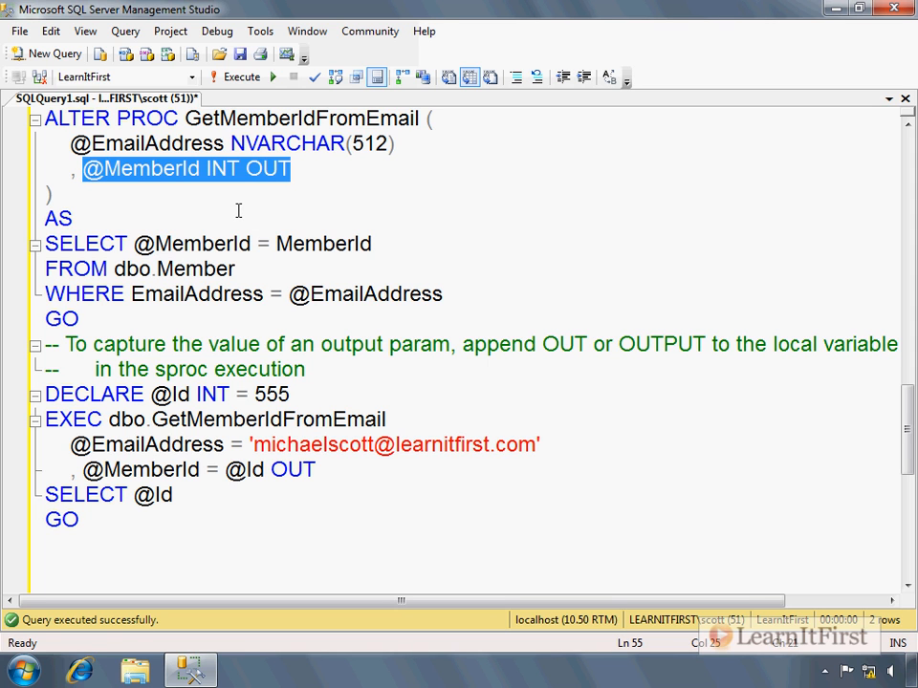
drag(45, 243, 234, 269)
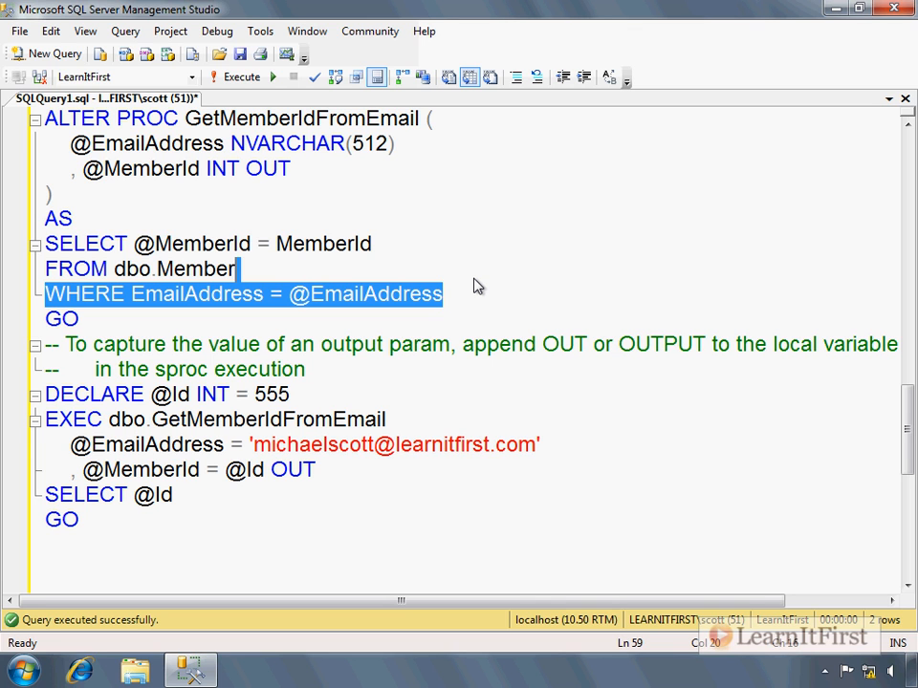
click(69, 216)
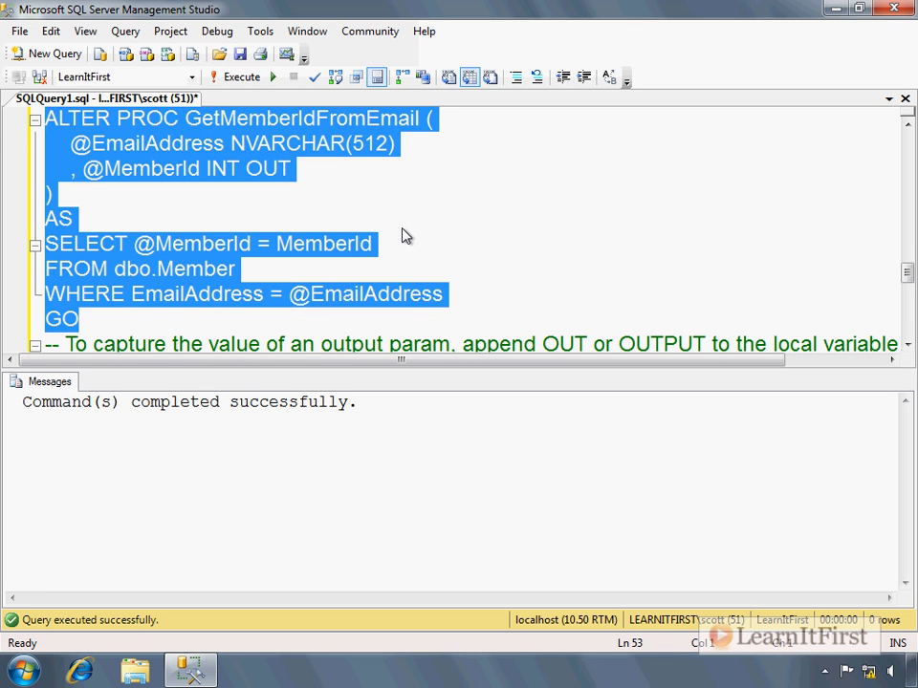
- Run the OUT call returning member id 3 and select the email address to test another member
scroll(down, 3)
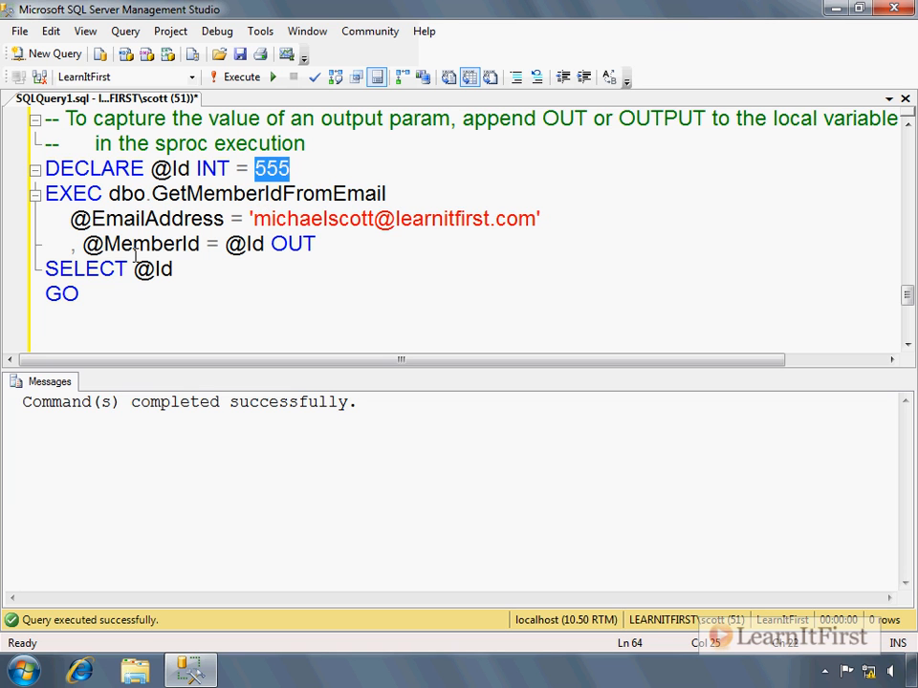
drag(84, 244, 316, 244)
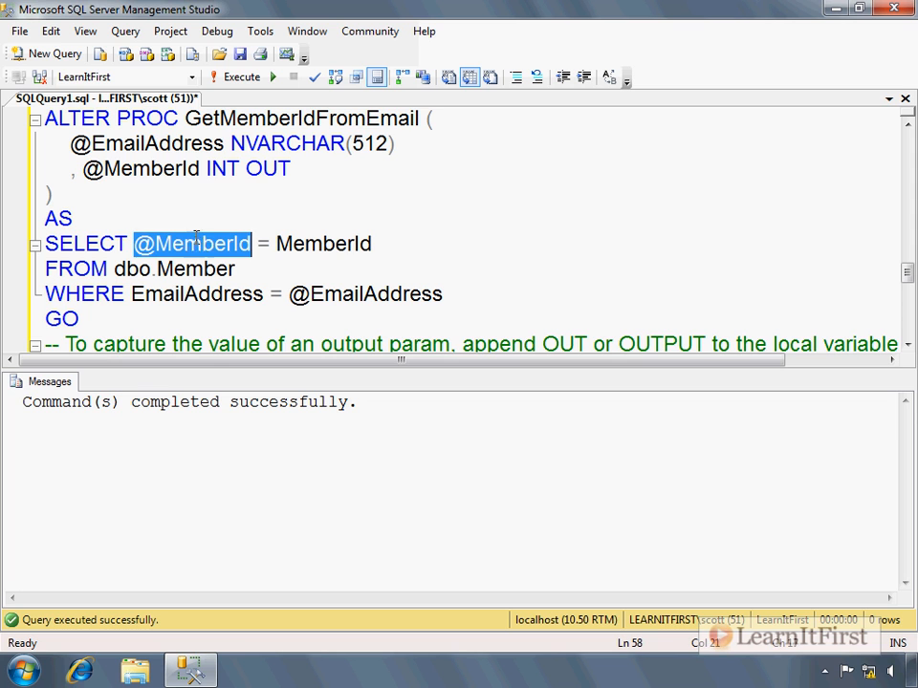
mouse_move(325, 275)
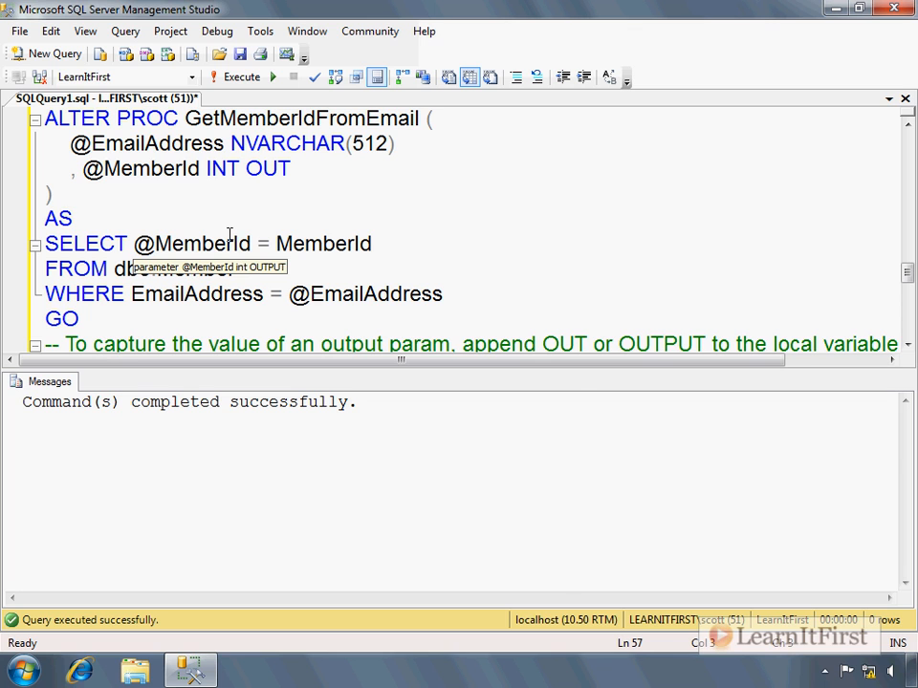
double_click(182, 243)
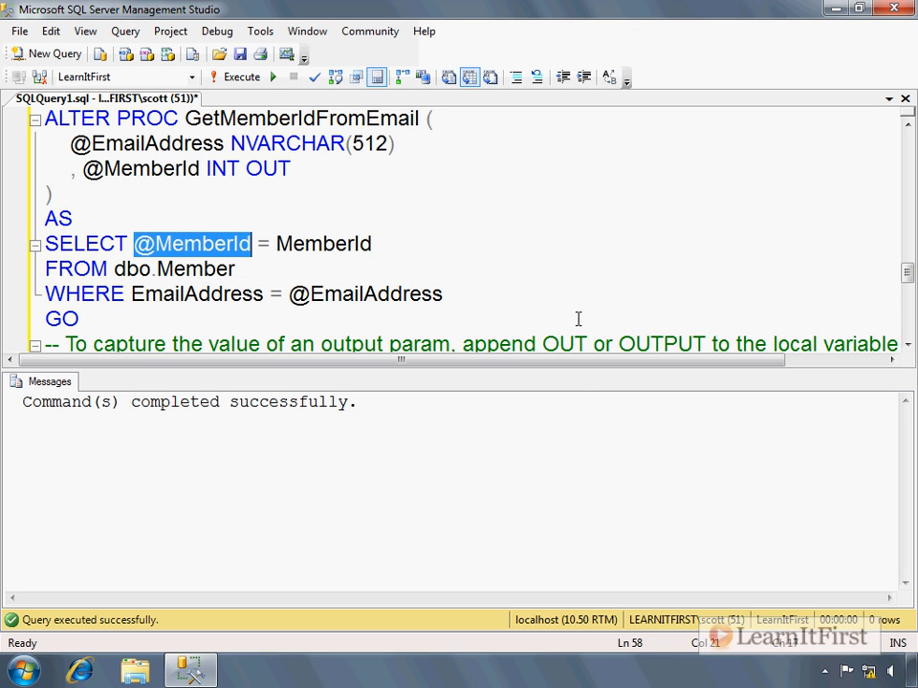
scroll(down, 3)
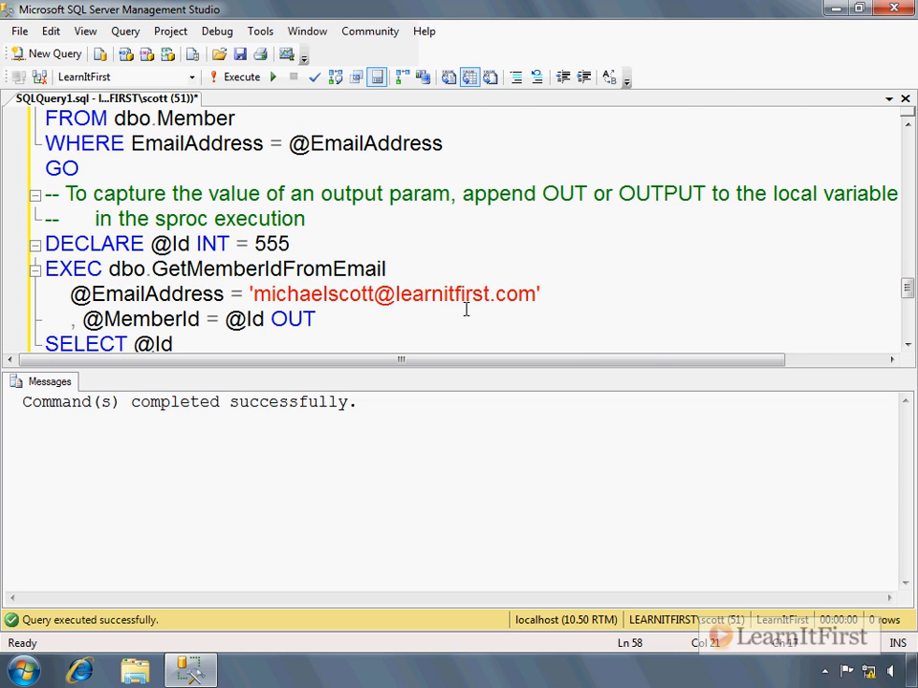
click(225, 76)
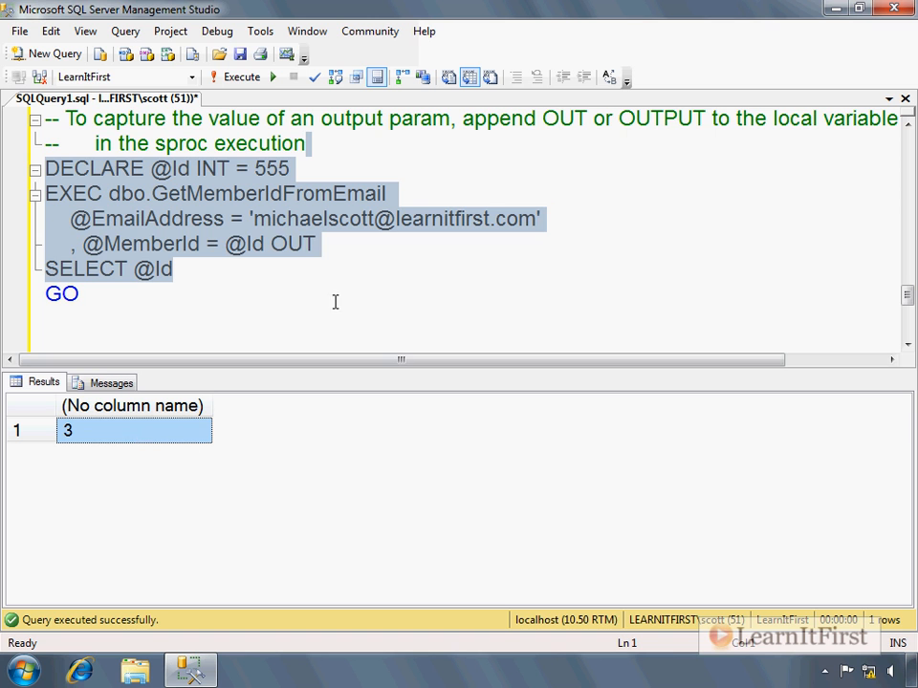
double_click(294, 244)
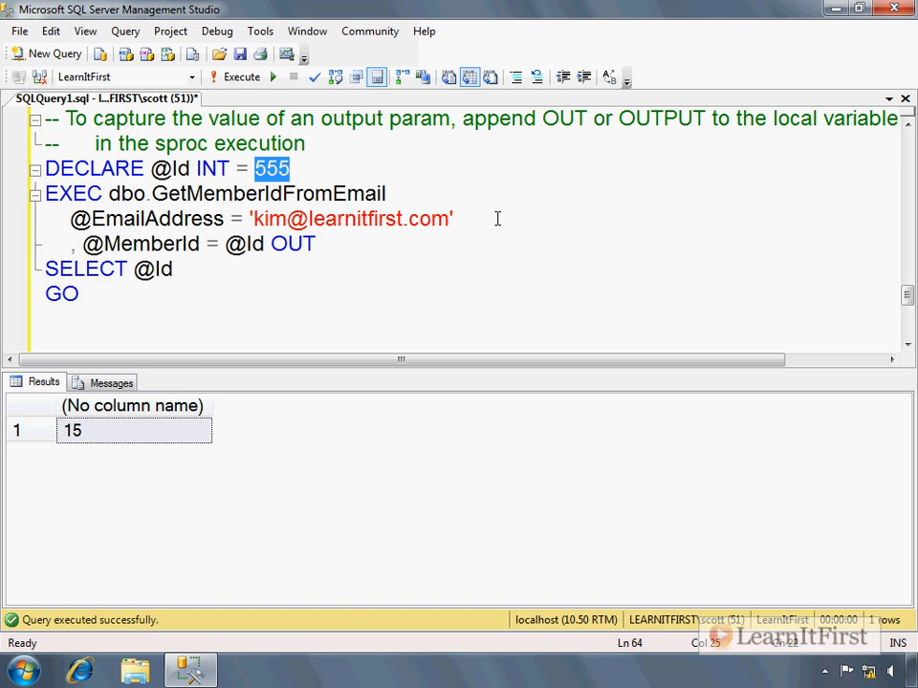
mouse_move(493, 222)
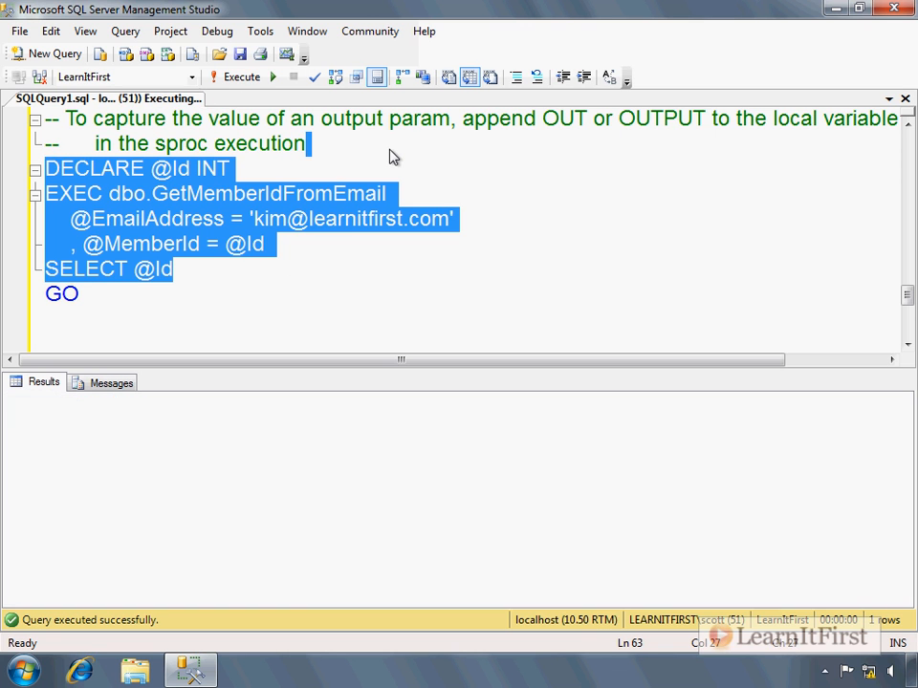
click(222, 81)
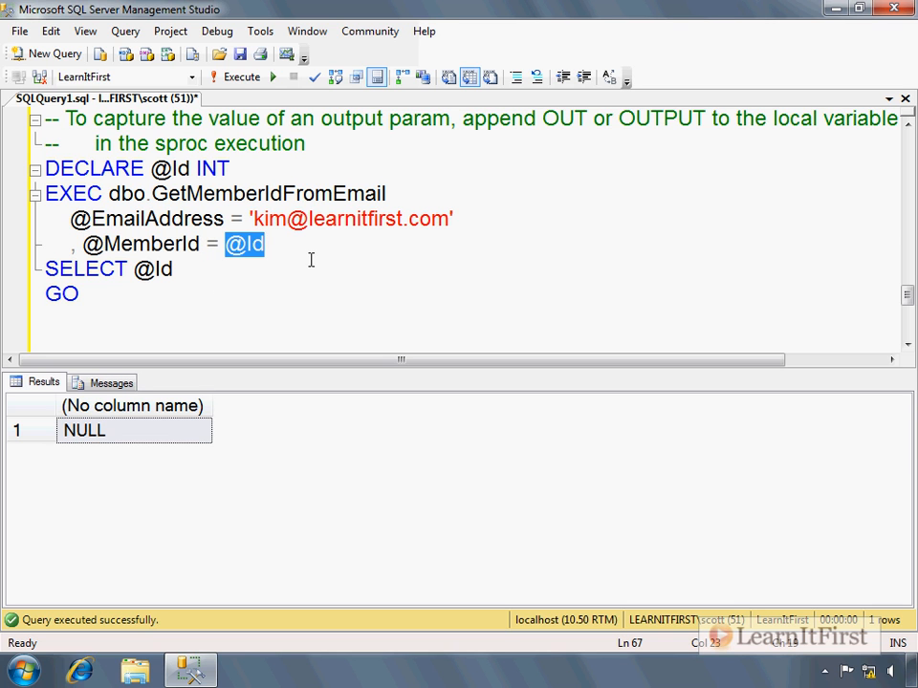
text(OUT)
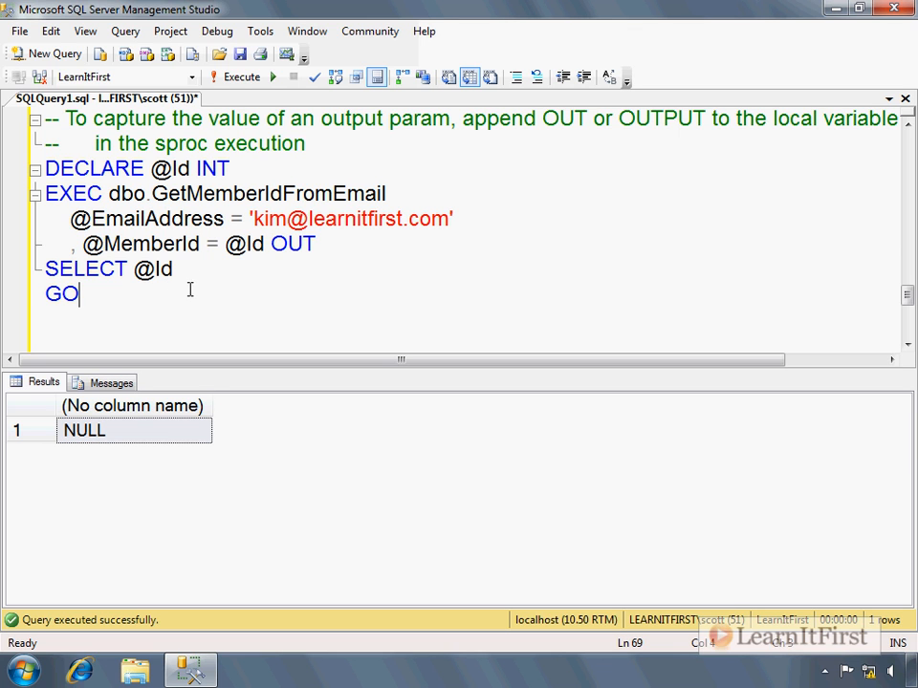
mouse_move(271, 306)
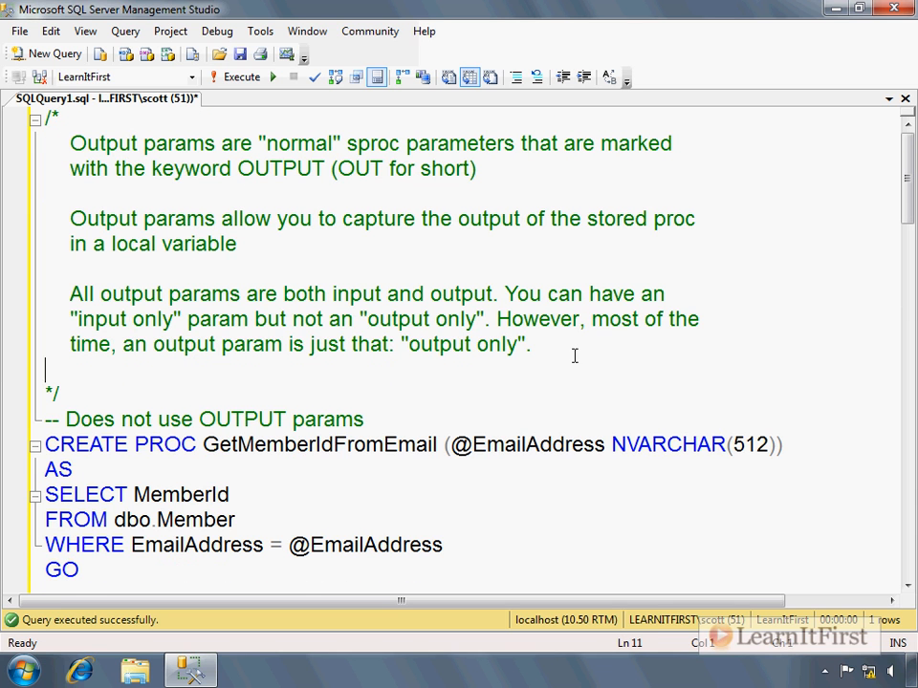
- Write the header paragraph: use output params for single-row scalar values, avoiding result-set overhead
text(Use)
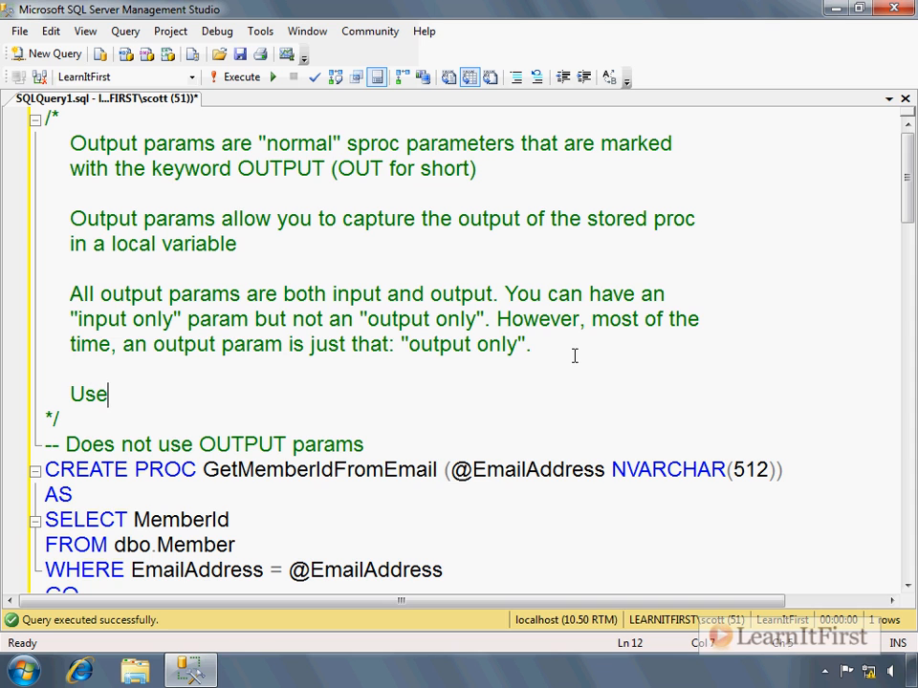
text(output par)
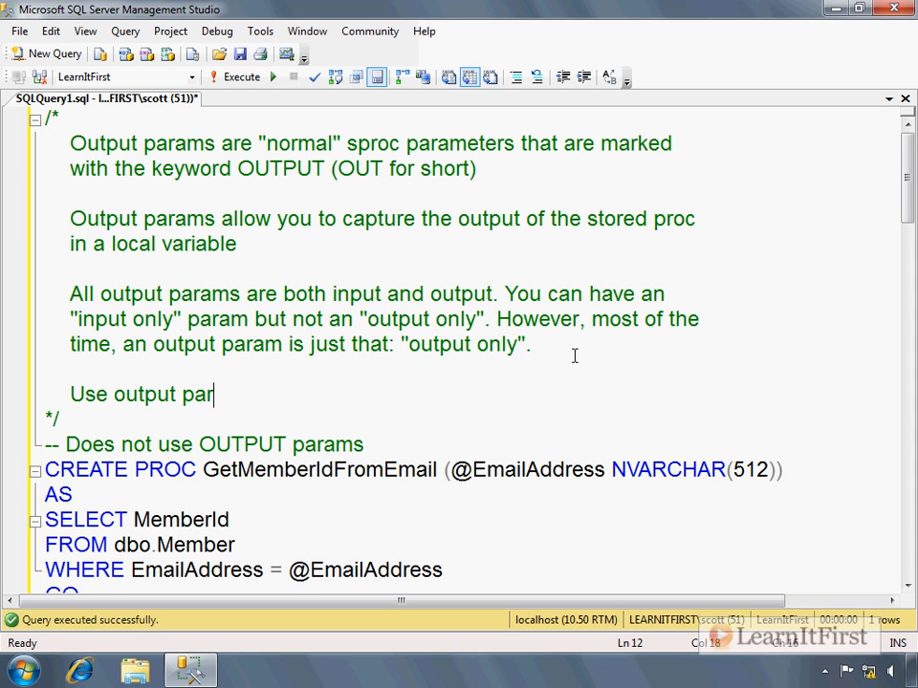
text(ams when you know you are deali)
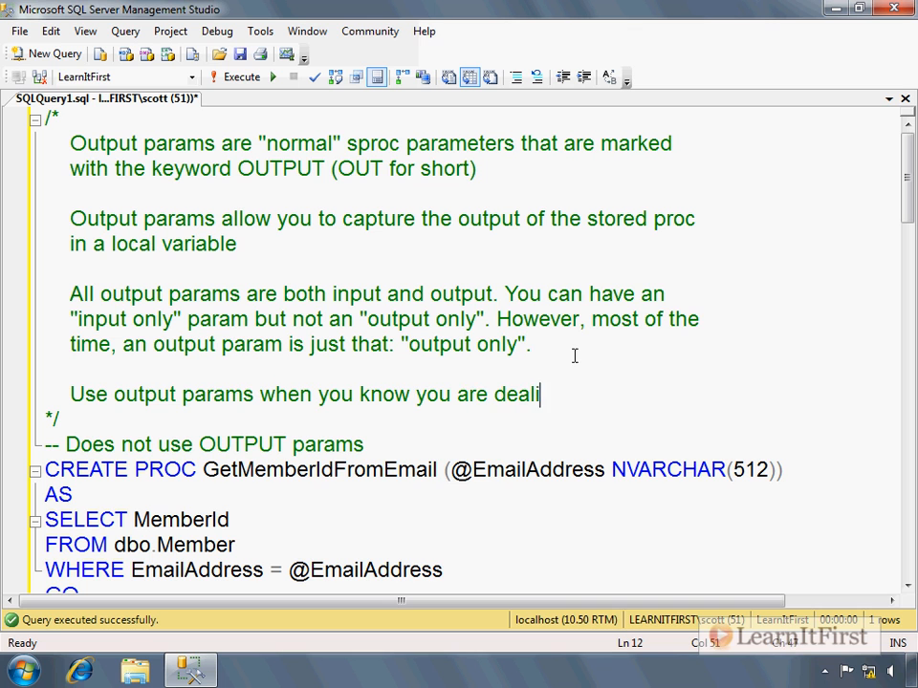
text(ng with single-=)
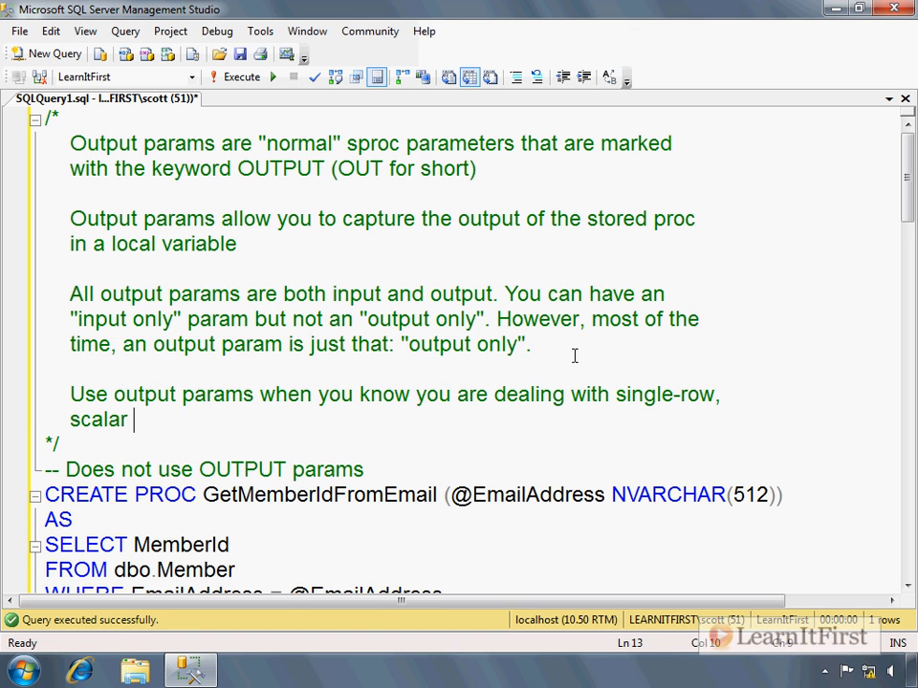
text(values. It)
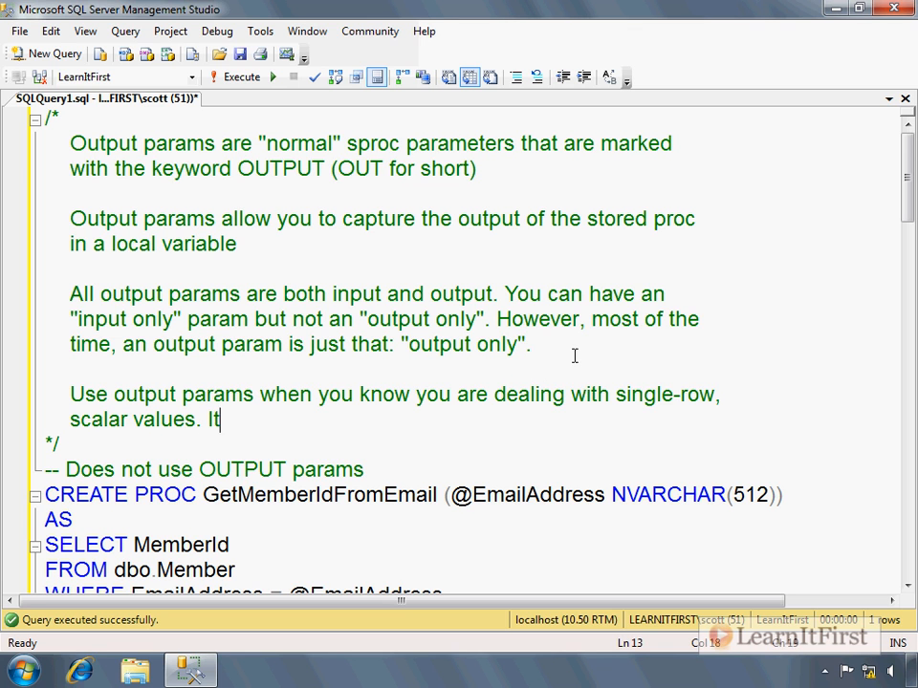
text(is faster for the caller to process a s)
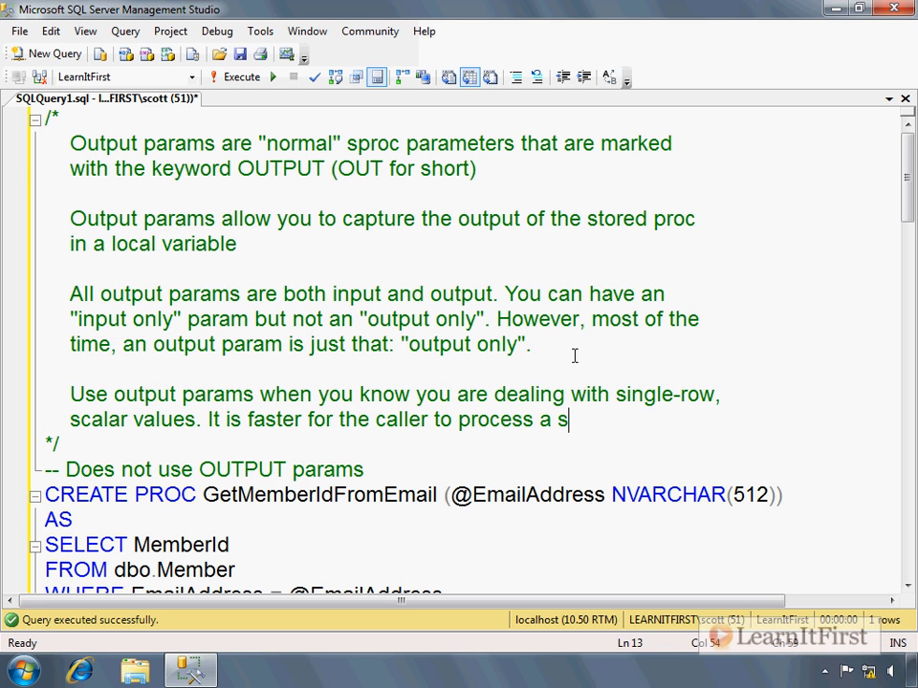
text(ingle variable)
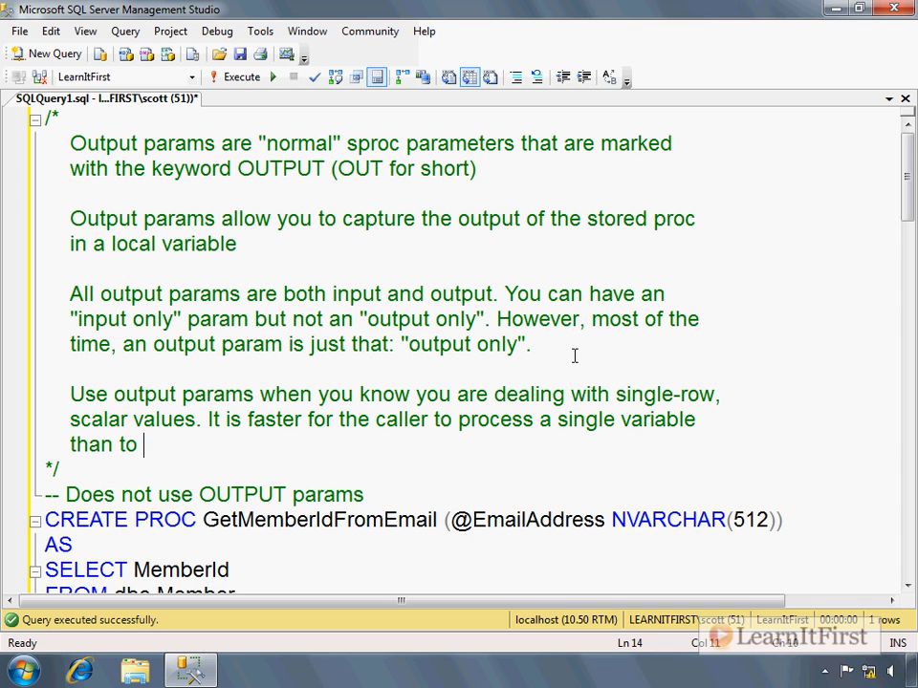
text(deal with the over)
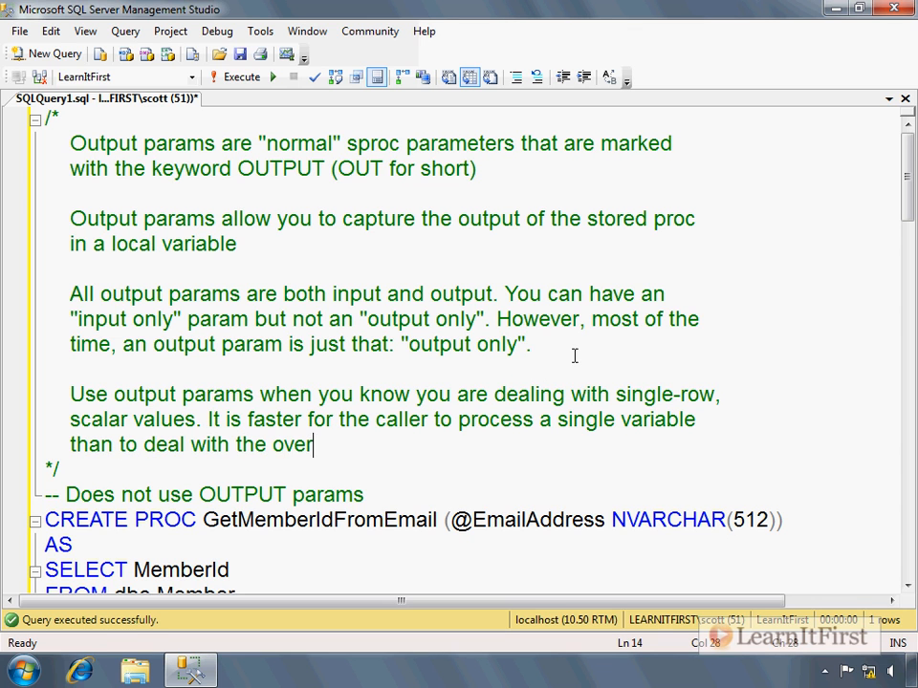
text(head of managing)
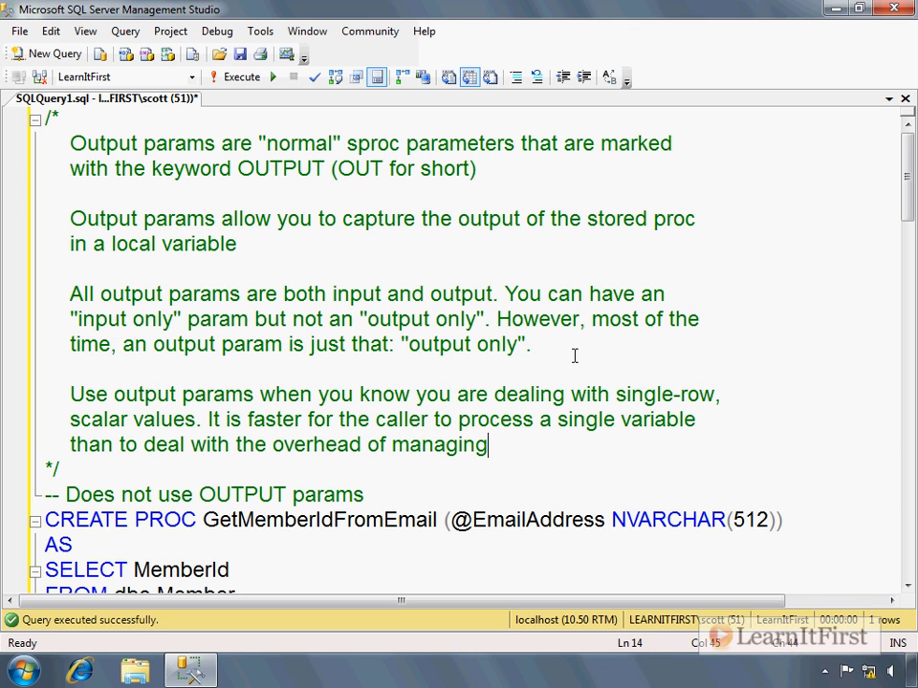
text(a result set.)
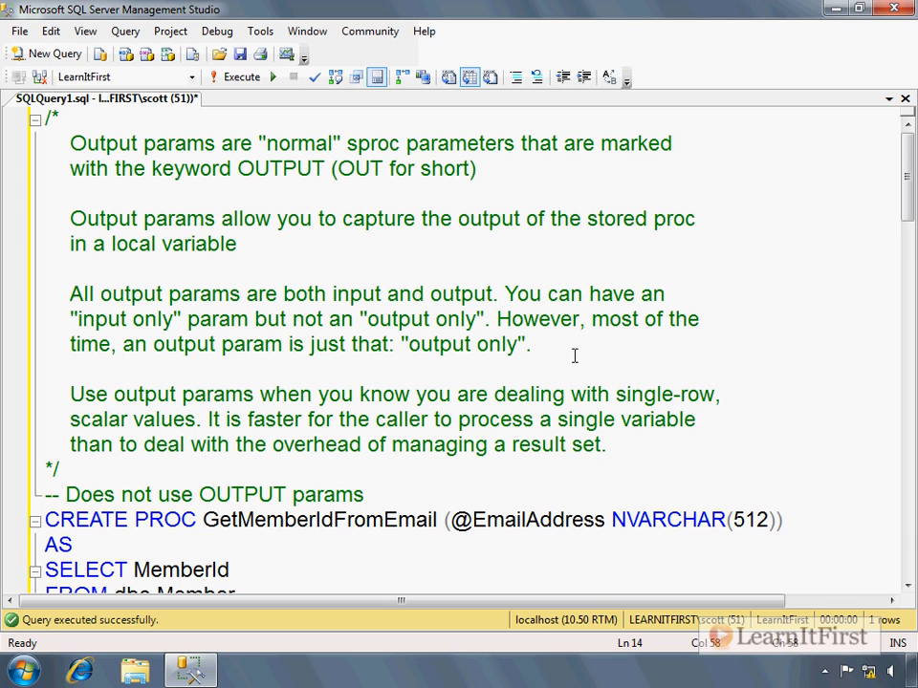
click(608, 445)
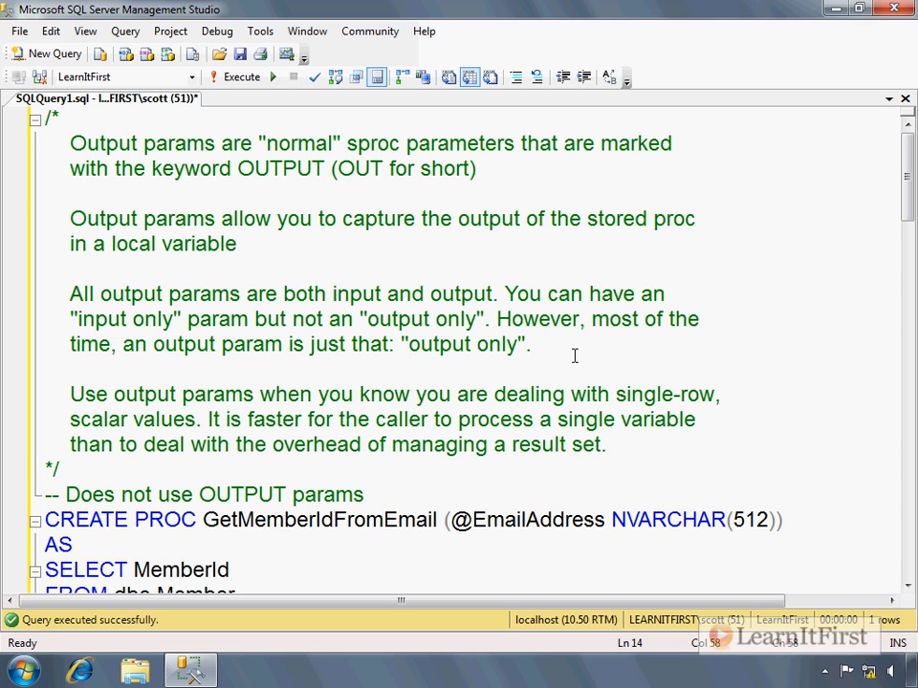
click(672, 419)
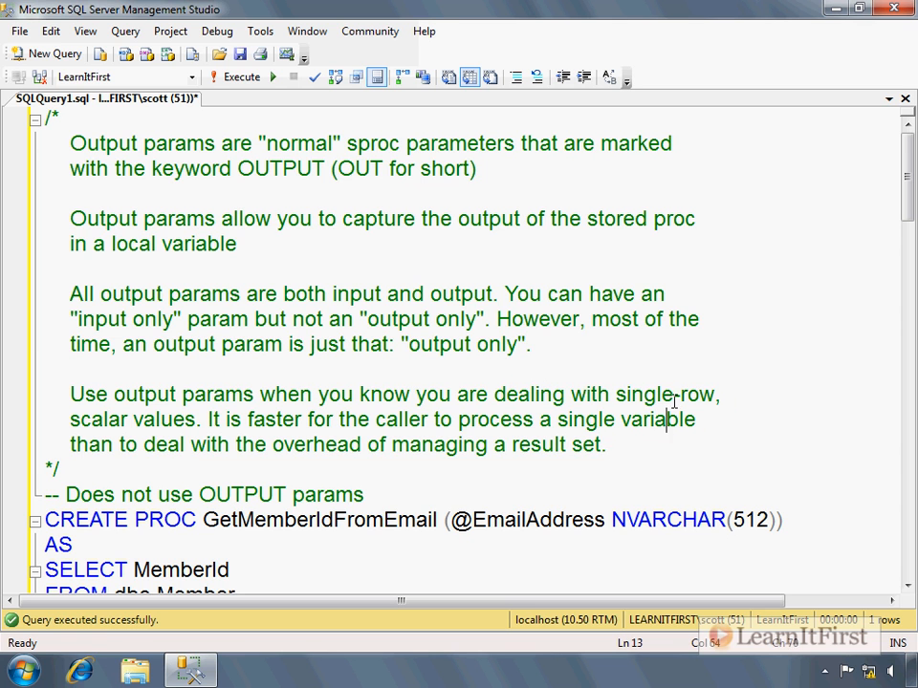